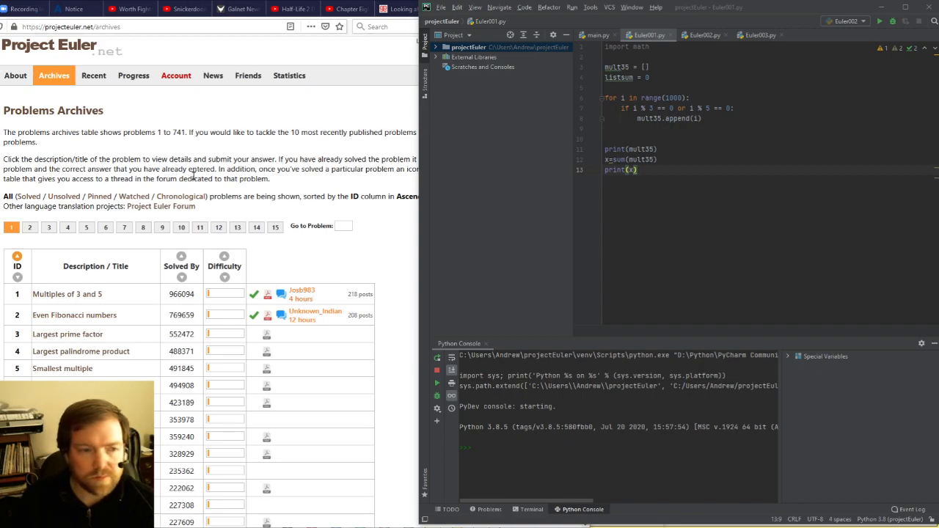
# Open Problem 1, 'Multiples of 3 and 5', from the Problems Archives table.
pyautogui.click(67, 293)
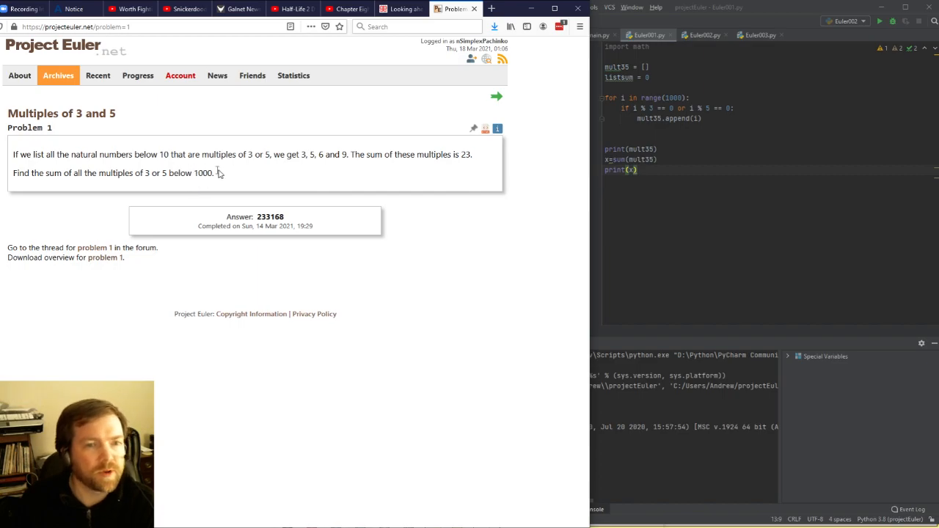
pyautogui.moveTo(216, 198)
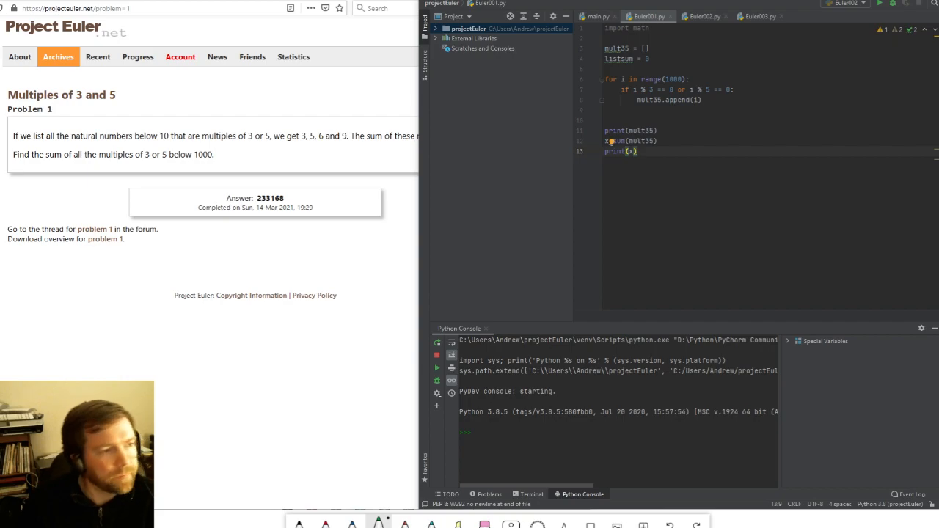
pyautogui.click(634, 300)
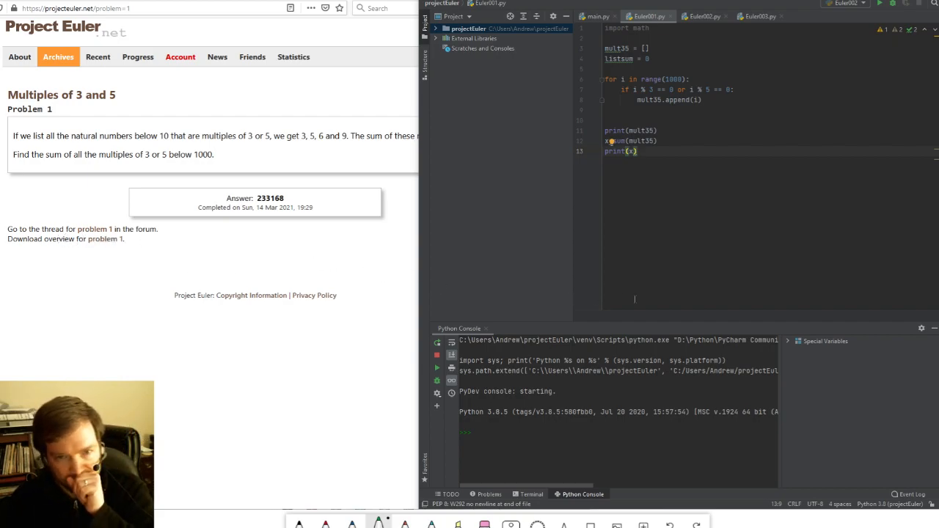
pyautogui.moveTo(565, 288)
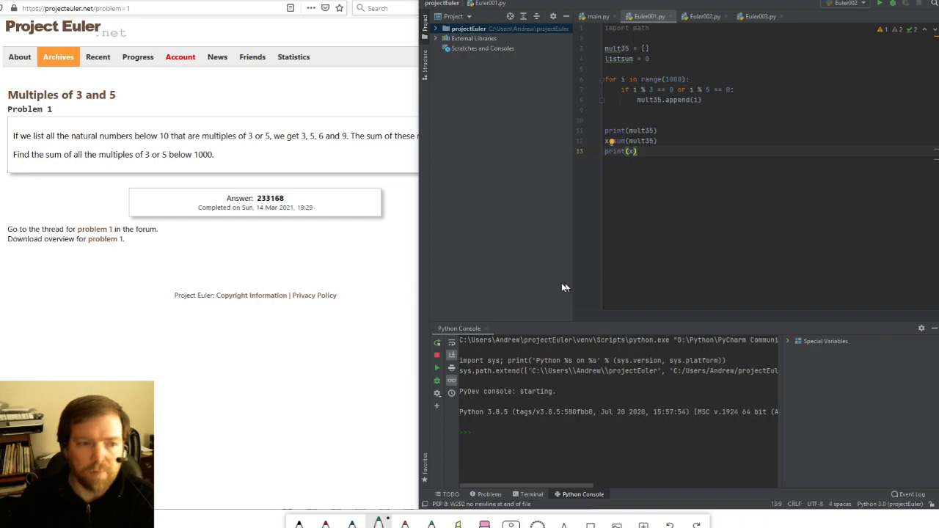
pyautogui.moveTo(182, 225)
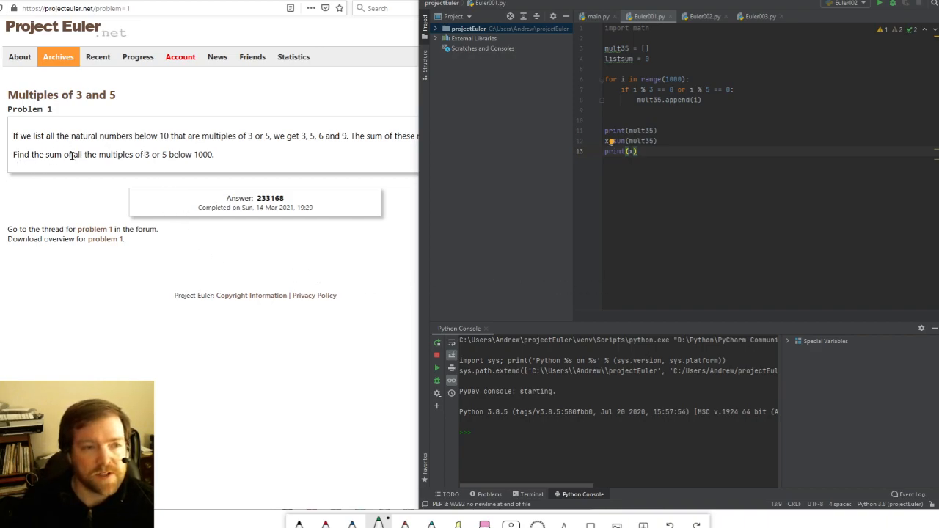
pyautogui.moveTo(200, 165)
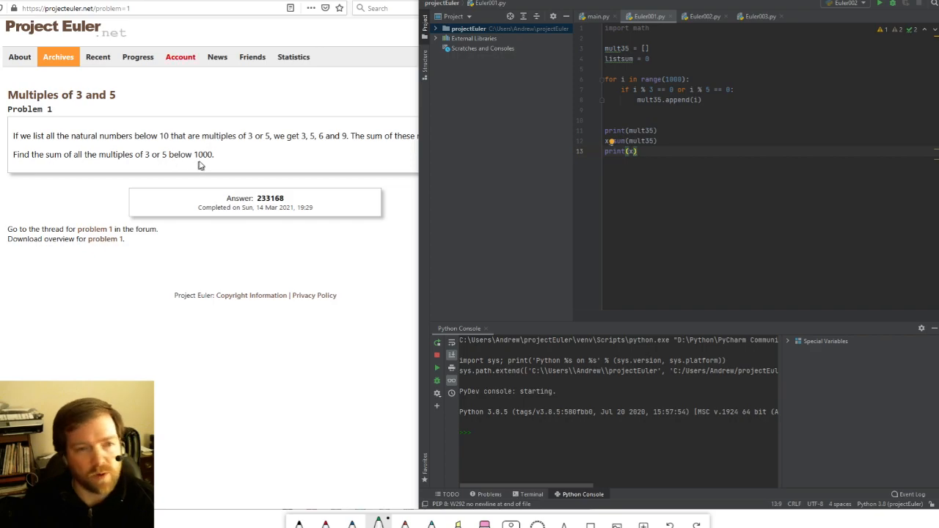
pyautogui.moveTo(720, 174)
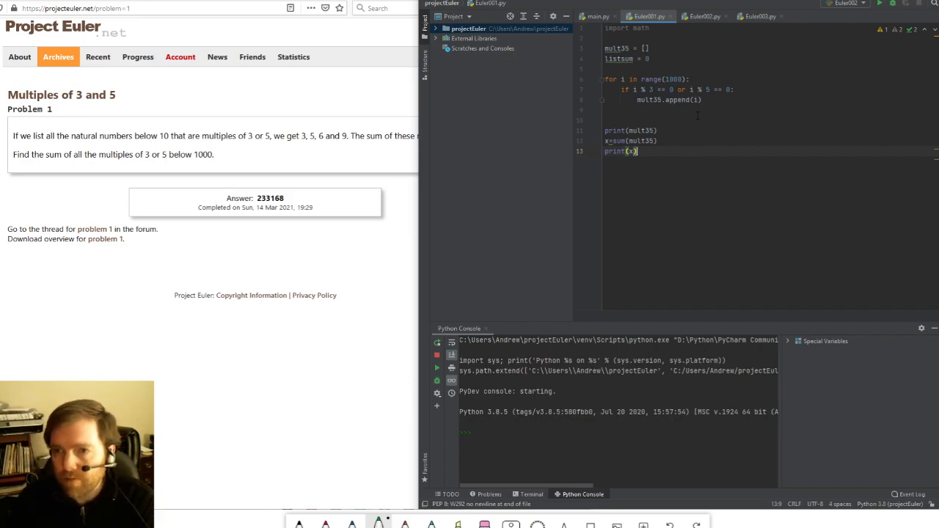
pyautogui.moveTo(603, 33)
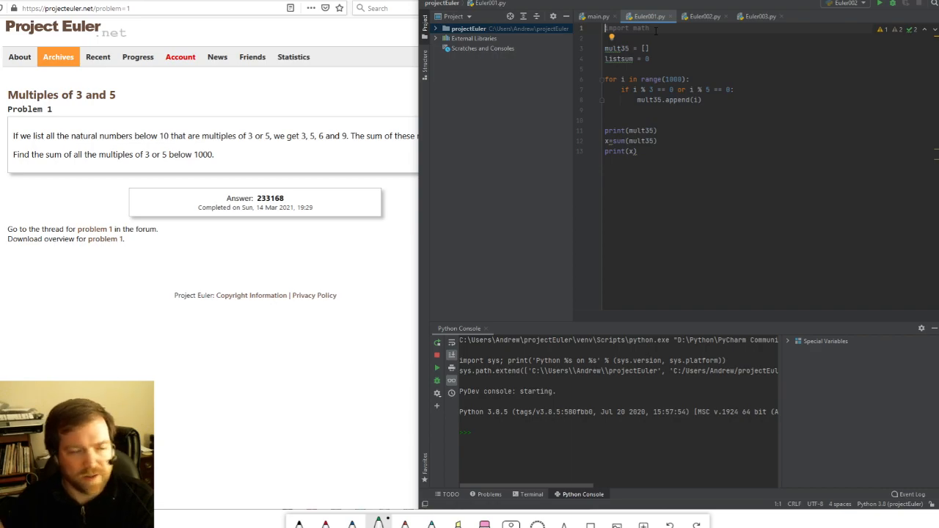
pyautogui.moveTo(598, 52)
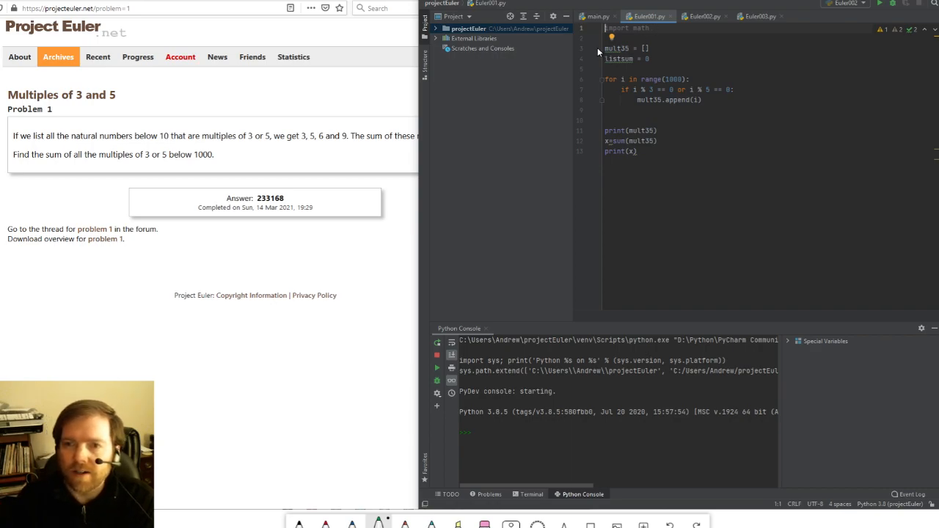
pyautogui.click(617, 49)
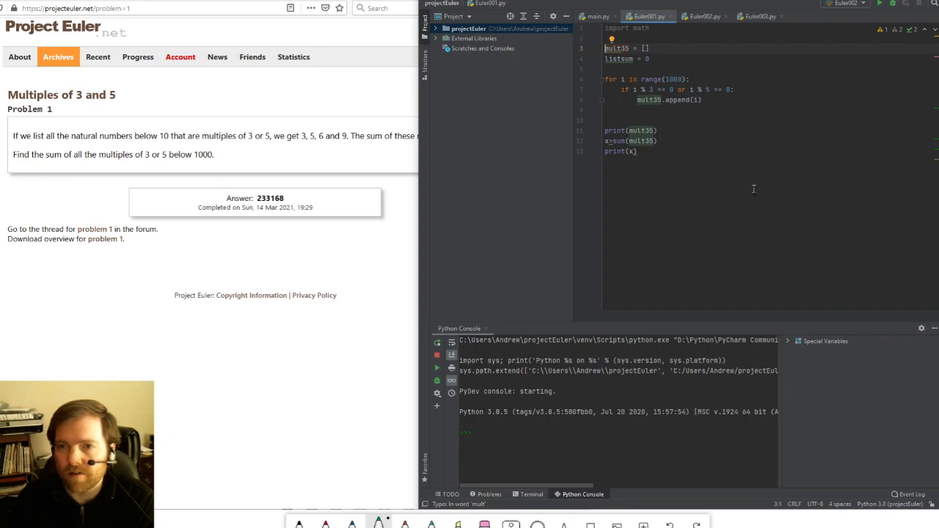
pyautogui.moveTo(470, 243)
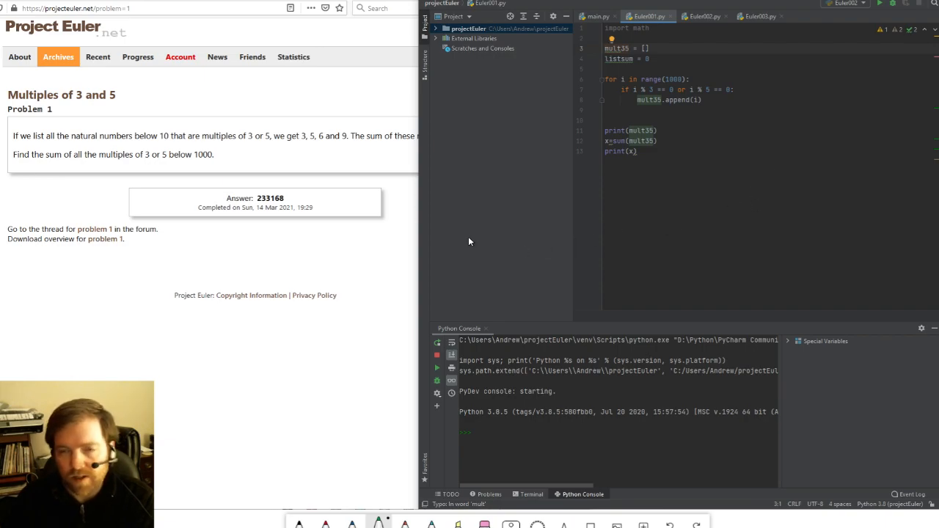
pyautogui.moveTo(503, 228)
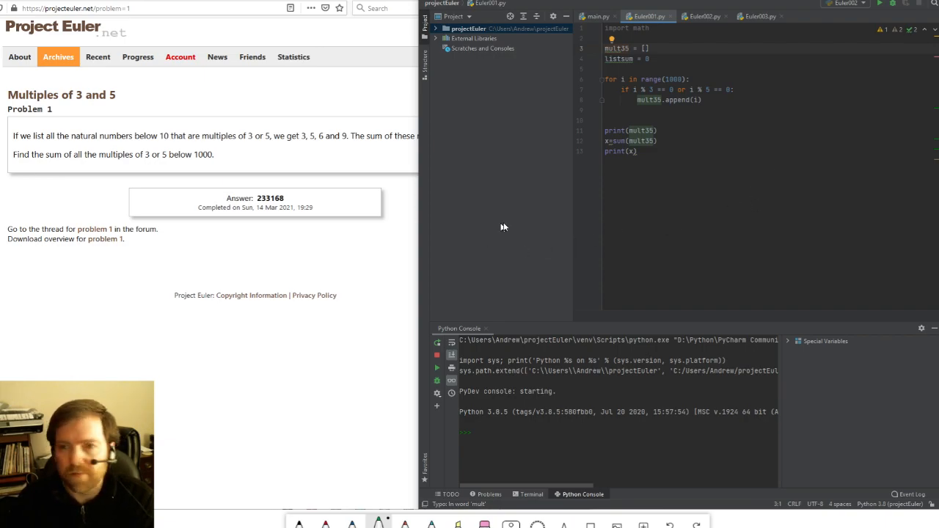
pyautogui.moveTo(604, 175)
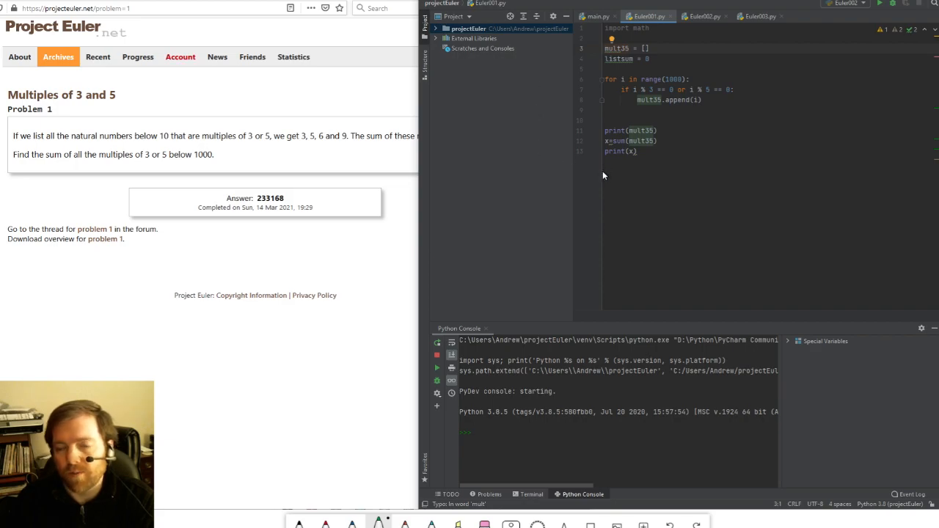
pyautogui.moveTo(517, 169)
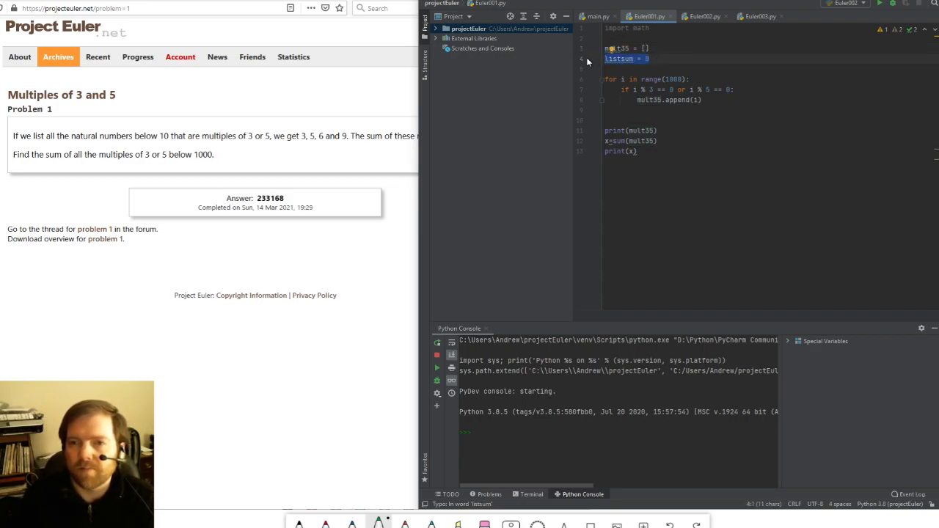
# Delete the unused 'listsum = 0' line from Euler001.py.
pyautogui.press('Delete')
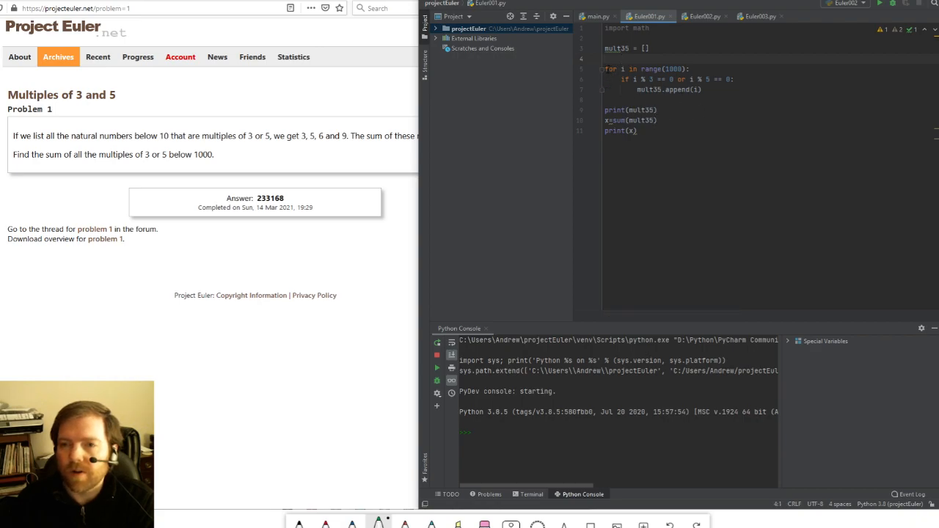
pyautogui.moveTo(605, 73)
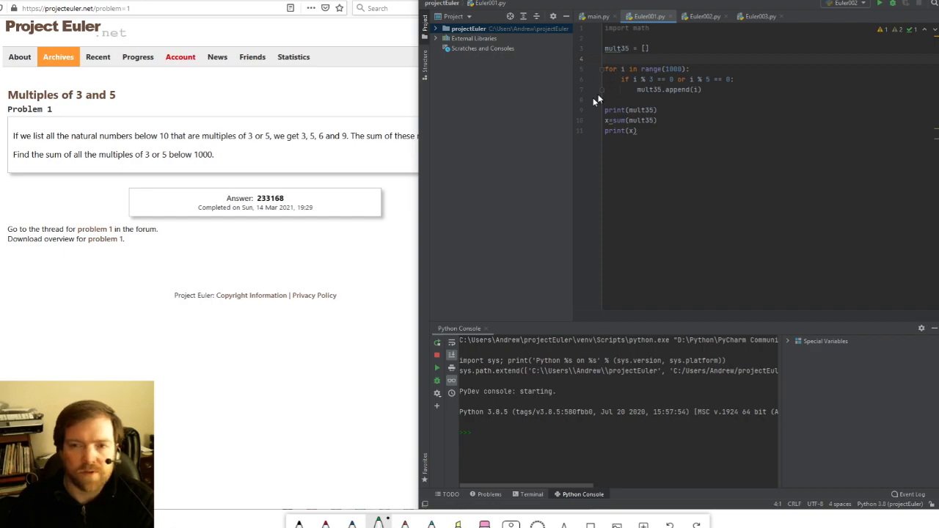
pyautogui.moveTo(557, 121)
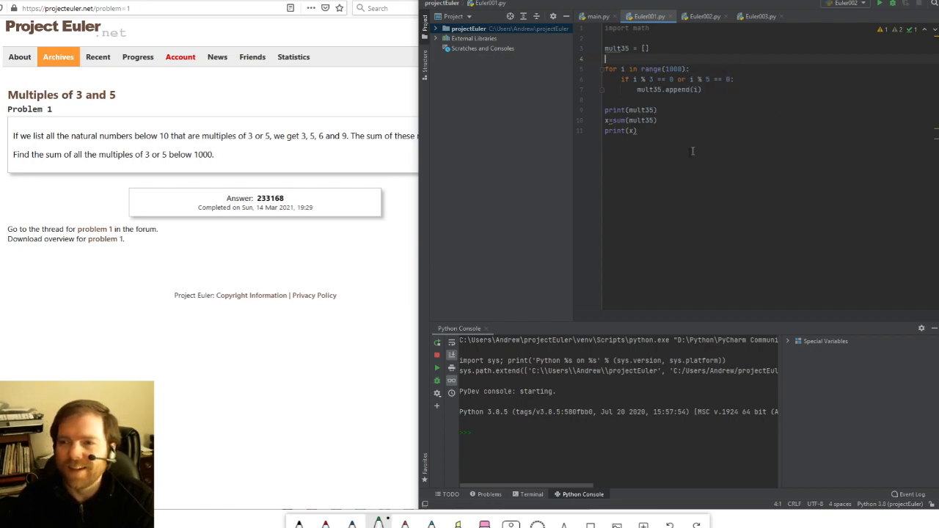
pyautogui.moveTo(662, 164)
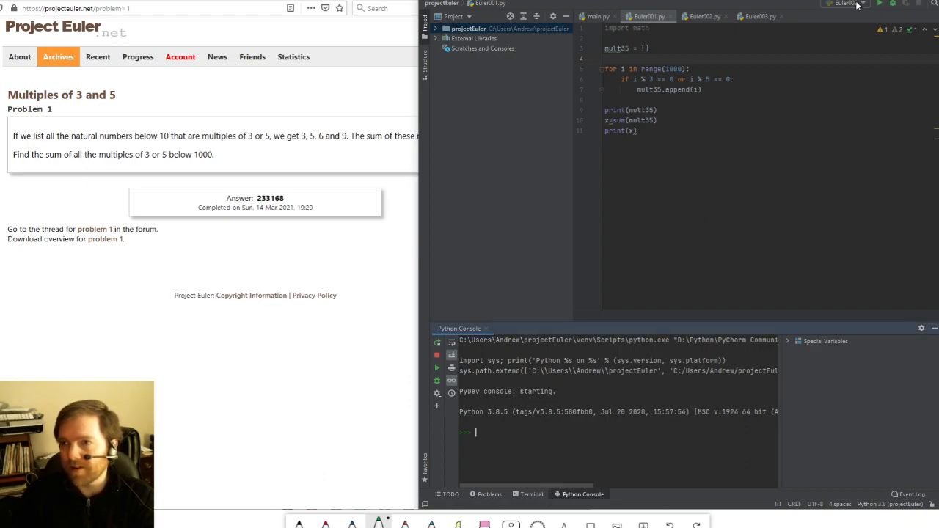
# Select the Euler001 run configuration and run the script.
pyautogui.click(847, 4)
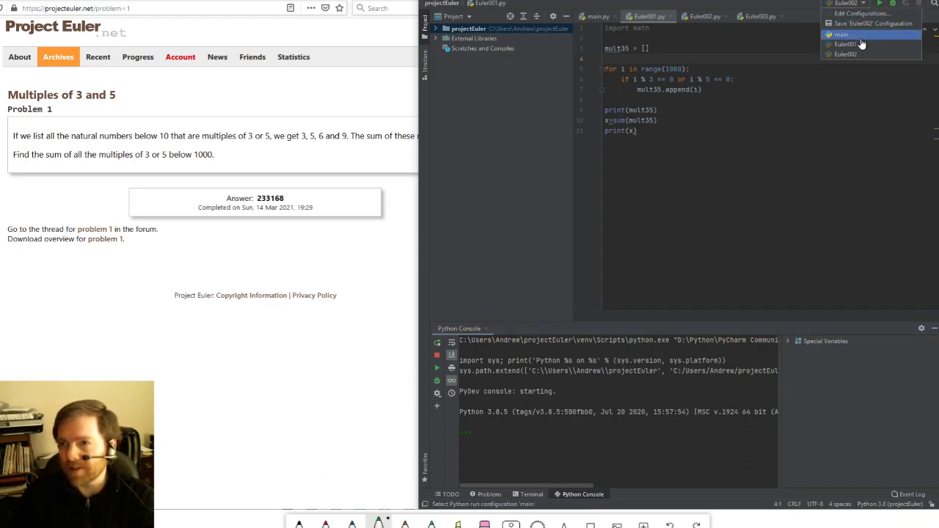
pyautogui.click(842, 35)
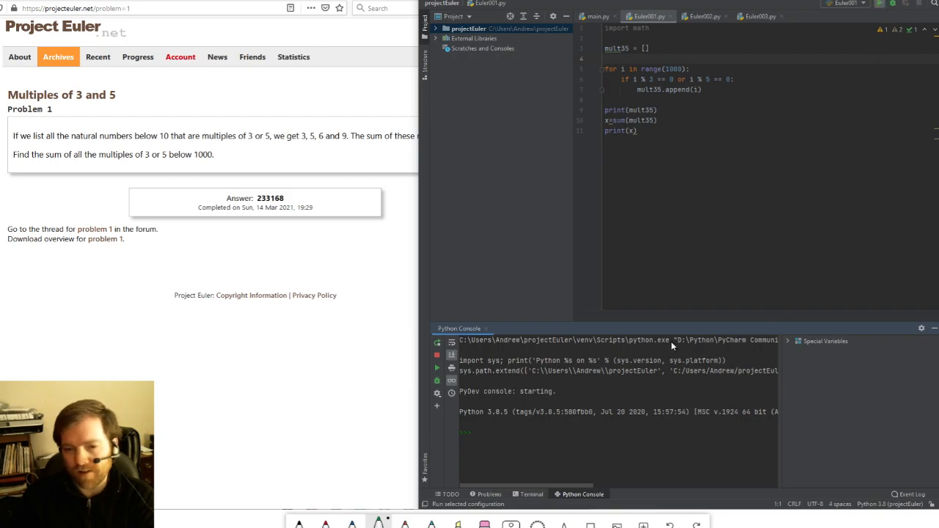
pyautogui.click(879, 3)
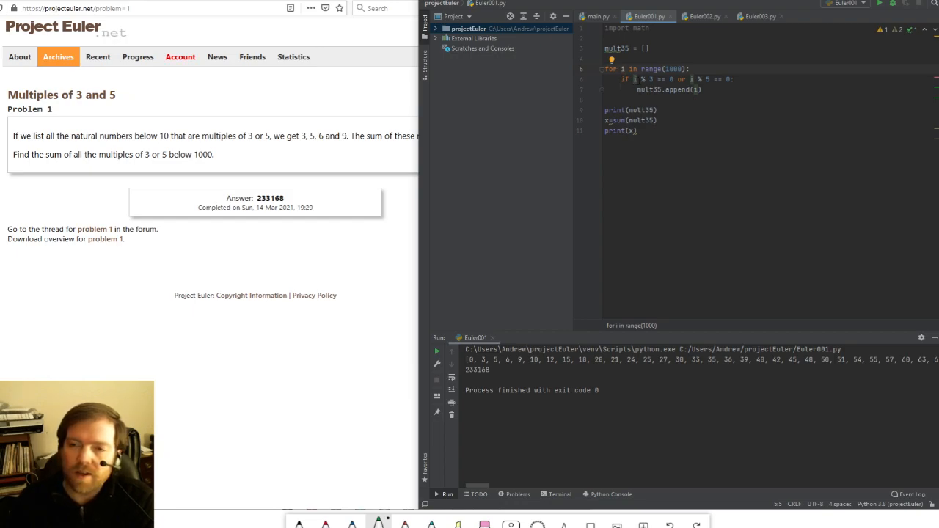
# Type print(x) in Euler001.py and review the printed multiples and sum 233168.
pyautogui.click(642, 79)
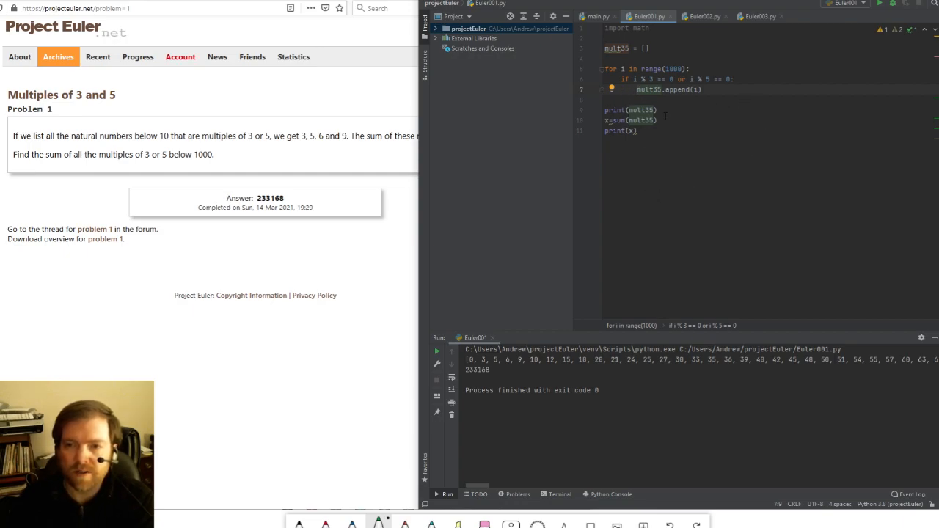
pyautogui.moveTo(655, 165)
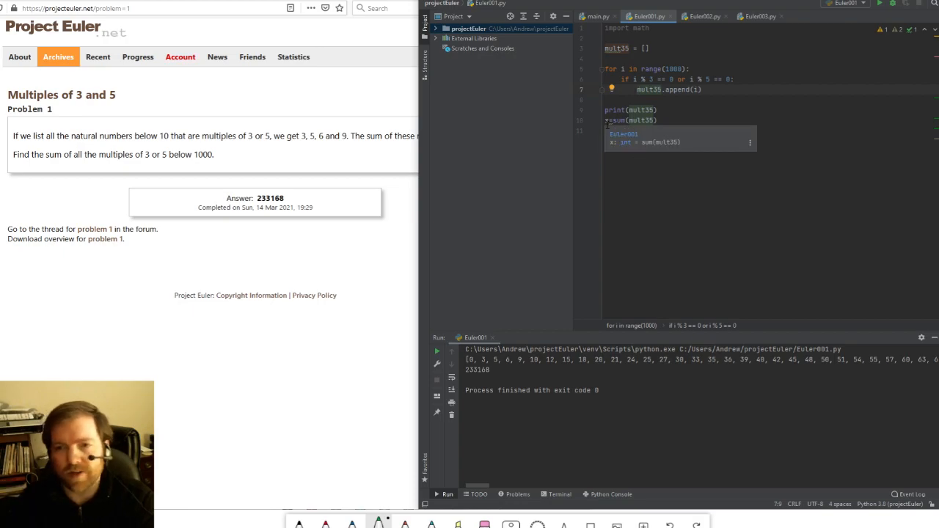
pyautogui.write('print(x)')
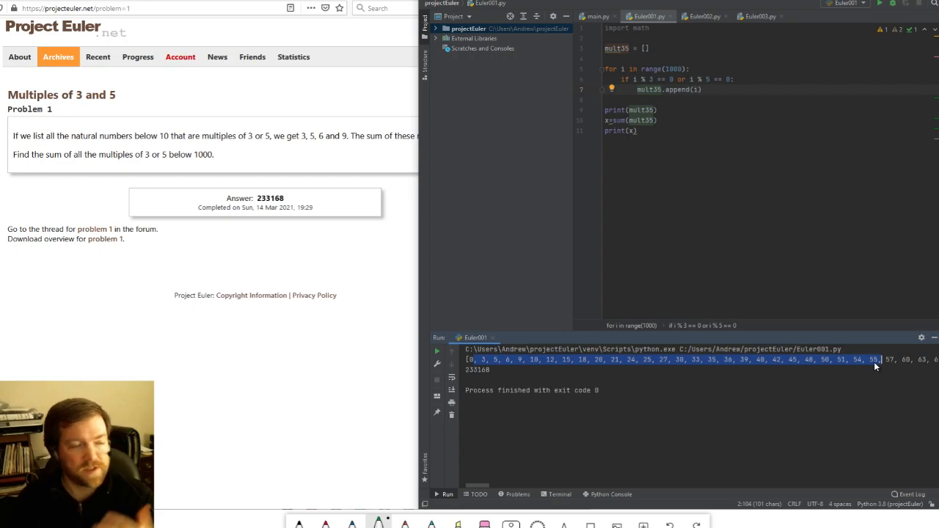
pyautogui.moveTo(498, 363)
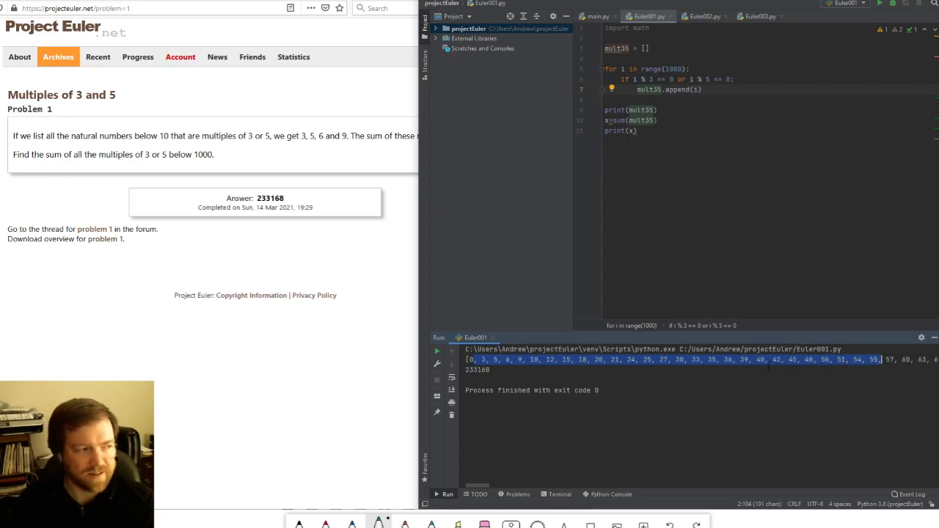
pyautogui.moveTo(580, 357)
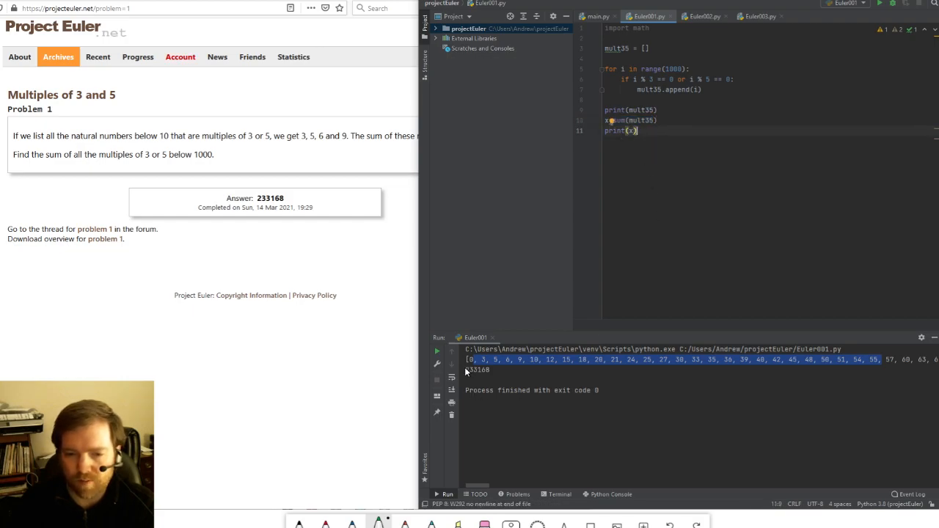
# Maximize the Project Euler Problem 1 page window.
pyautogui.doubleClick(477, 370)
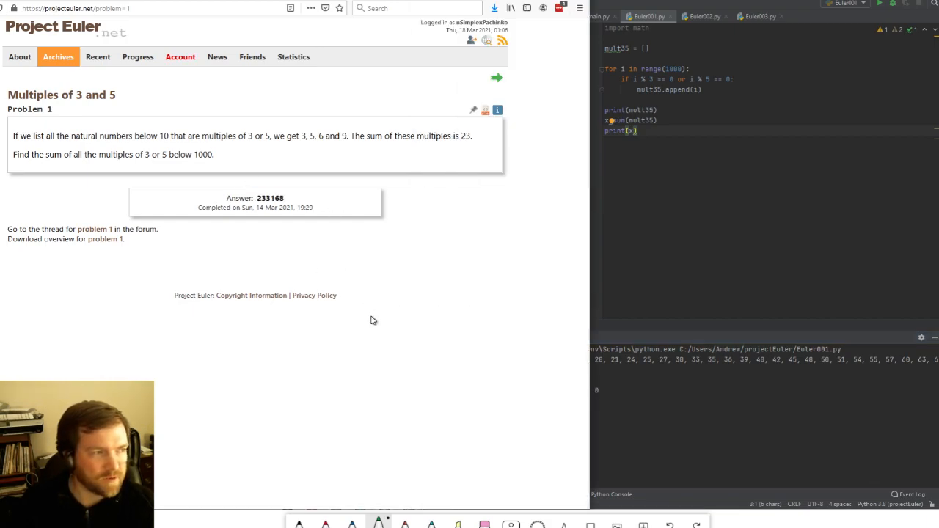
pyautogui.moveTo(431, 224)
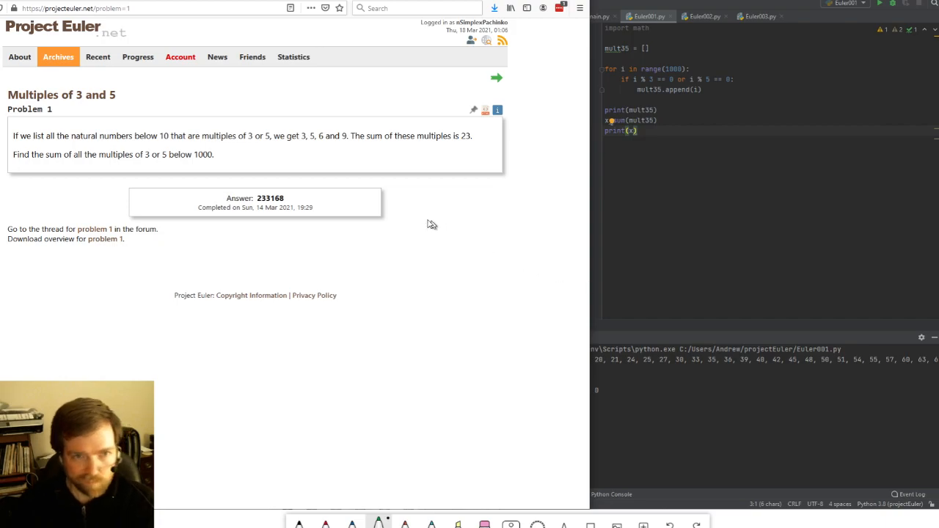
pyautogui.moveTo(188, 78)
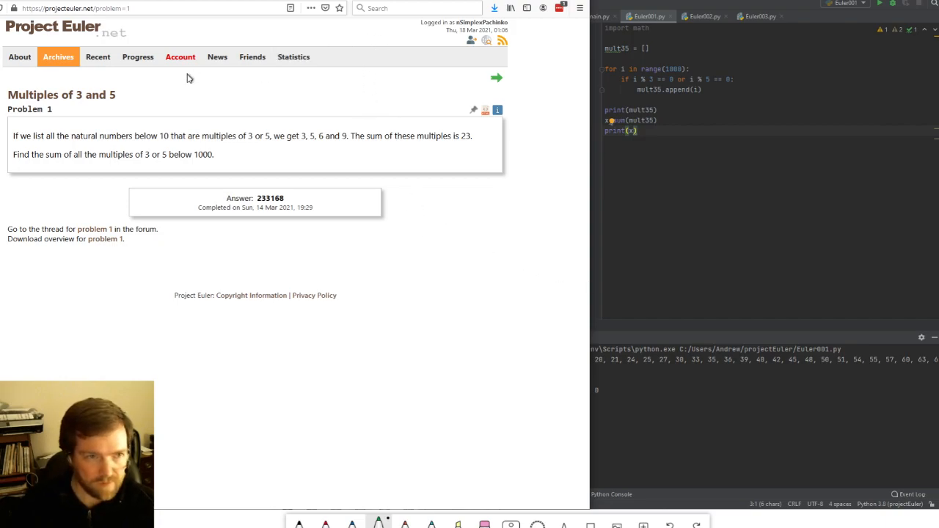
pyautogui.moveTo(399, 112)
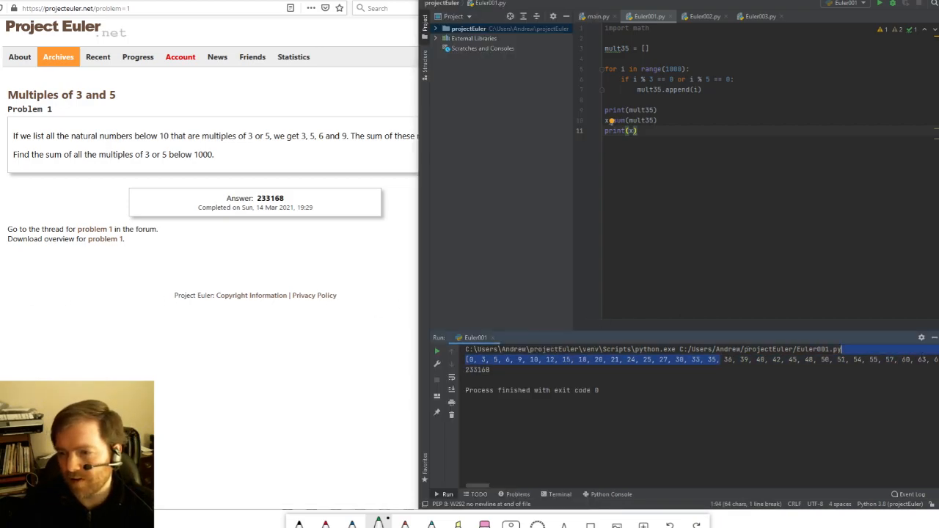
# Scroll the run output to its last value 999, then bring Project Euler forward.
pyautogui.hscroll(3)
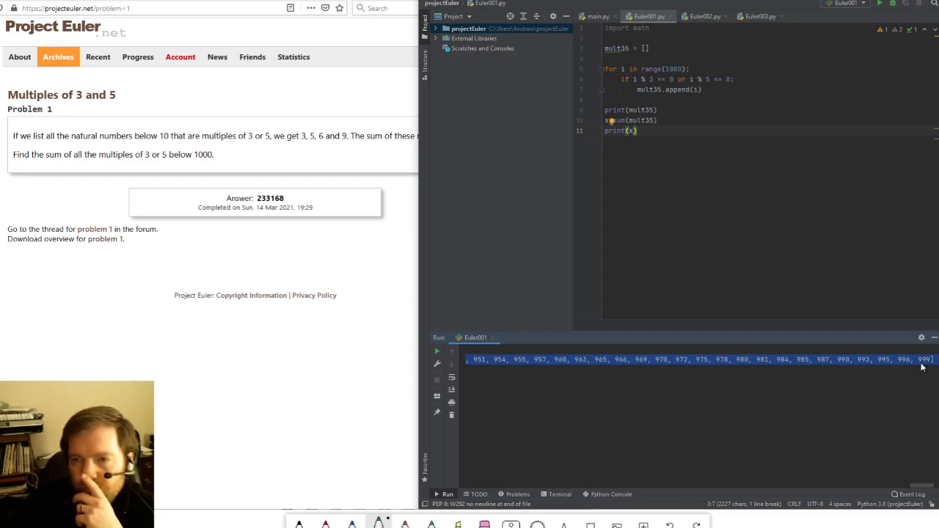
pyautogui.moveTo(396, 270)
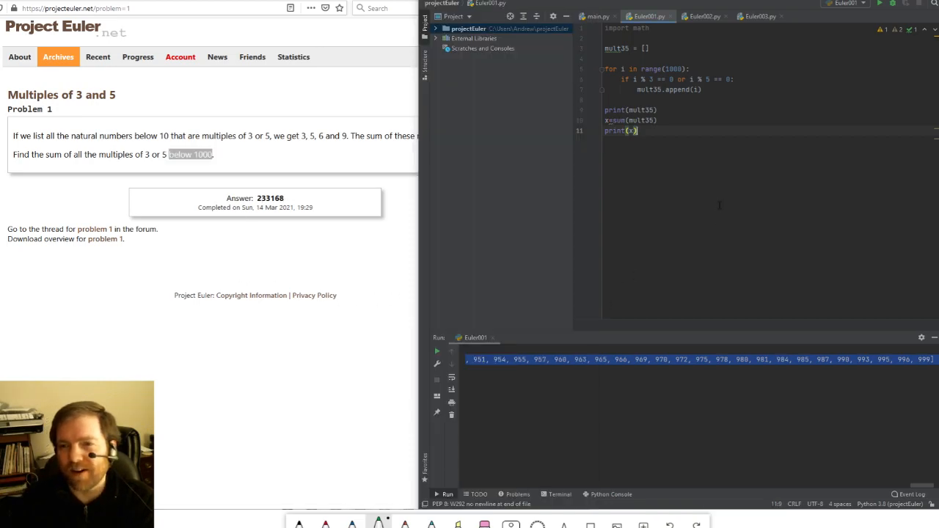
pyautogui.click(704, 16)
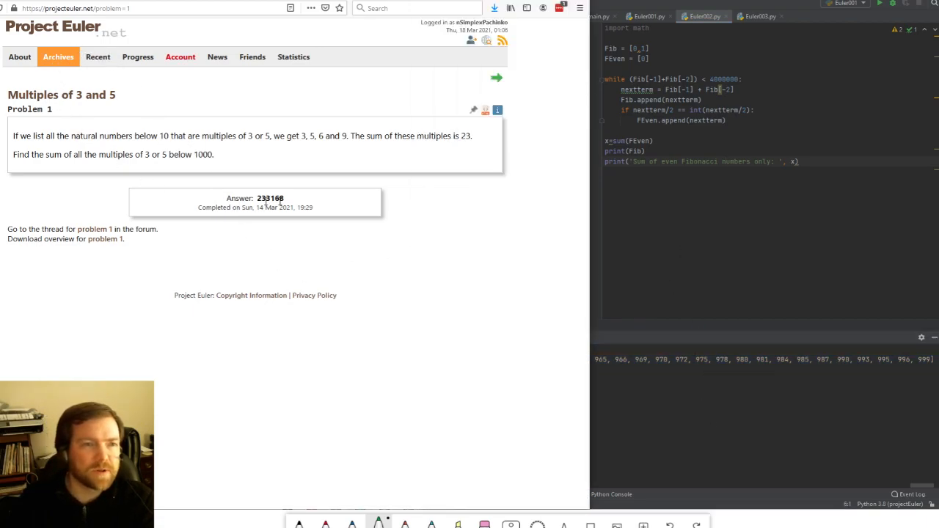
# Advance to Problem 2, Even Fibonacci numbers, with answer 4613732.
pyautogui.click(496, 78)
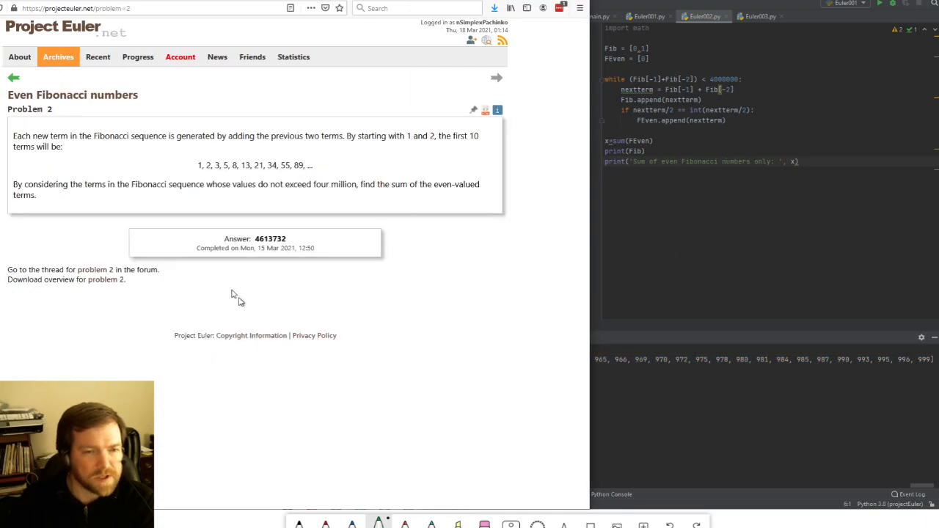
pyautogui.moveTo(349, 212)
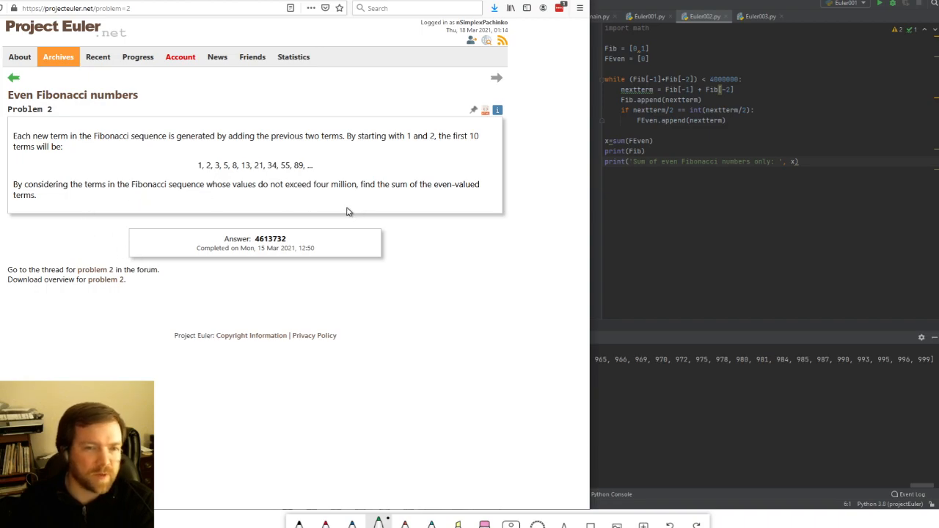
pyautogui.moveTo(287, 184)
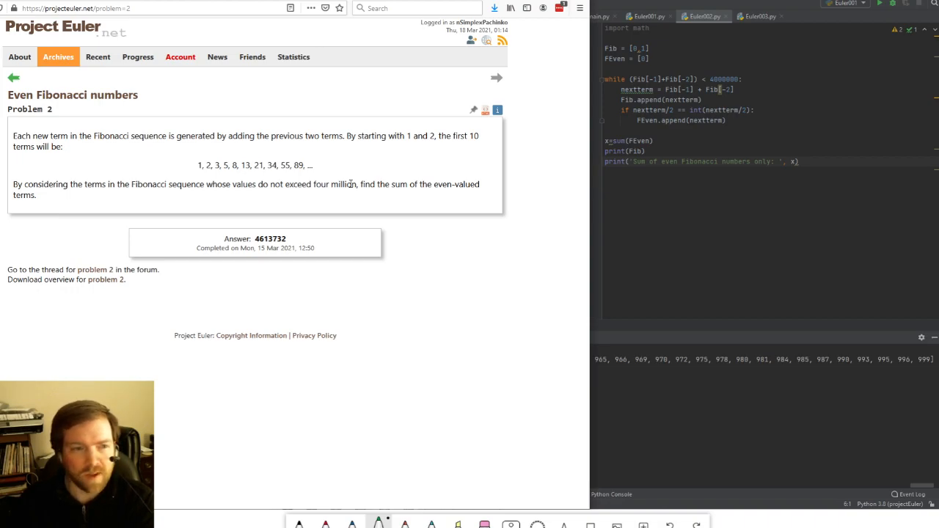
pyautogui.moveTo(275, 150)
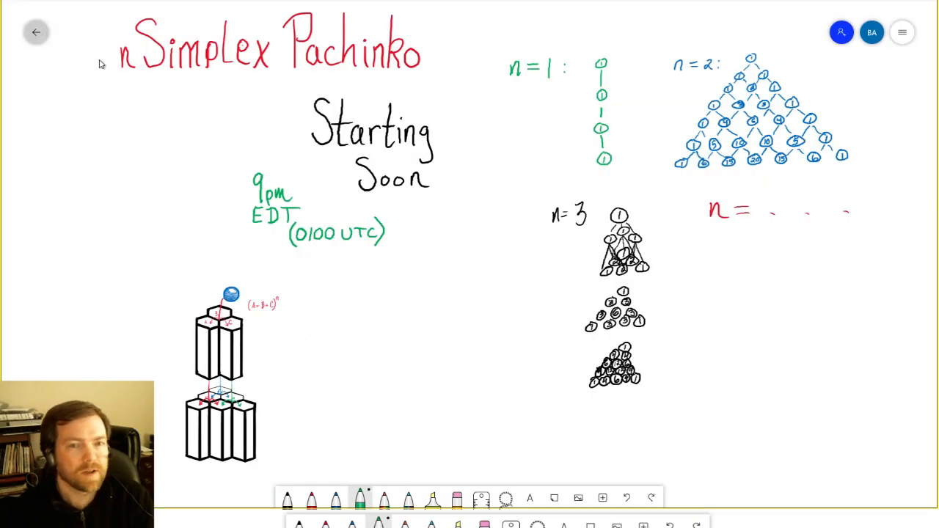
pyautogui.moveTo(170, 119)
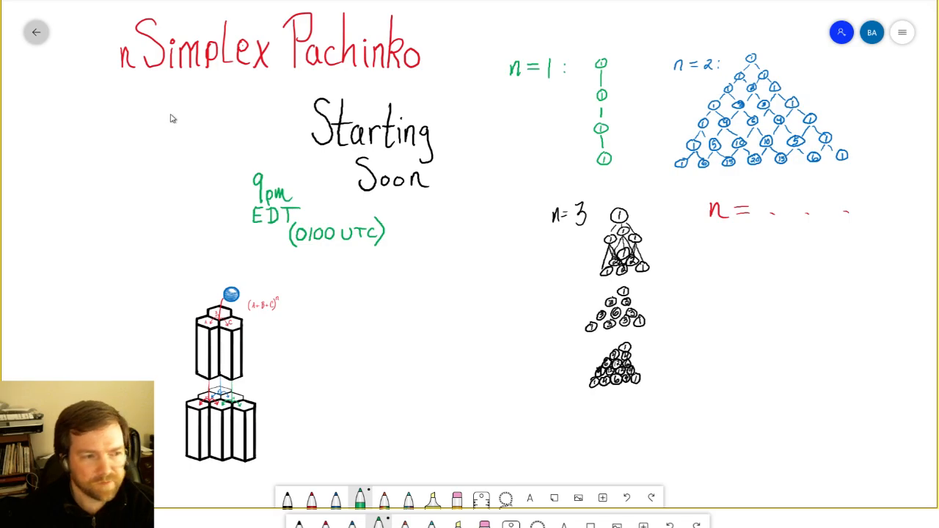
# Leave the nSimplex Pachinko board and create a new blank whiteboard.
pyautogui.click(35, 31)
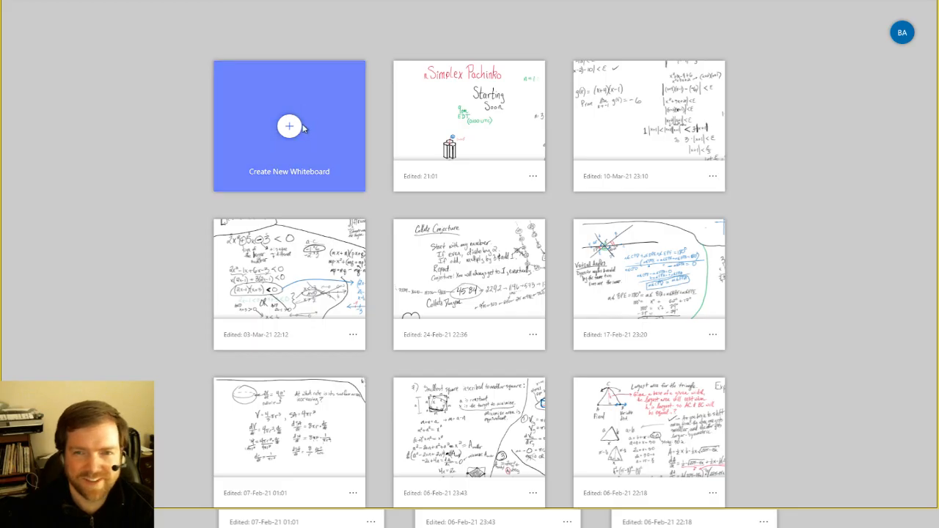
pyautogui.click(289, 126)
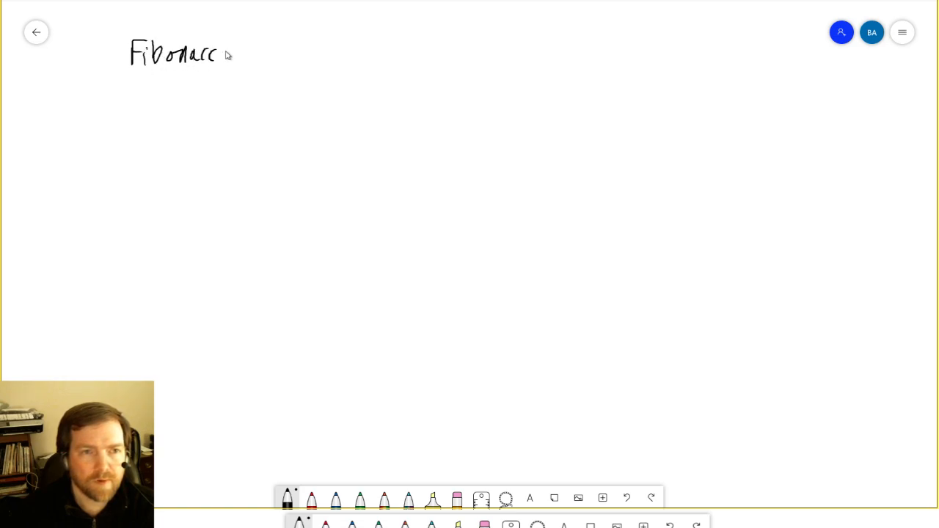
# Handwrite 'Fibonacci Sequence:' and the terms 0, 1, 1, bracing the first two.
pyautogui.moveTo(228, 55); pyautogui.dragTo(286, 55)
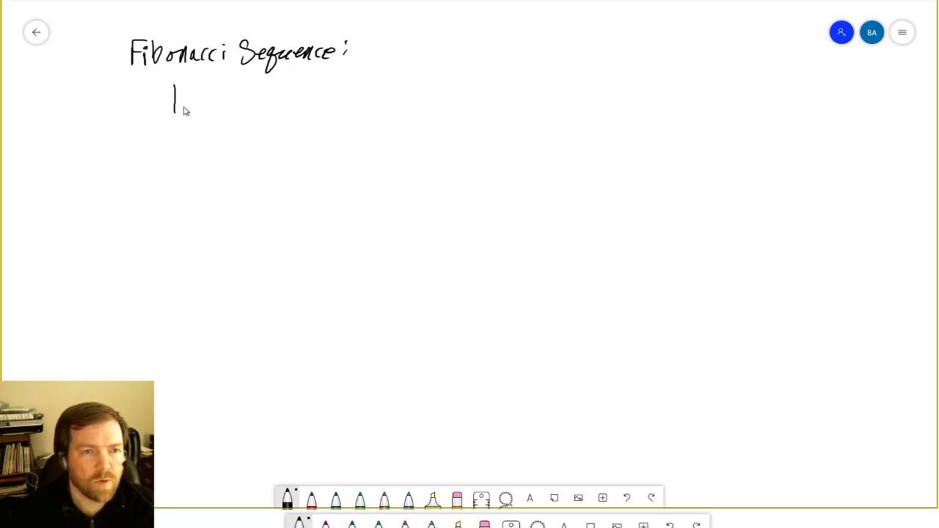
pyautogui.moveTo(184, 110); pyautogui.dragTo(212, 106)
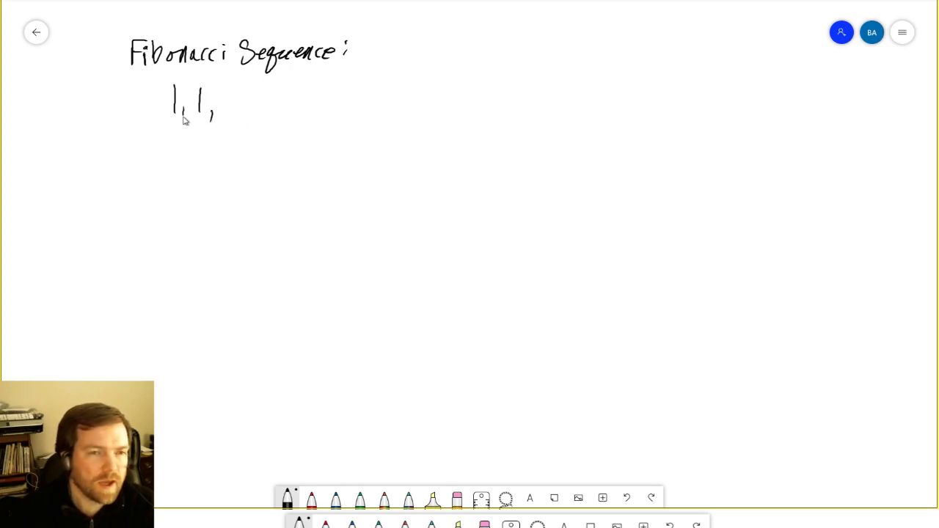
pyautogui.moveTo(387, 4)
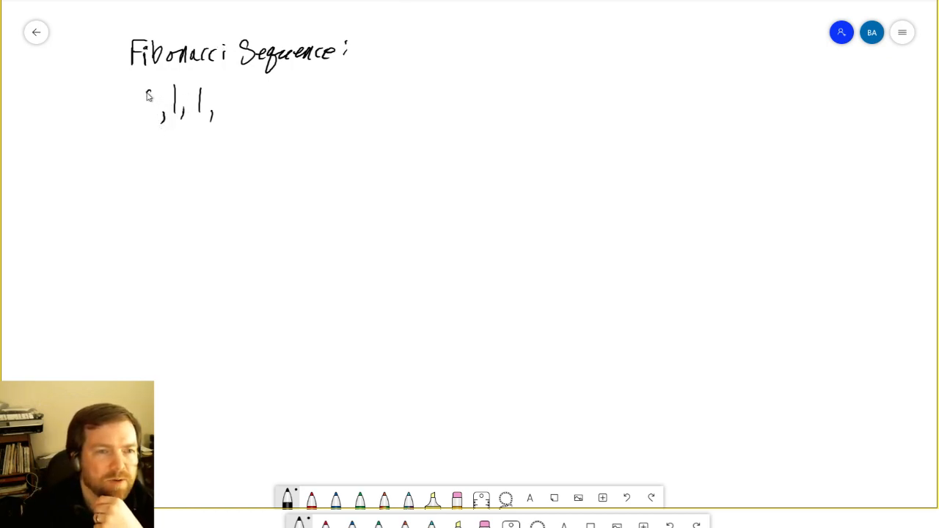
pyautogui.moveTo(143, 88); pyautogui.dragTo(154, 110)
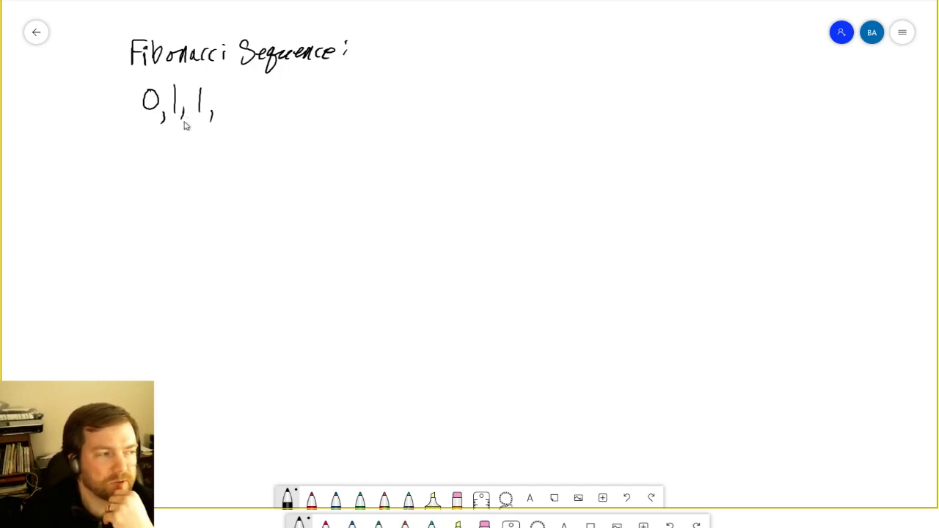
pyautogui.moveTo(165, 76)
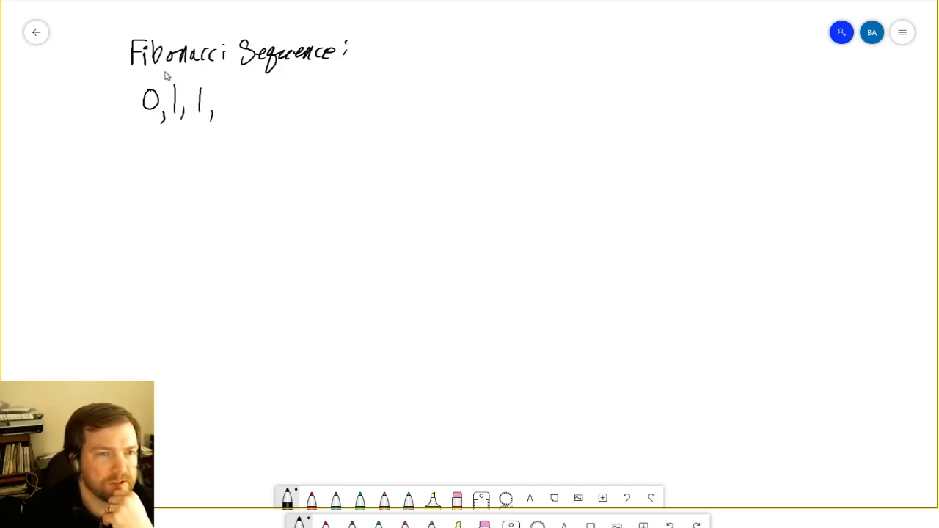
pyautogui.moveTo(139, 128); pyautogui.dragTo(187, 126)
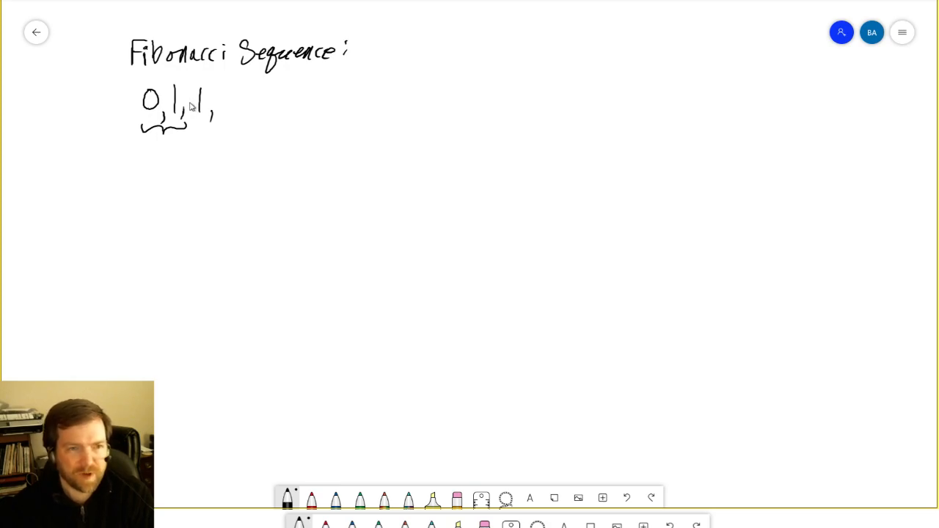
pyautogui.moveTo(148, 101)
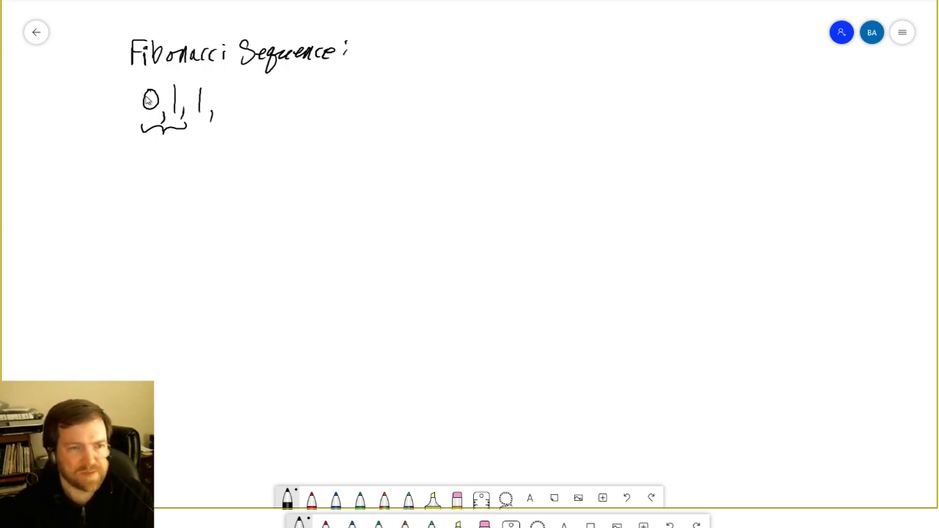
pyautogui.moveTo(156, 116)
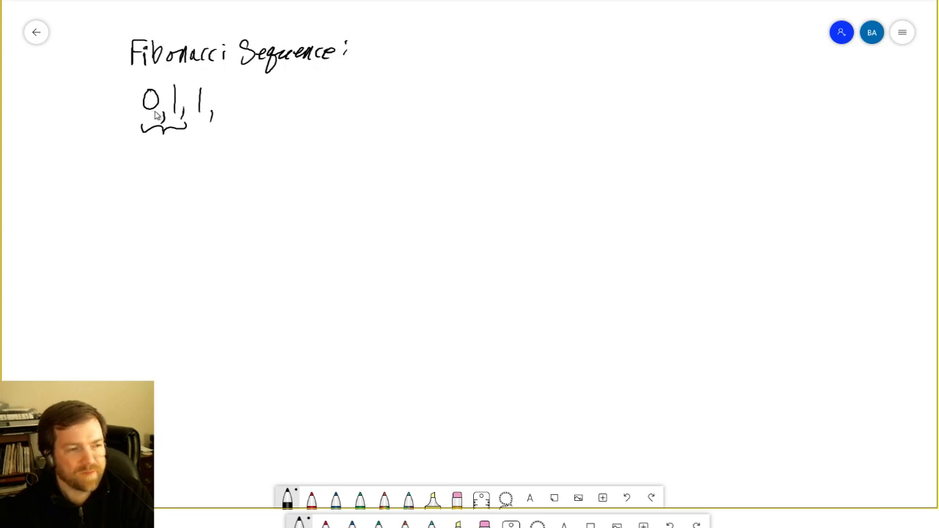
pyautogui.moveTo(163, 135)
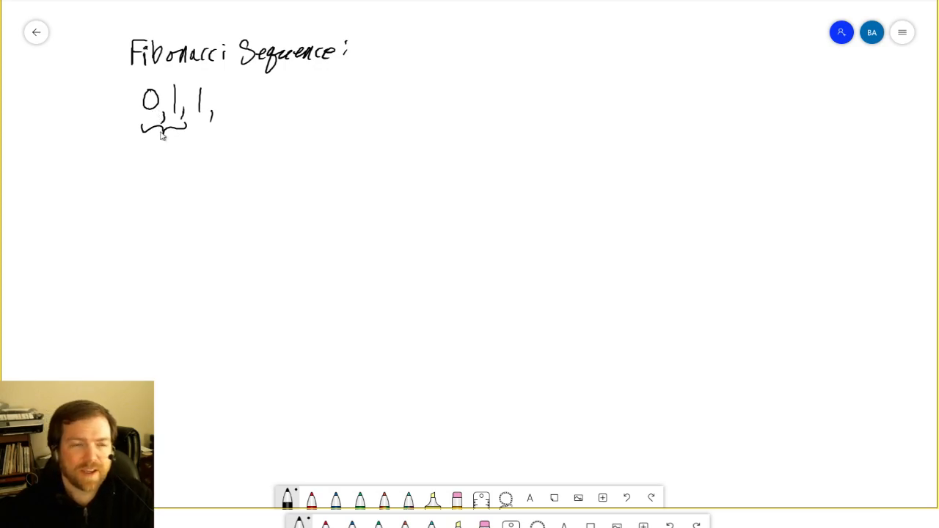
pyautogui.moveTo(183, 96)
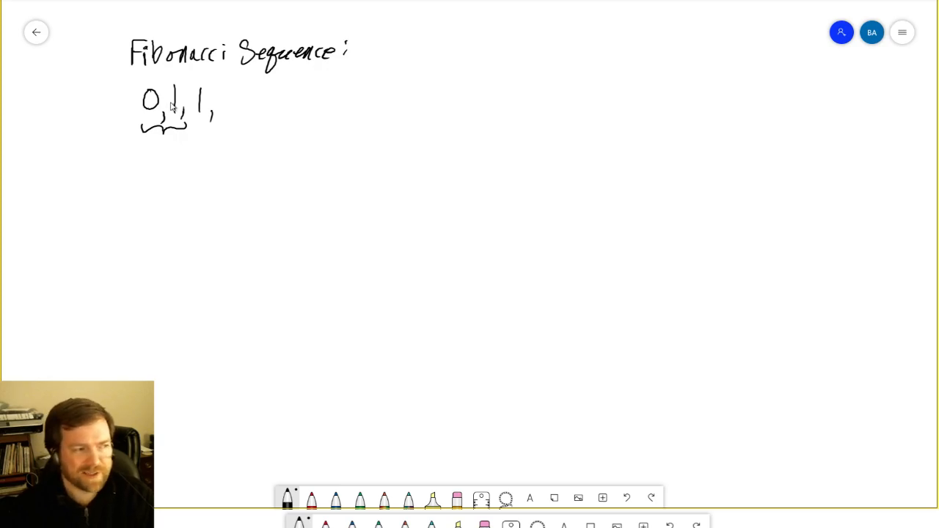
pyautogui.moveTo(179, 110)
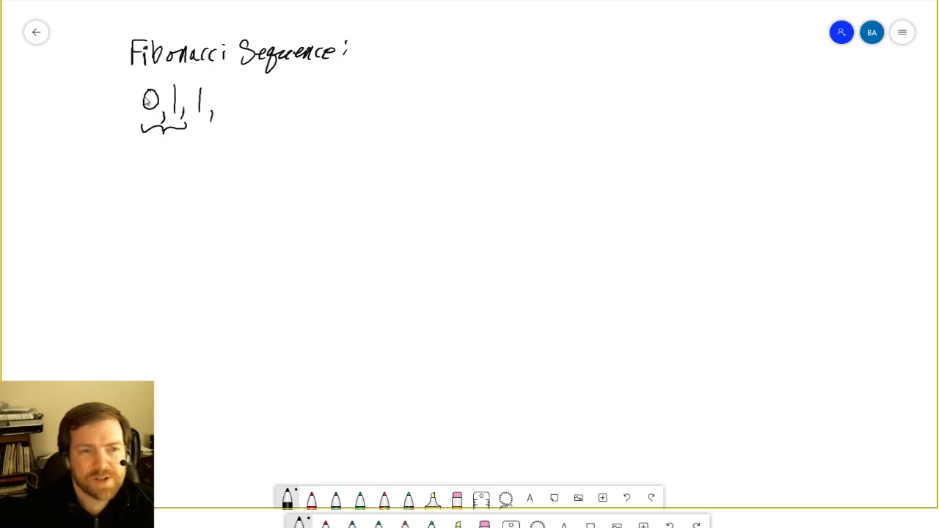
pyautogui.moveTo(205, 150)
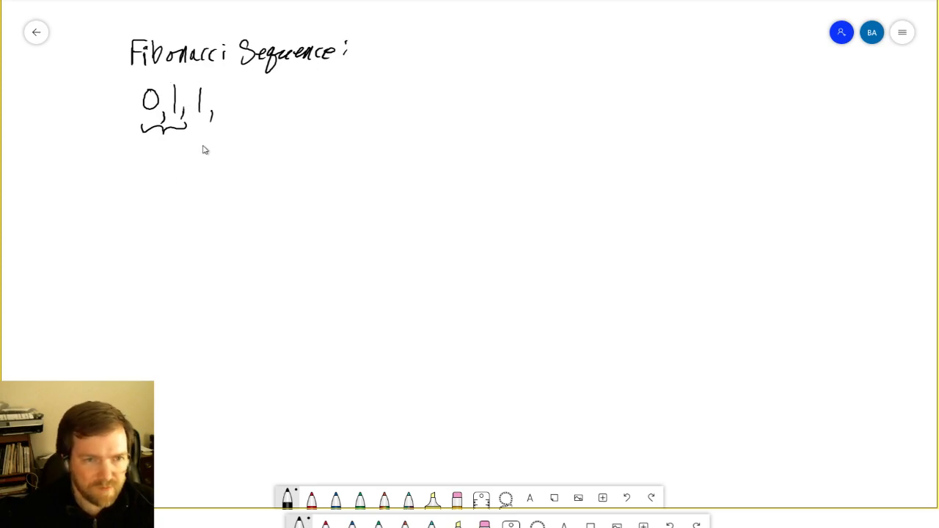
# Handwrite the recurrence F_n = F_(n-1) + F_(n-2) below the sequence.
pyautogui.moveTo(176, 147); pyautogui.dragTo(187, 169)
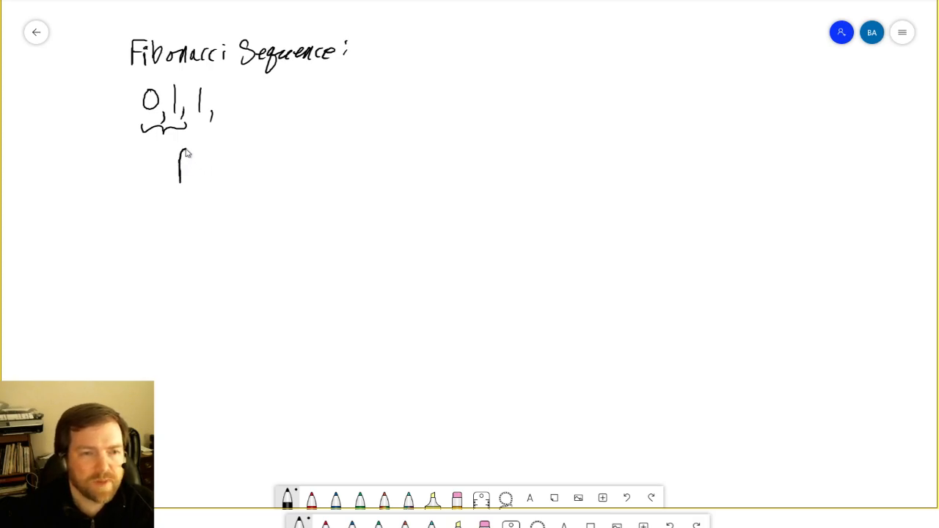
pyautogui.moveTo(180, 154); pyautogui.dragTo(189, 183)
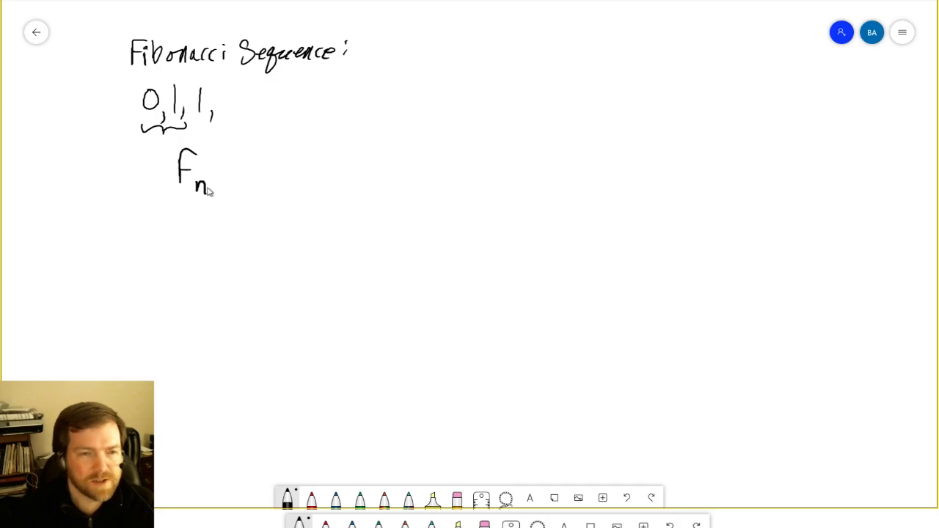
pyautogui.moveTo(187, 175)
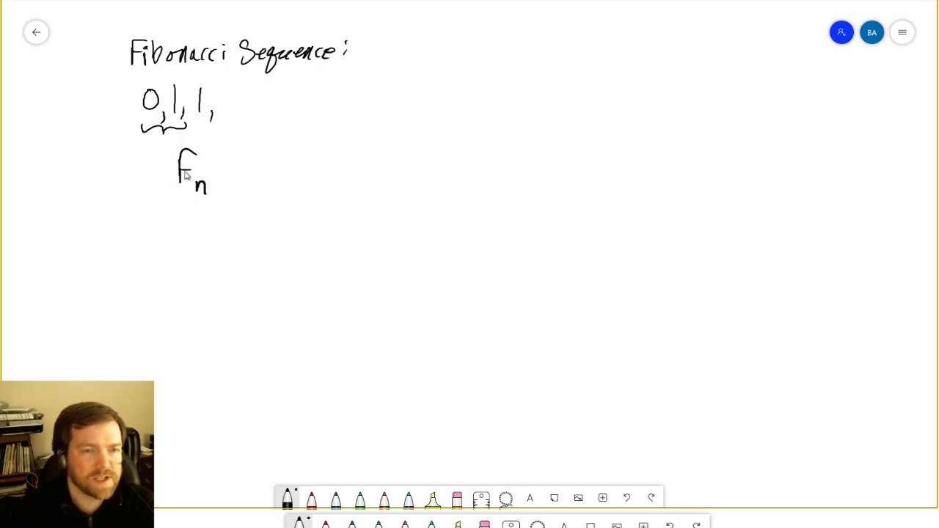
pyautogui.moveTo(227, 173); pyautogui.dragTo(260, 173)
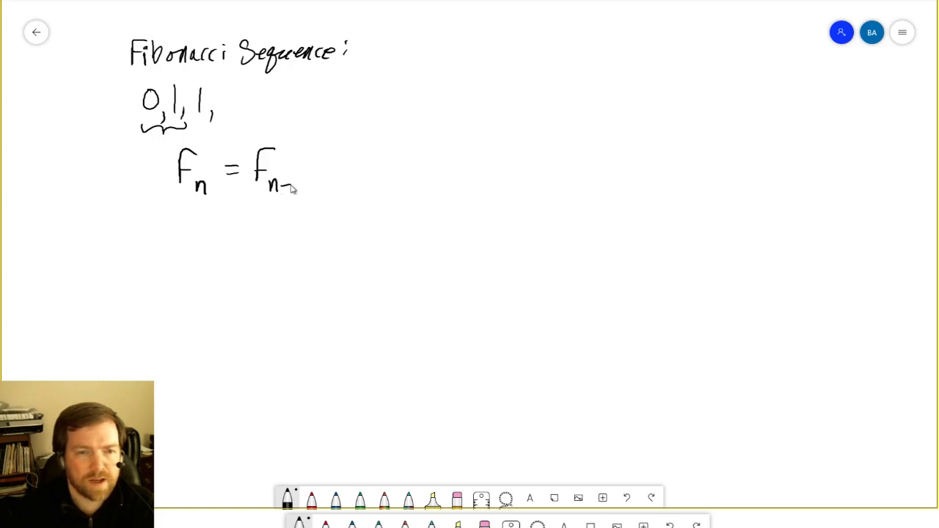
pyautogui.moveTo(294, 183); pyautogui.dragTo(301, 187)
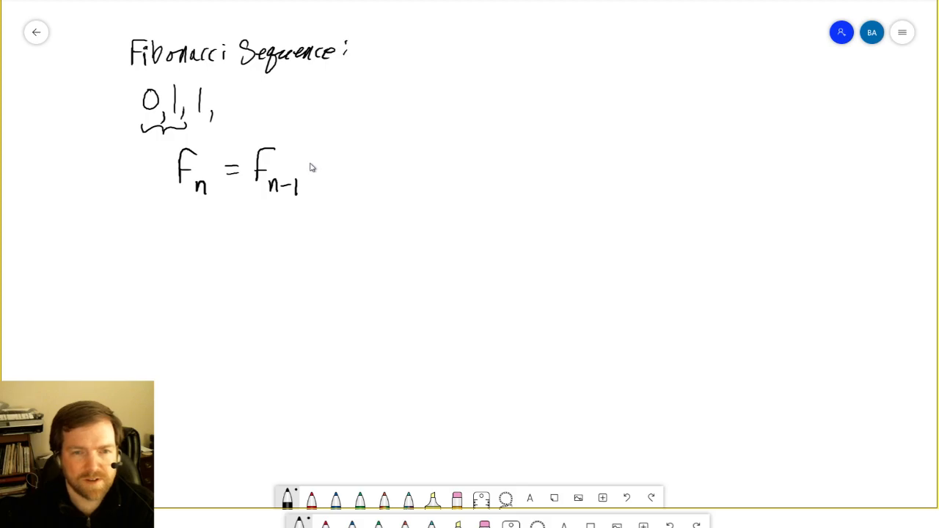
pyautogui.moveTo(316, 168); pyautogui.dragTo(356, 169)
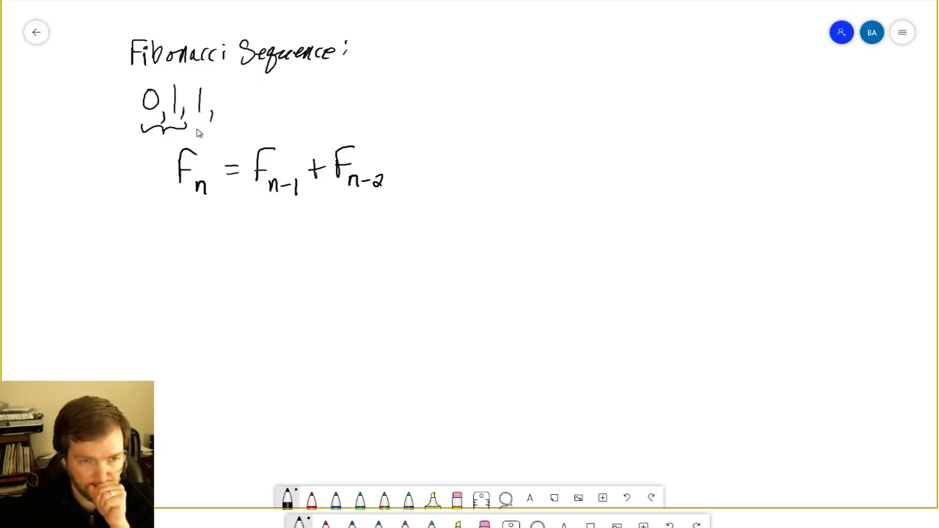
pyautogui.moveTo(154, 79)
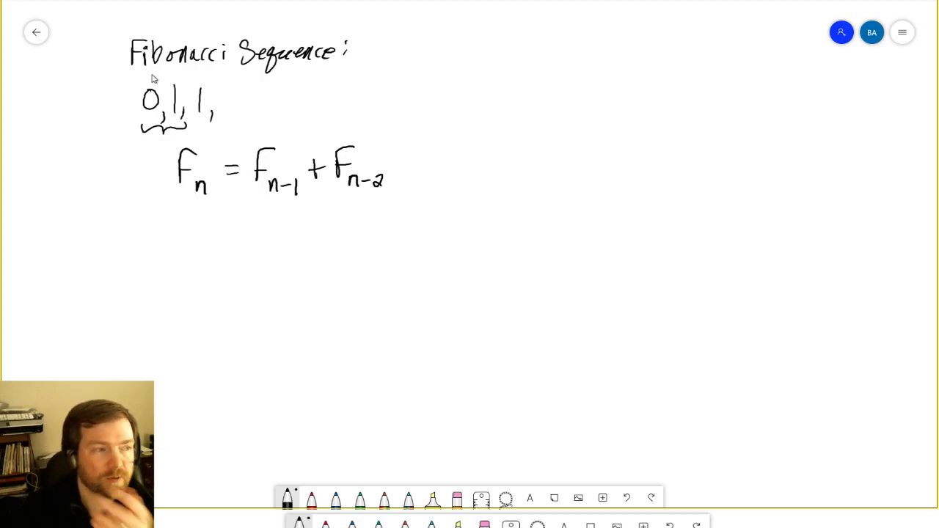
pyautogui.moveTo(151, 77)
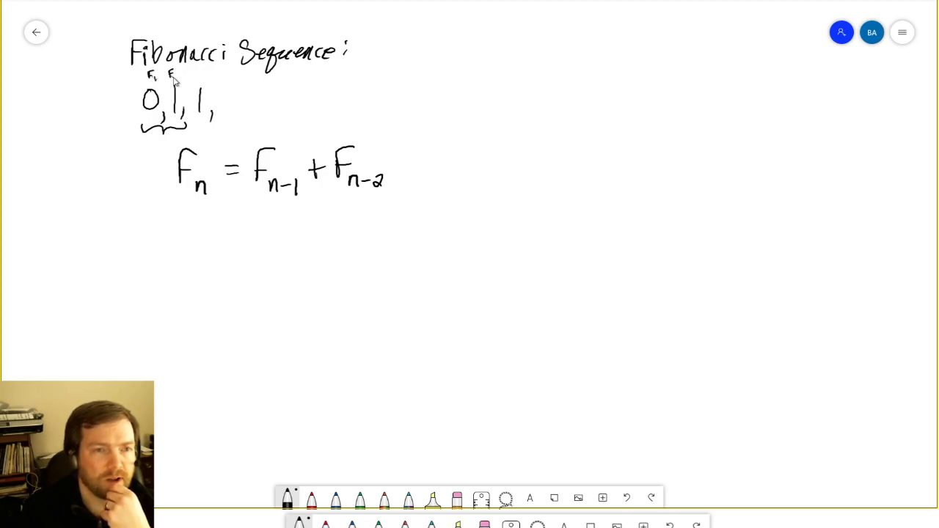
# Handwrite the F2 label and the equation F3 = F2 + F1 below the recurrence.
pyautogui.moveTo(169, 77); pyautogui.dragTo(202, 81)
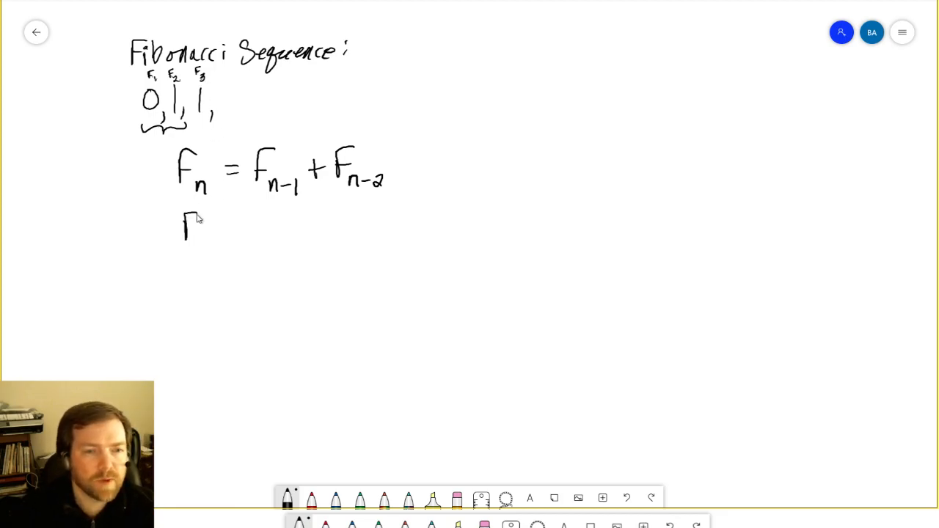
pyautogui.moveTo(187, 216); pyautogui.dragTo(242, 235)
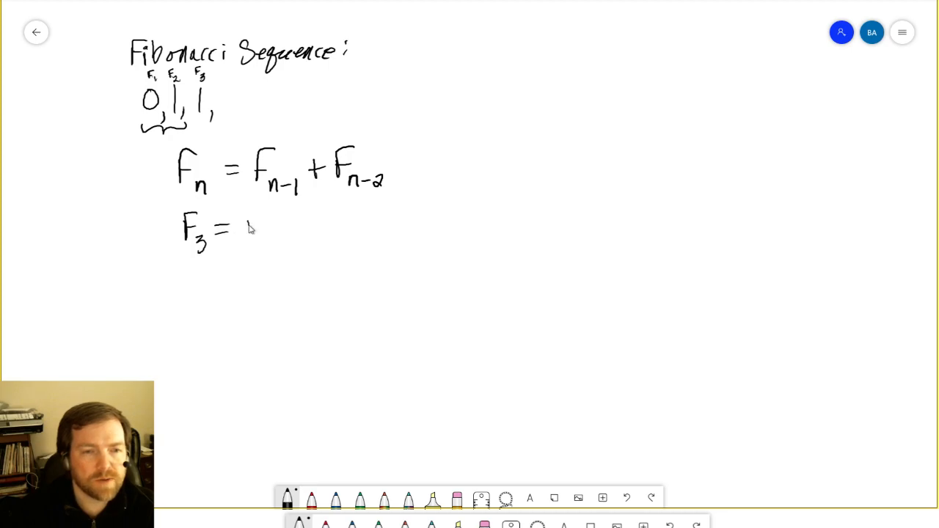
pyautogui.moveTo(249, 220); pyautogui.dragTo(294, 235)
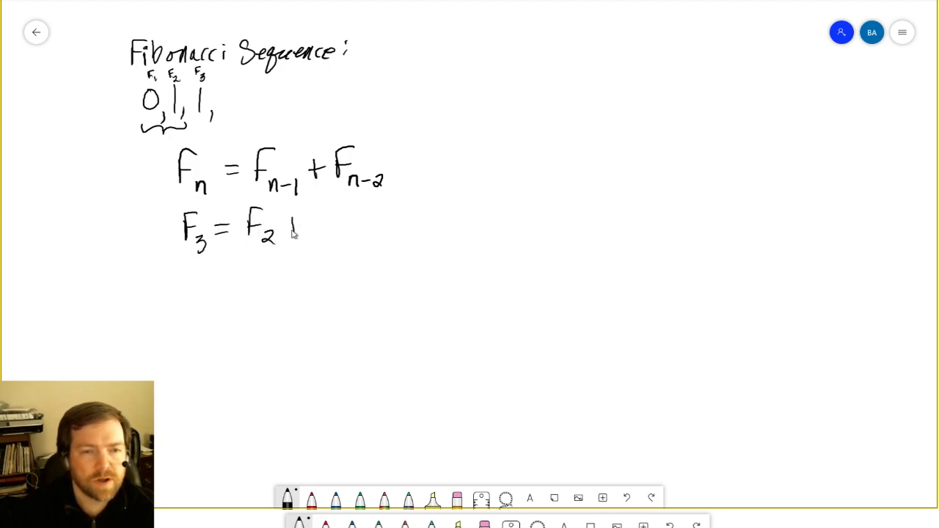
pyautogui.moveTo(293, 231); pyautogui.dragTo(330, 220)
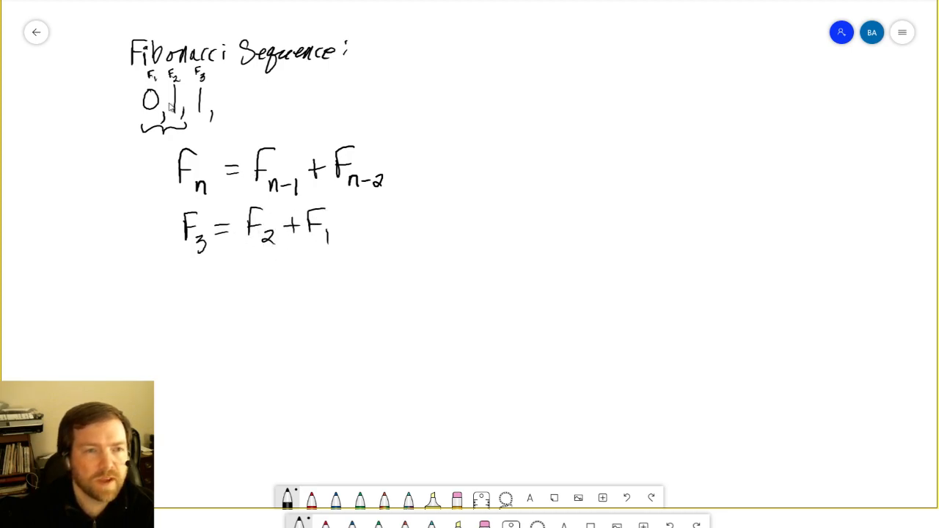
pyautogui.moveTo(268, 264)
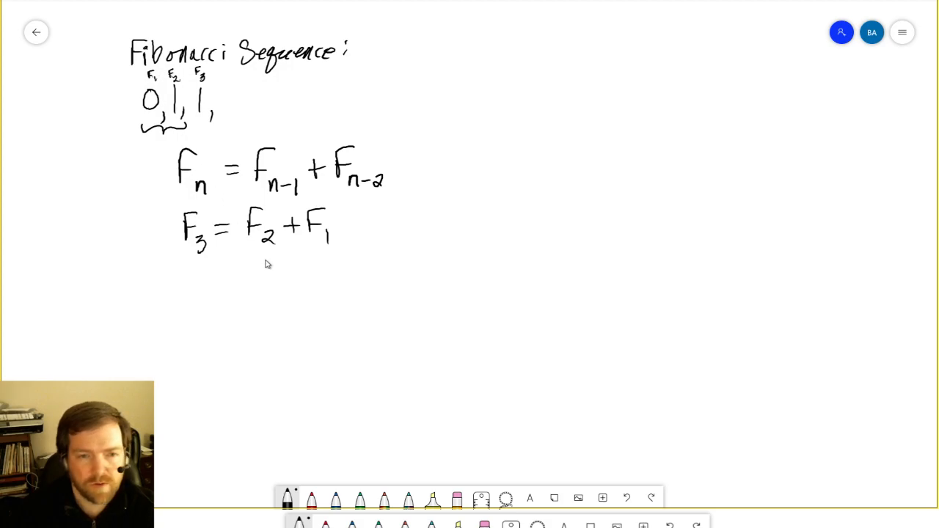
# Handwrite the worked values 1 = 1 + 0, then F4 = F3 + F2 with 2 = 1 + 1.
pyautogui.moveTo(261, 253); pyautogui.dragTo(341, 279)
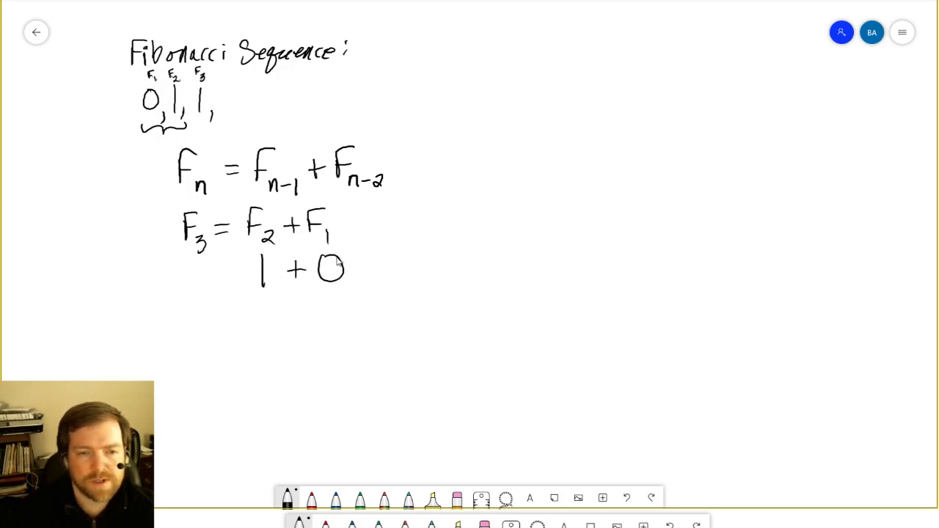
pyautogui.moveTo(194, 268); pyautogui.dragTo(235, 279)
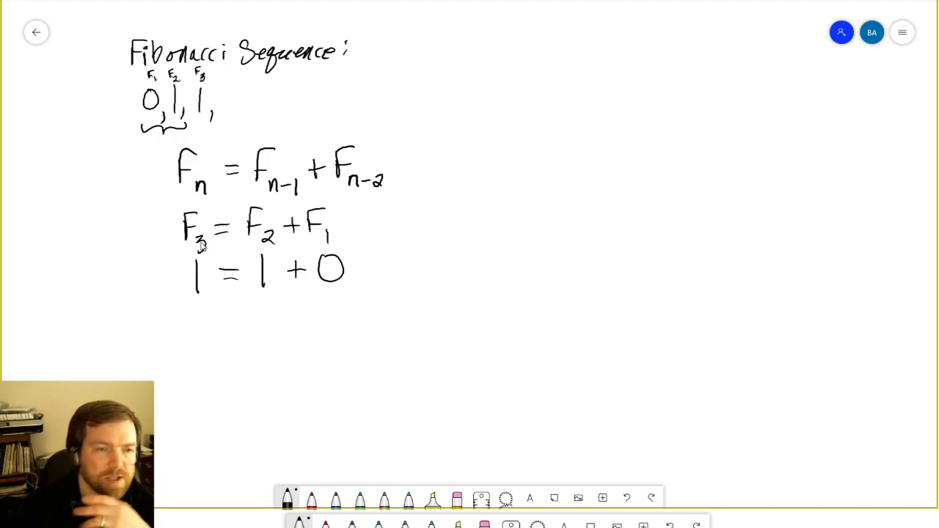
pyautogui.moveTo(213, 252)
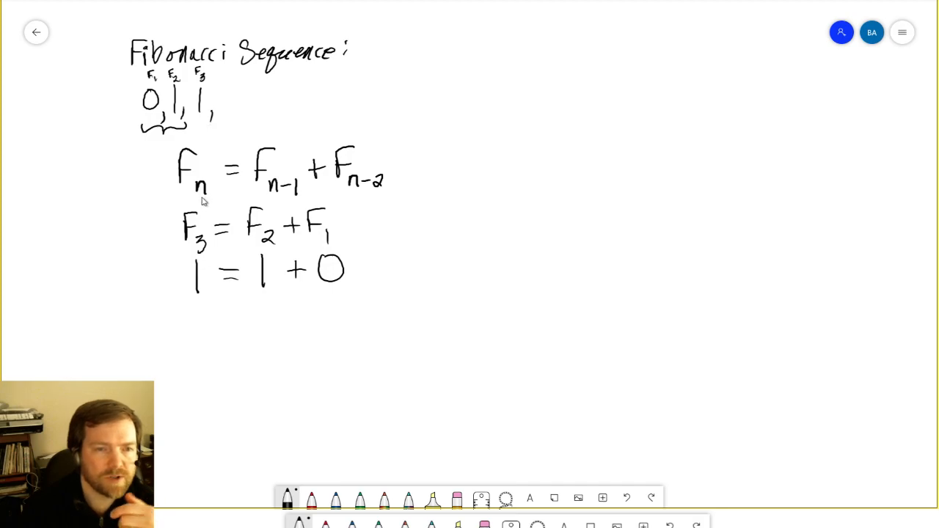
pyautogui.moveTo(182, 316); pyautogui.dragTo(198, 345)
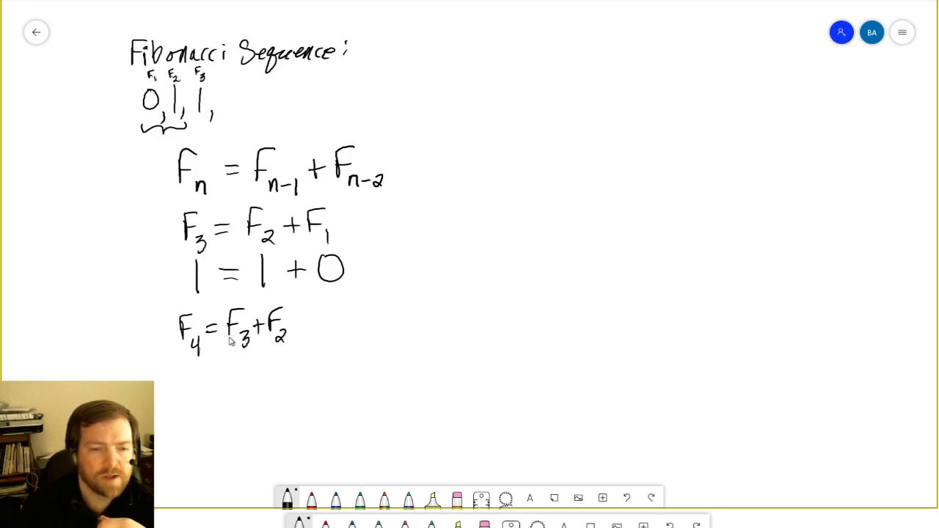
pyautogui.moveTo(242, 364)
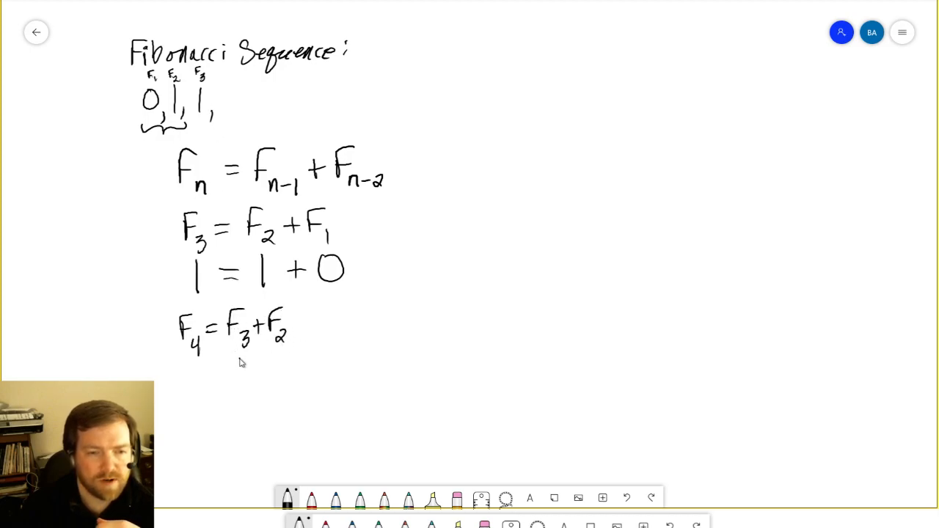
pyautogui.moveTo(221, 367); pyautogui.dragTo(283, 371)
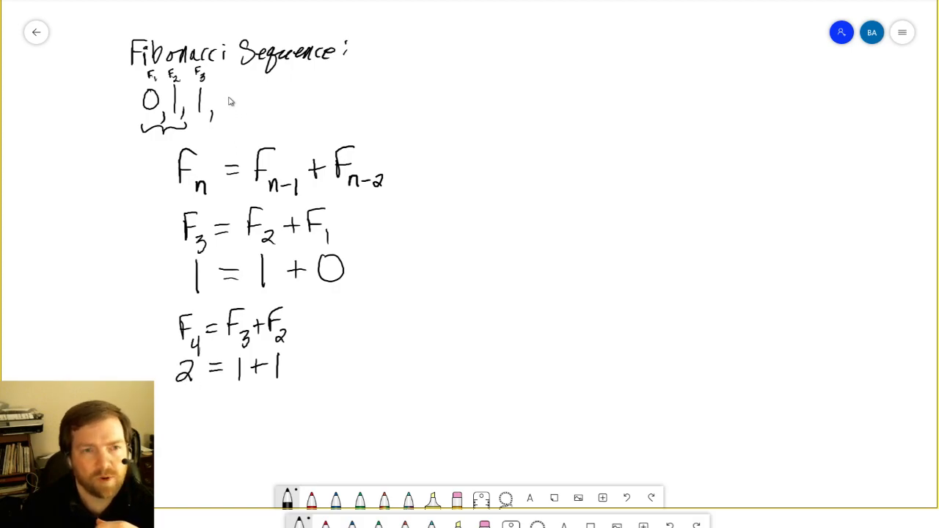
# Append 2 labelled F4, then extend the sequence 3, 5, 8, 13, 21, 34, 55, 89, 144, ….
pyautogui.moveTo(220, 103); pyautogui.dragTo(250, 117)
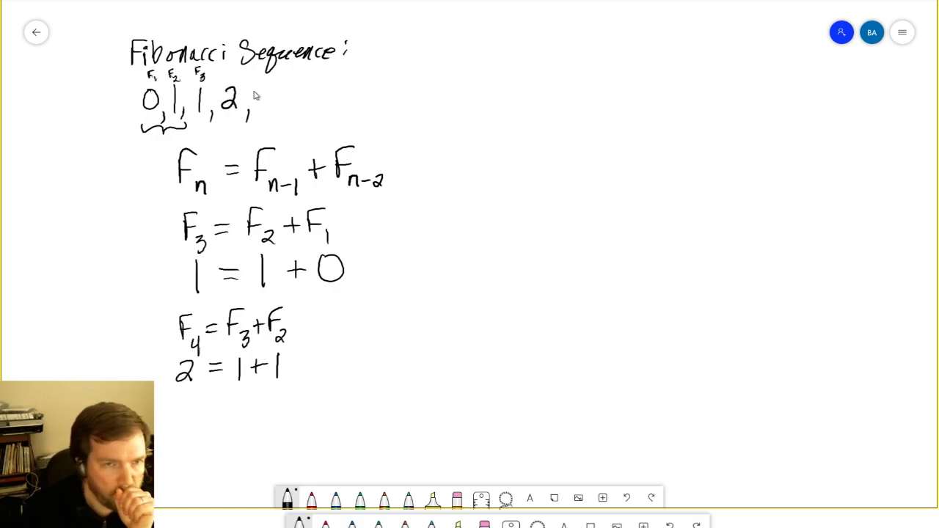
pyautogui.click(234, 75)
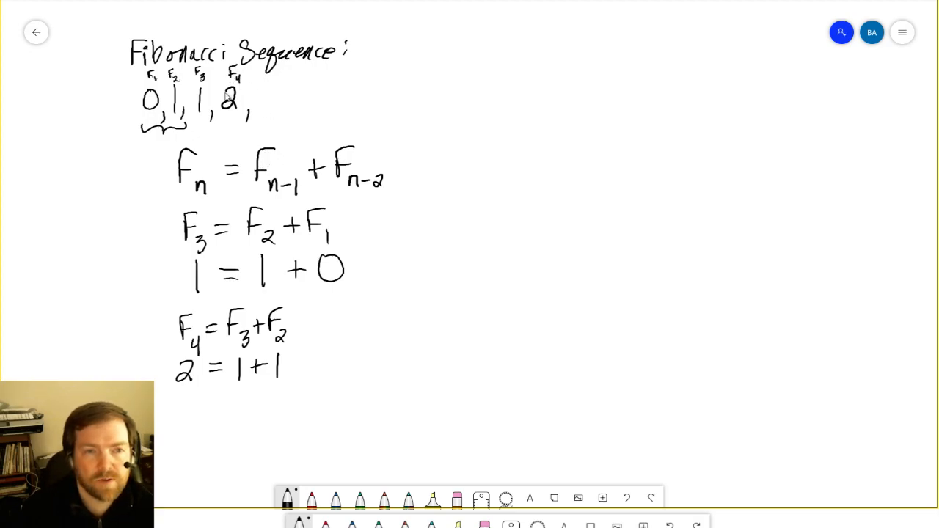
pyautogui.moveTo(204, 98)
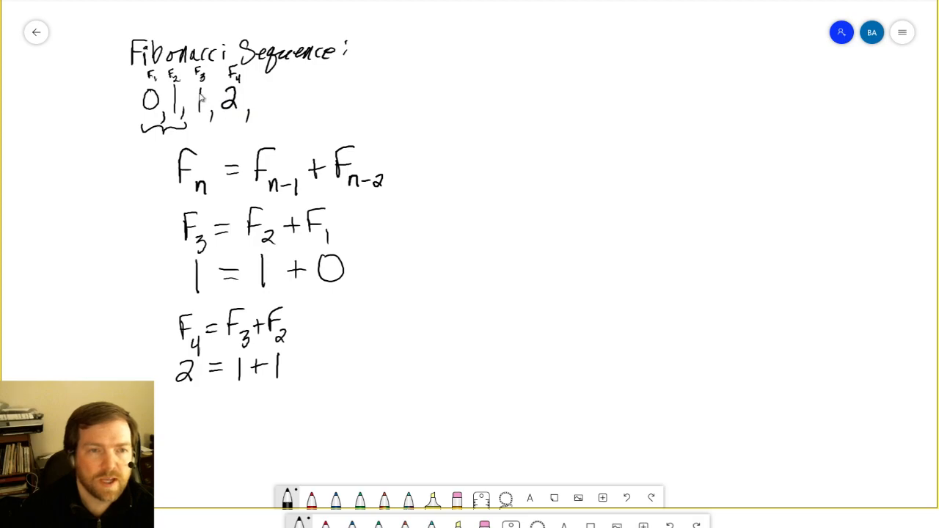
pyautogui.moveTo(264, 95)
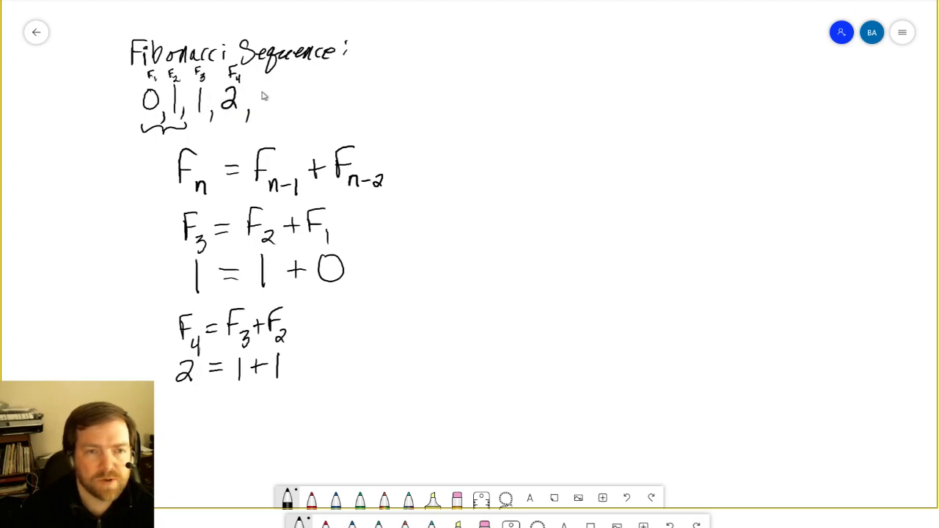
pyautogui.moveTo(264, 102); pyautogui.dragTo(283, 121)
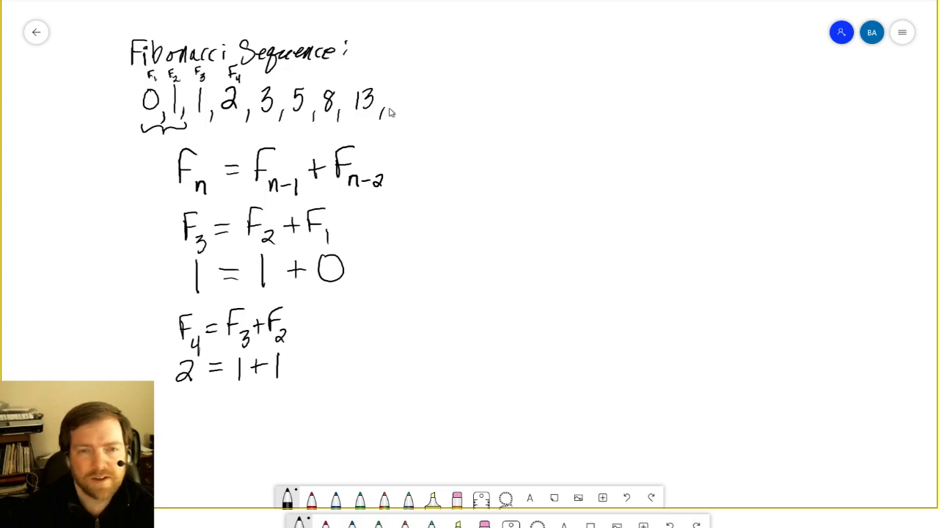
pyautogui.moveTo(391, 105)
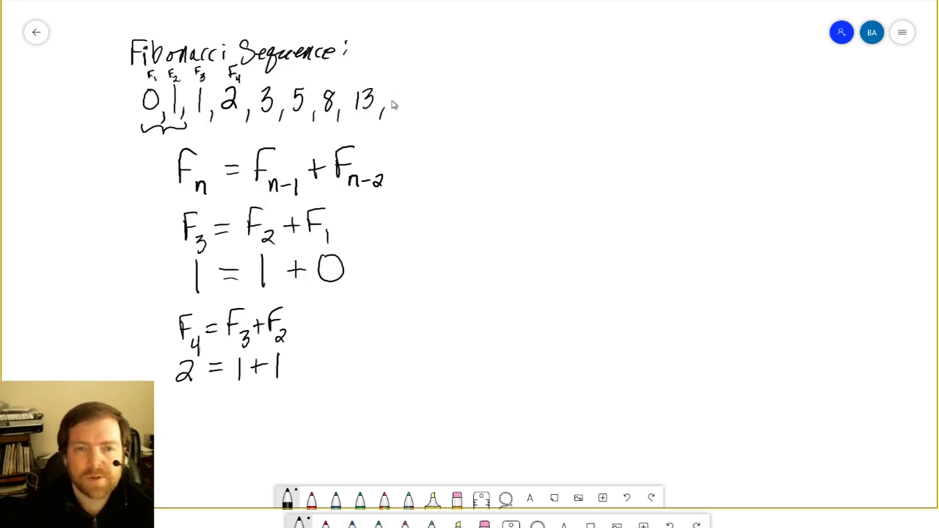
pyautogui.moveTo(397, 99); pyautogui.dragTo(430, 114)
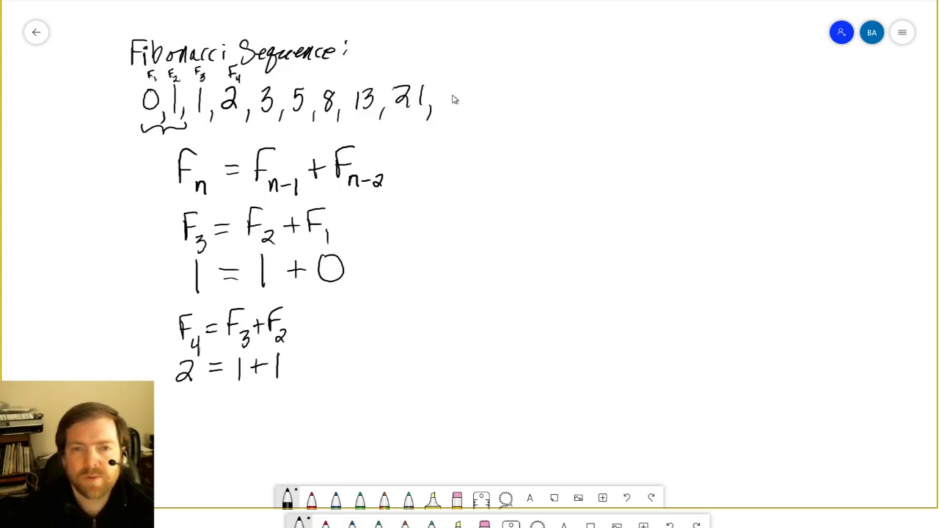
pyautogui.moveTo(440, 103); pyautogui.dragTo(477, 103)
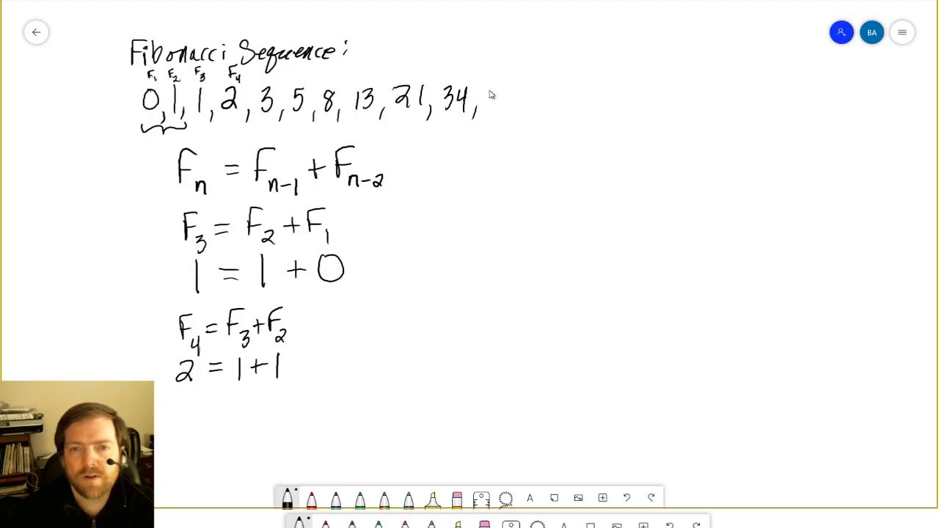
pyautogui.moveTo(491, 96); pyautogui.dragTo(543, 102)
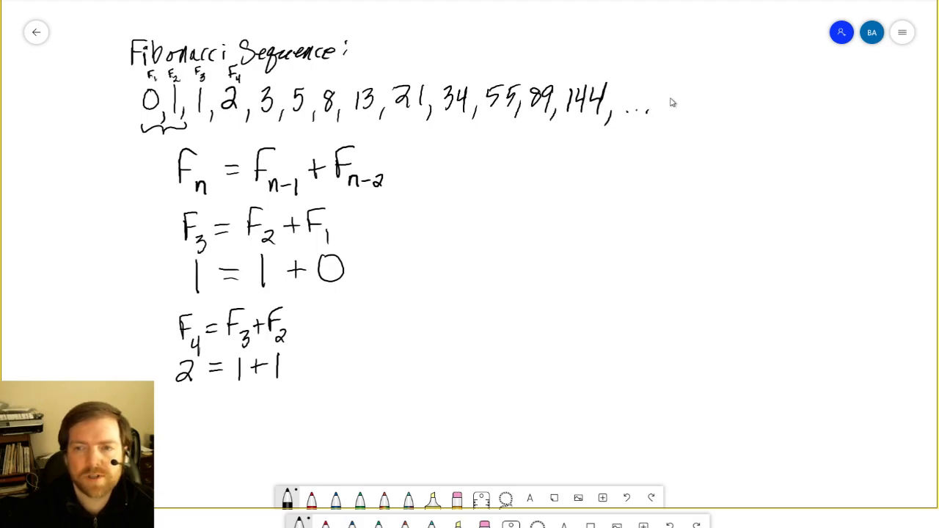
pyautogui.moveTo(209, 88)
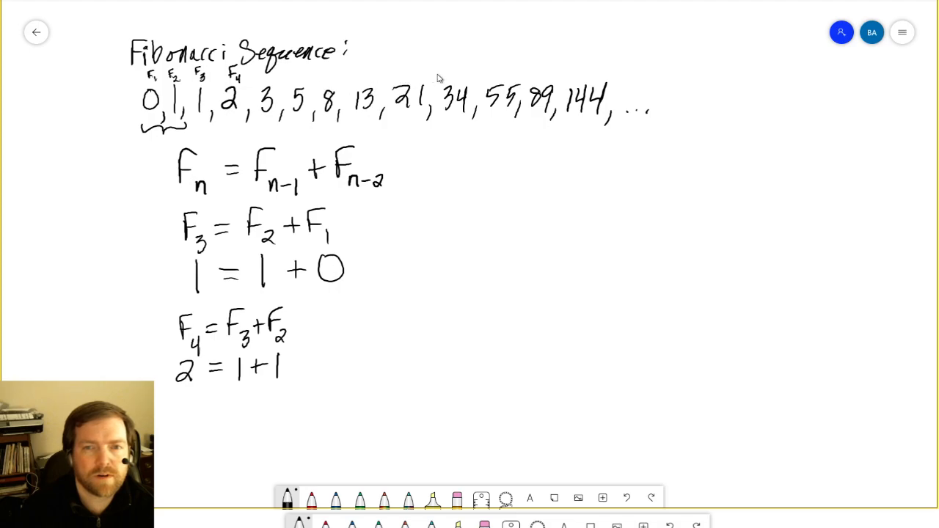
pyautogui.moveTo(381, 257)
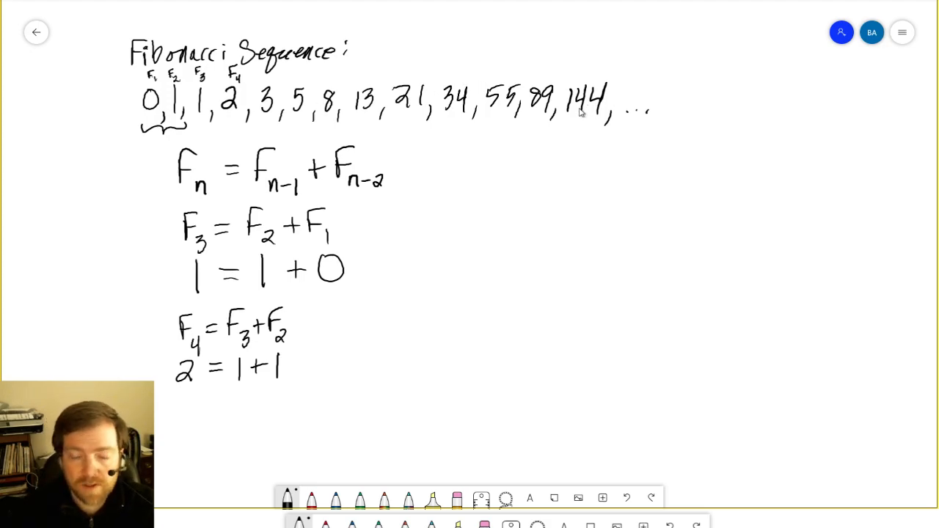
pyautogui.moveTo(629, 154)
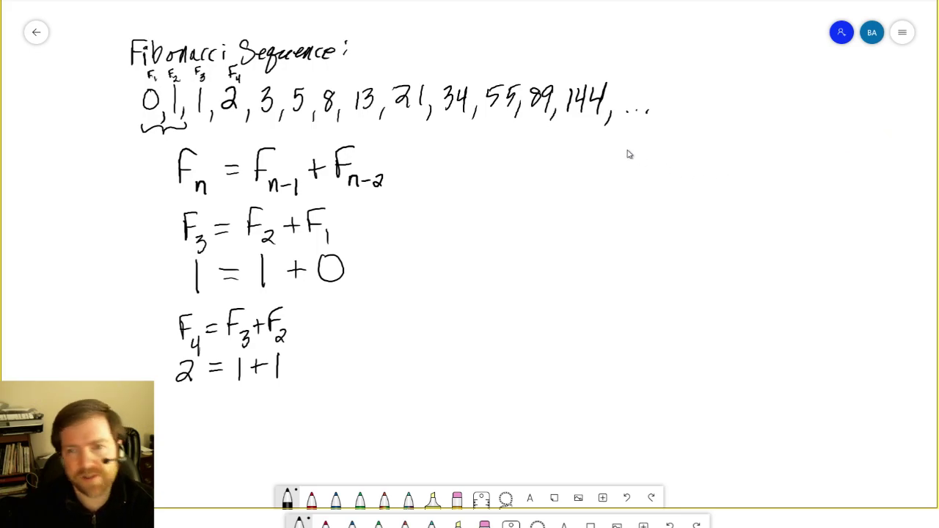
pyautogui.moveTo(637, 174)
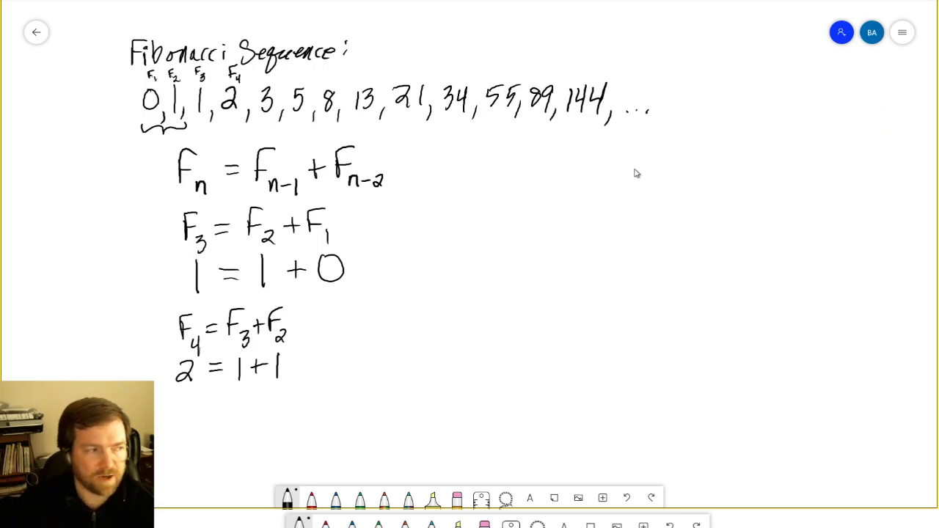
pyautogui.moveTo(777, 79)
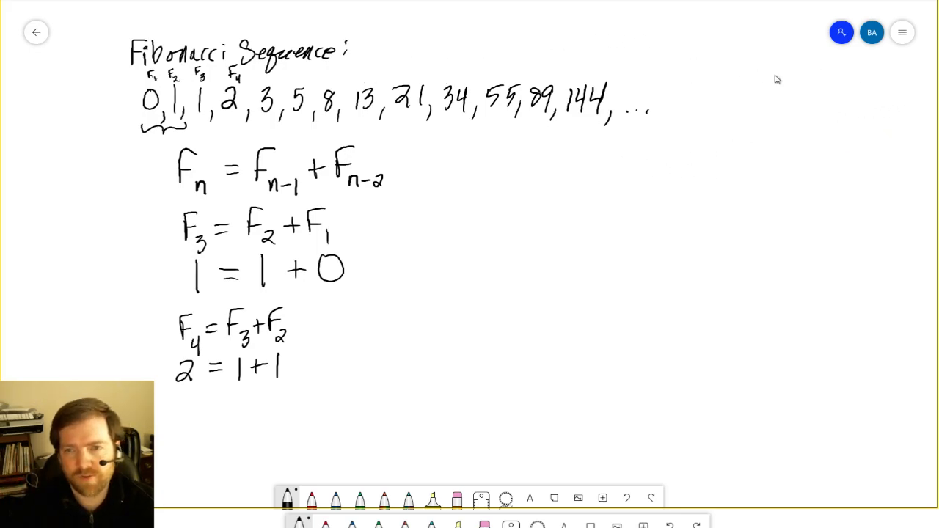
pyautogui.moveTo(636, 86)
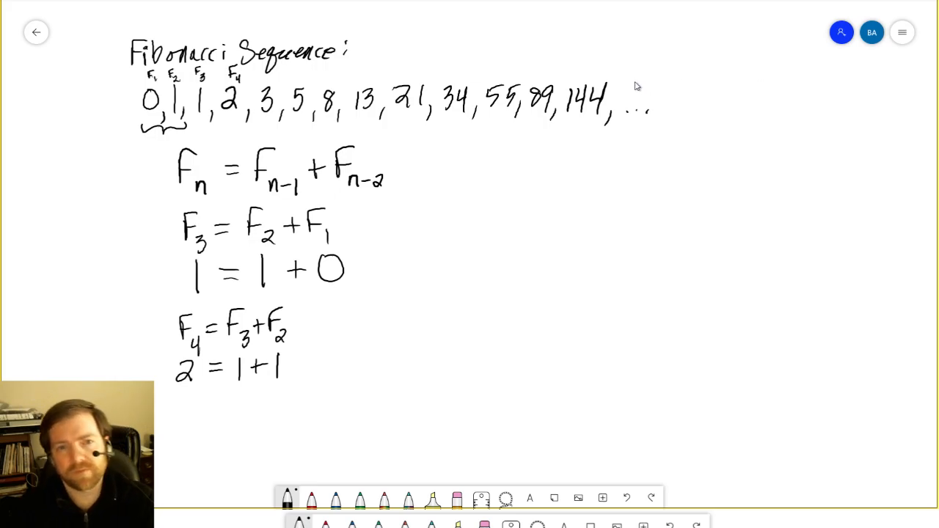
pyautogui.moveTo(368, 315)
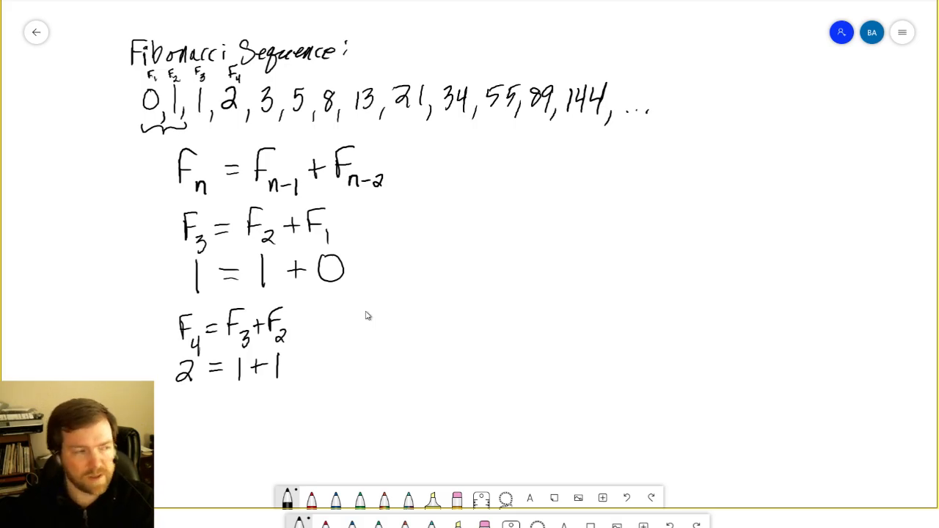
pyautogui.moveTo(549, 279)
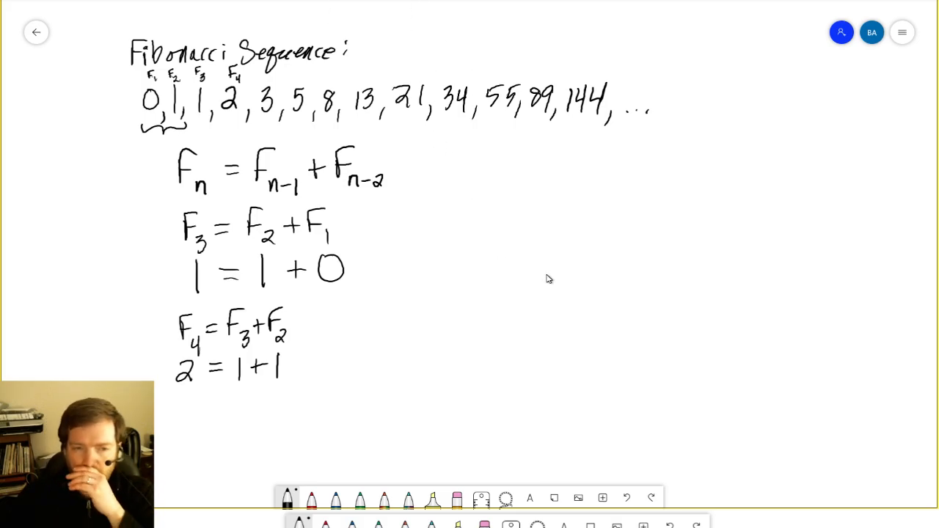
pyautogui.moveTo(539, 280)
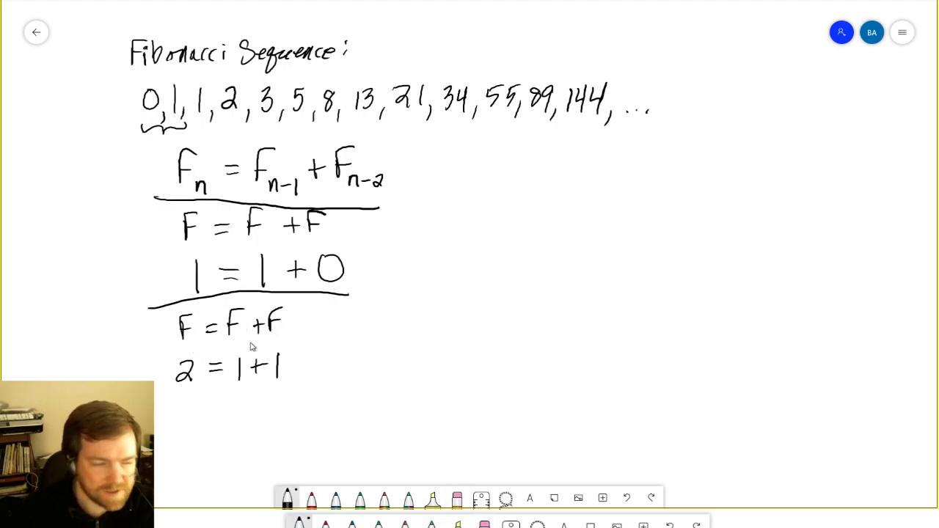
pyautogui.moveTo(193, 80)
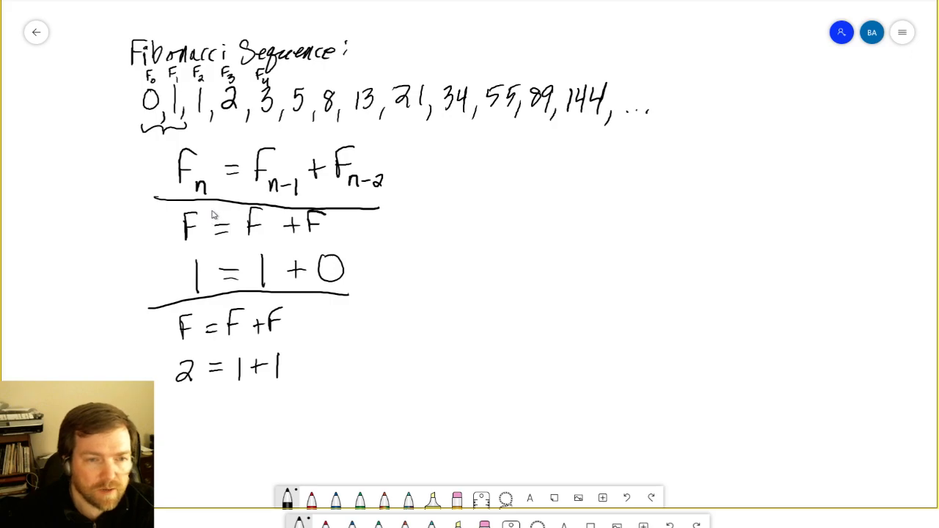
pyautogui.moveTo(201, 145)
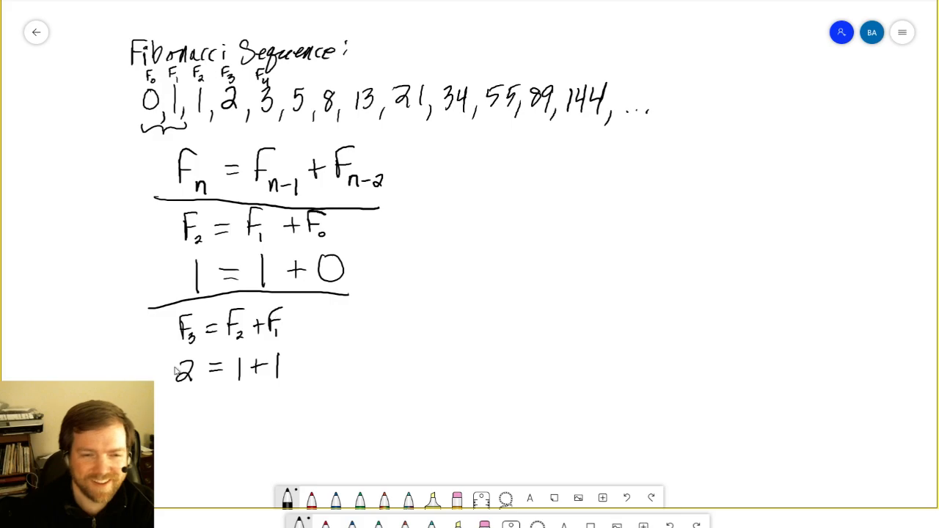
pyautogui.moveTo(311, 359)
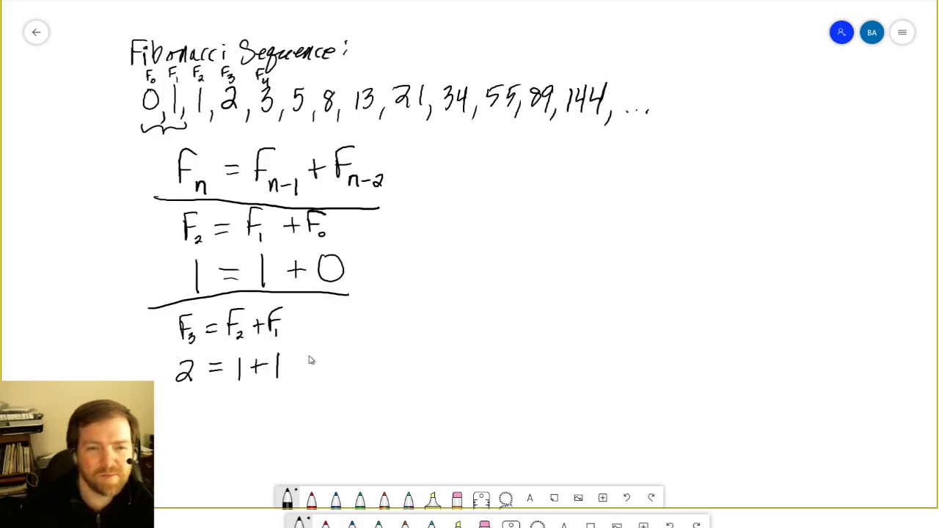
pyautogui.moveTo(327, 260)
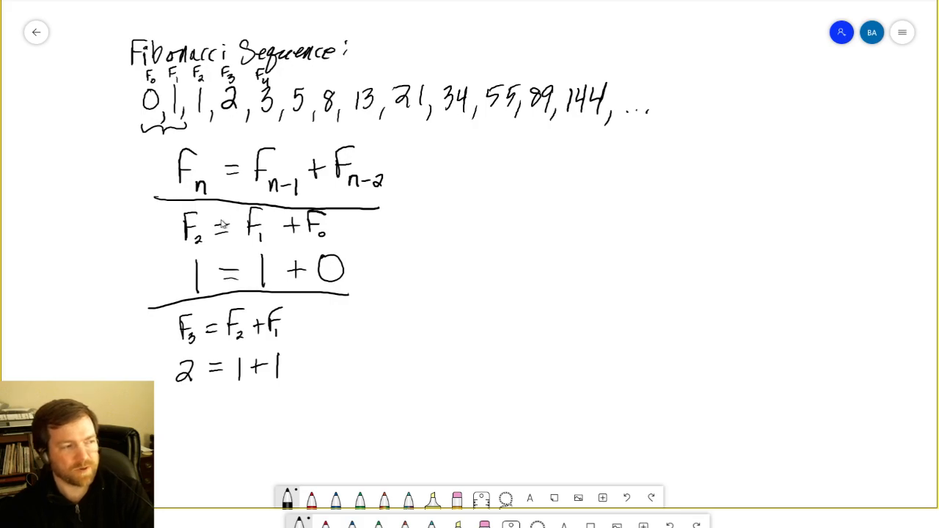
pyautogui.moveTo(223, 208)
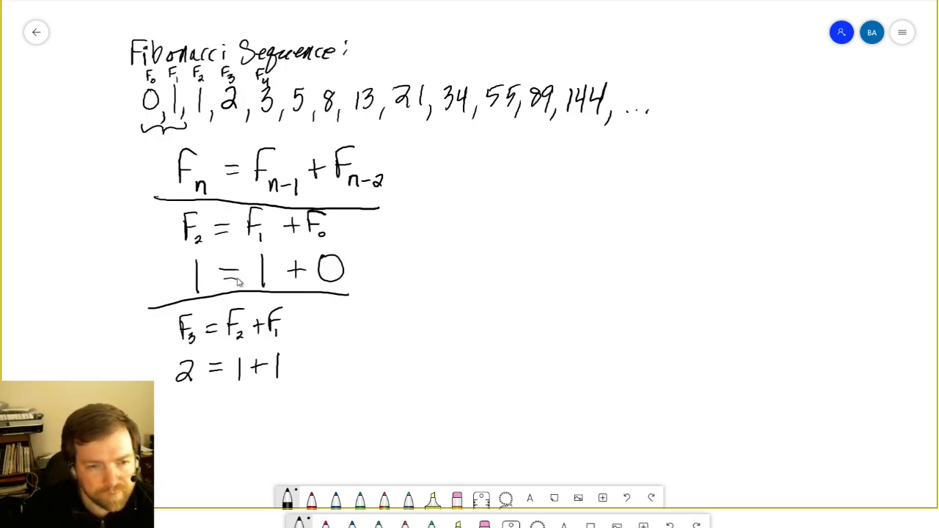
pyautogui.moveTo(281, 111)
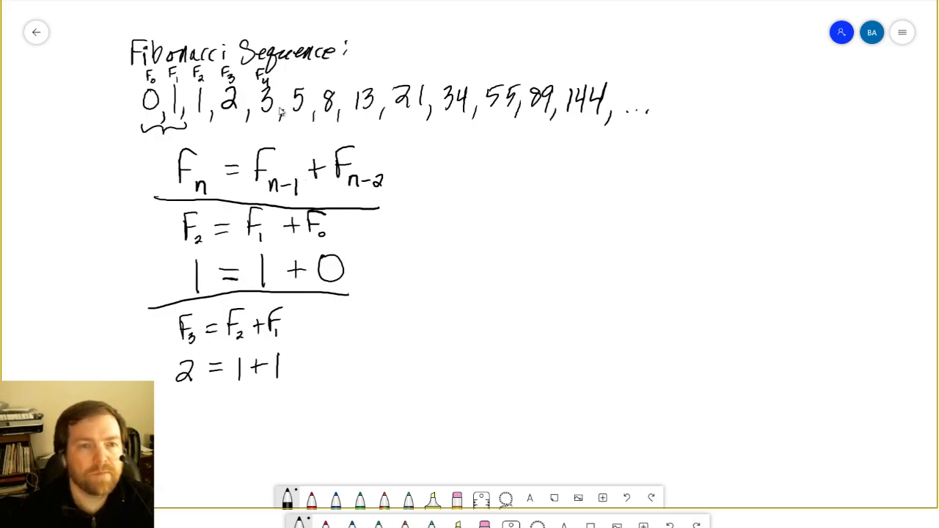
pyautogui.moveTo(248, 317)
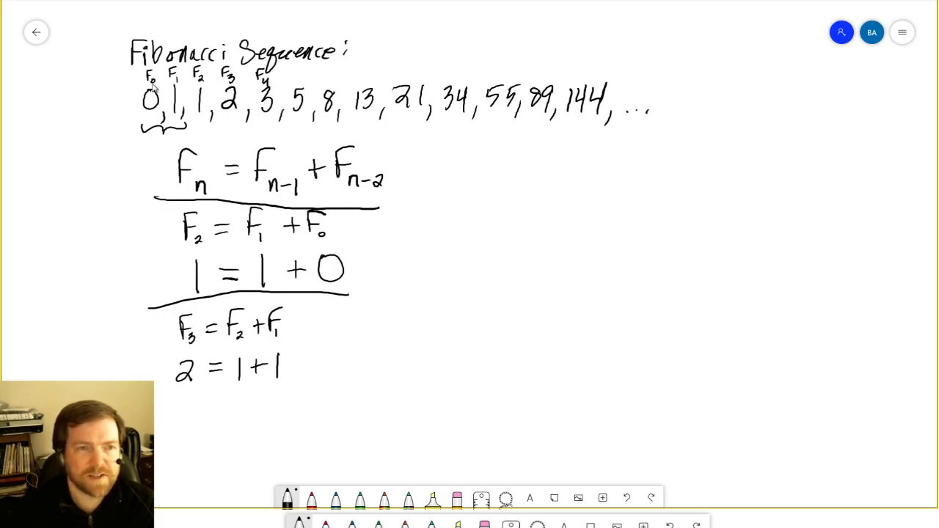
# Handwrite the indexing example F[4] = 3 beside the Fn recurrence formula.
pyautogui.moveTo(491, 180); pyautogui.dragTo(507, 158)
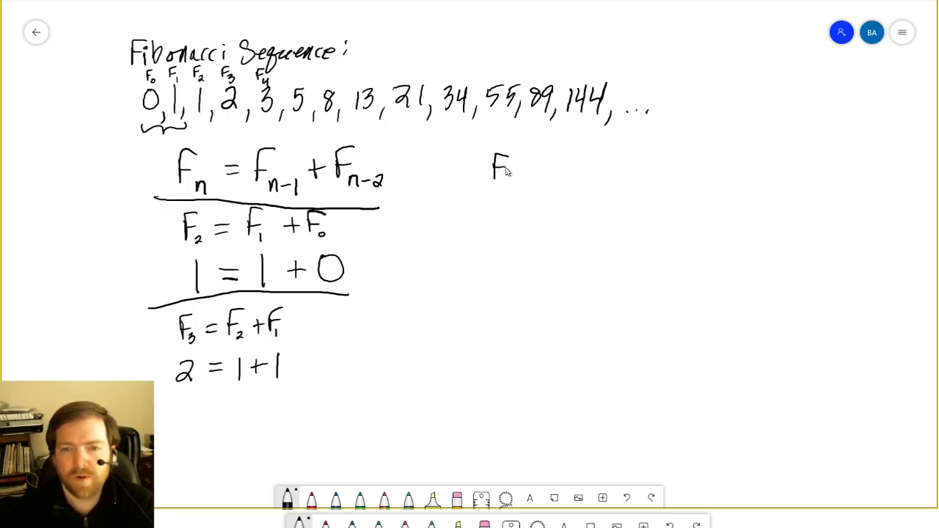
pyautogui.moveTo(514, 169); pyautogui.dragTo(565, 169)
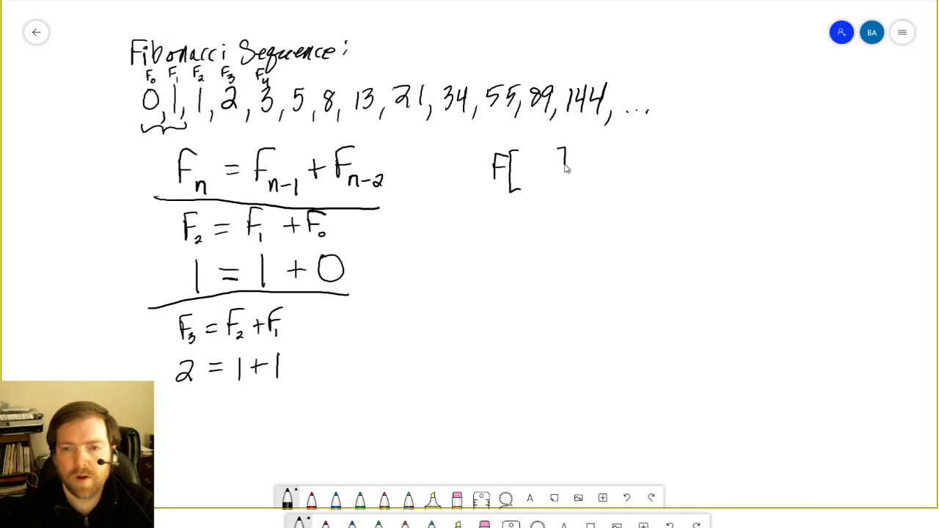
pyautogui.moveTo(565, 158); pyautogui.dragTo(562, 187)
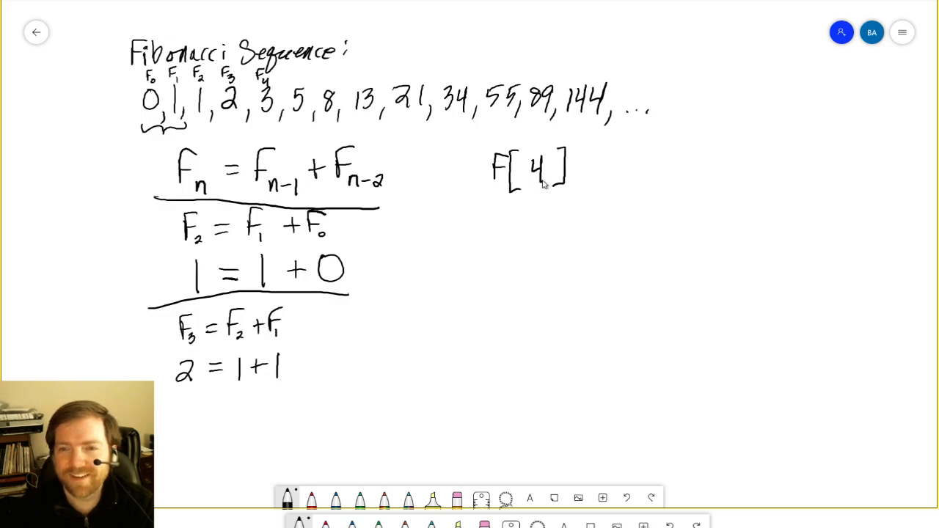
pyautogui.moveTo(580, 167); pyautogui.dragTo(602, 167)
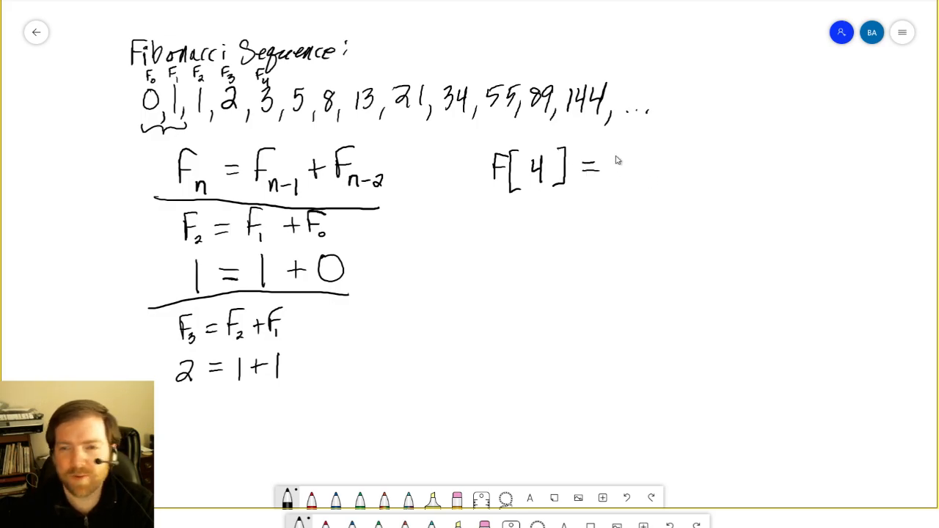
pyautogui.moveTo(616, 154); pyautogui.dragTo(635, 184)
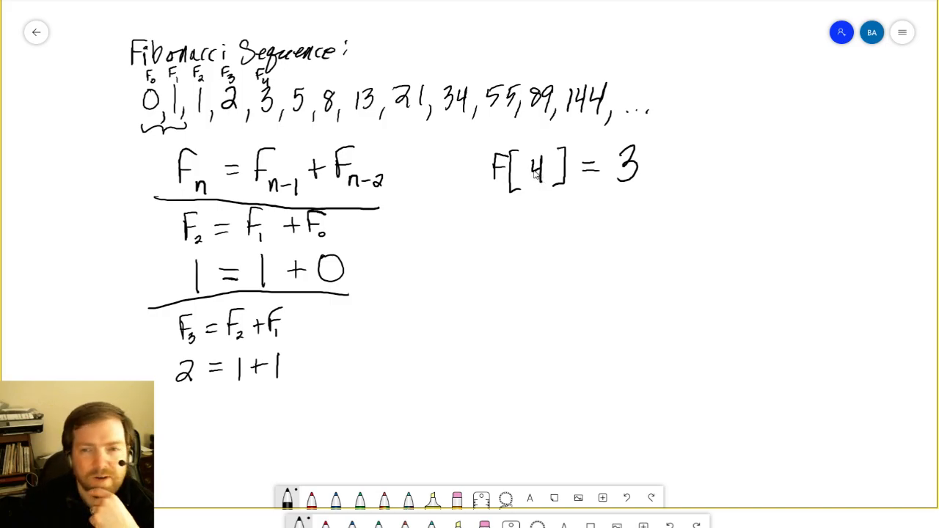
pyautogui.moveTo(275, 94)
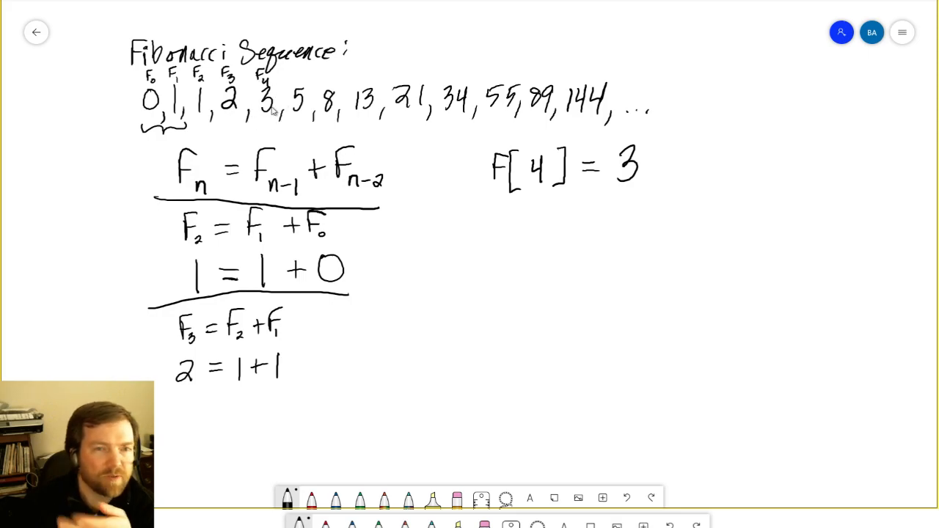
pyautogui.moveTo(217, 80)
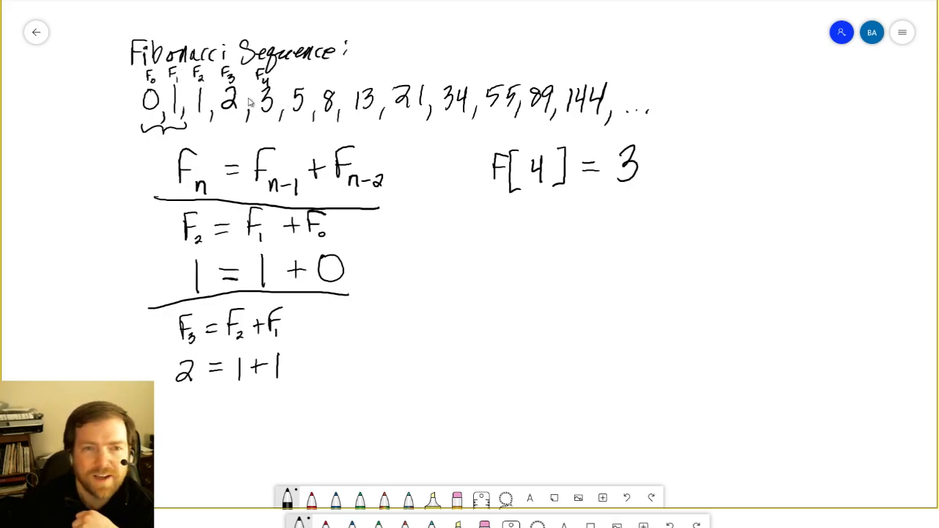
pyautogui.moveTo(646, 165)
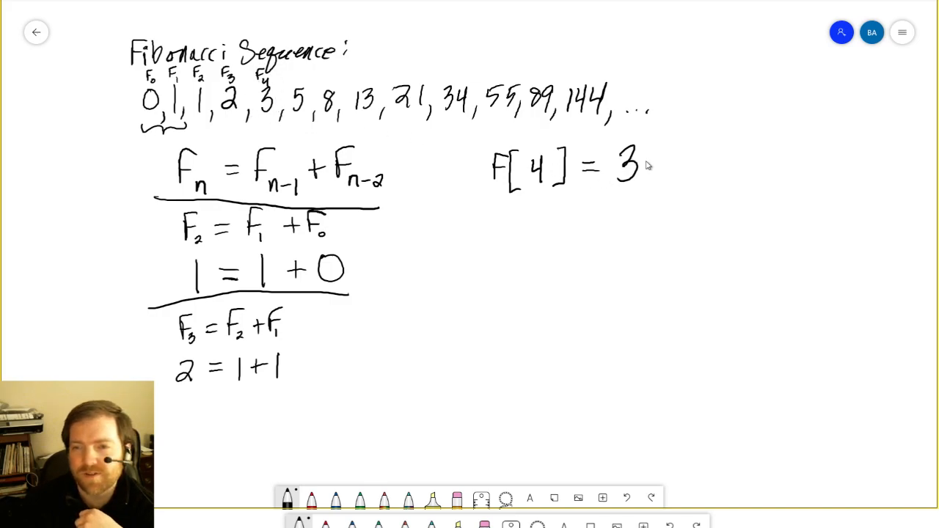
pyautogui.moveTo(498, 220)
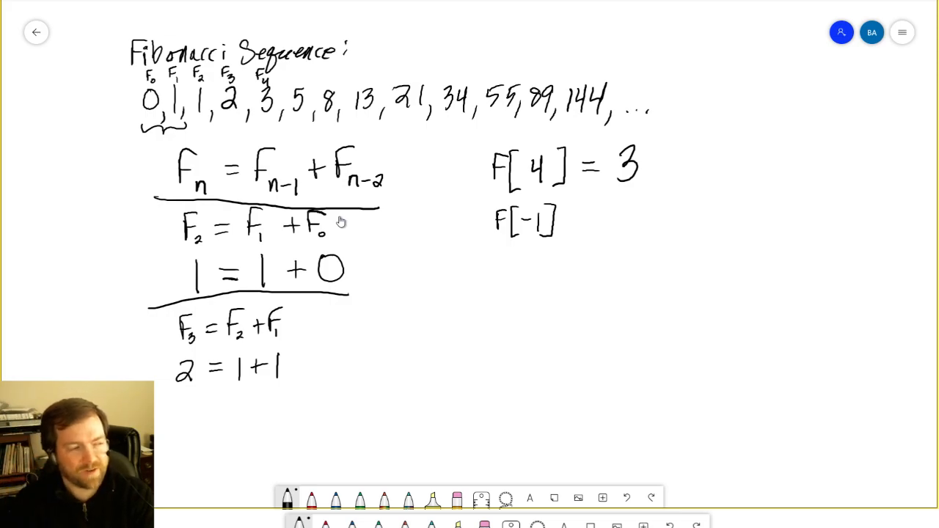
pyautogui.moveTo(207, 68)
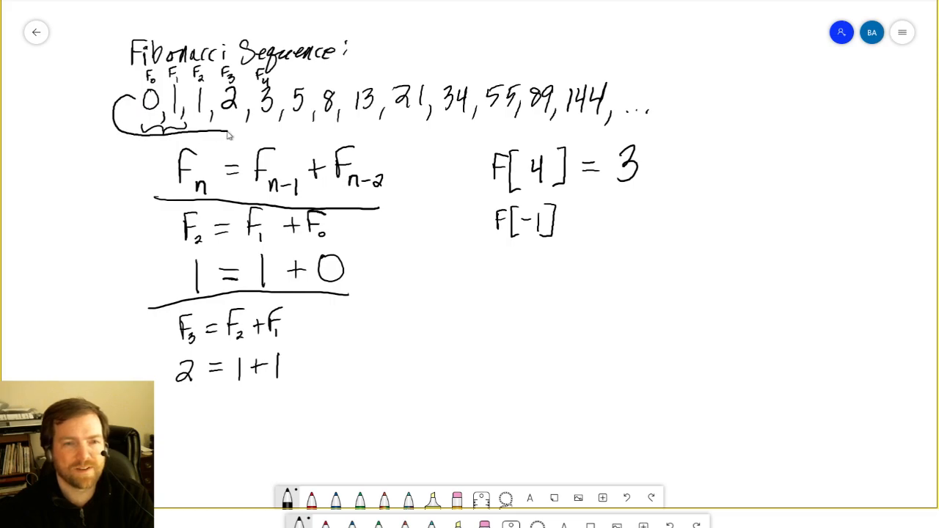
# Draw a wrap-around arc under the sequence to 144 and write the F[-2] example.
pyautogui.moveTo(232, 134); pyautogui.dragTo(587, 123)
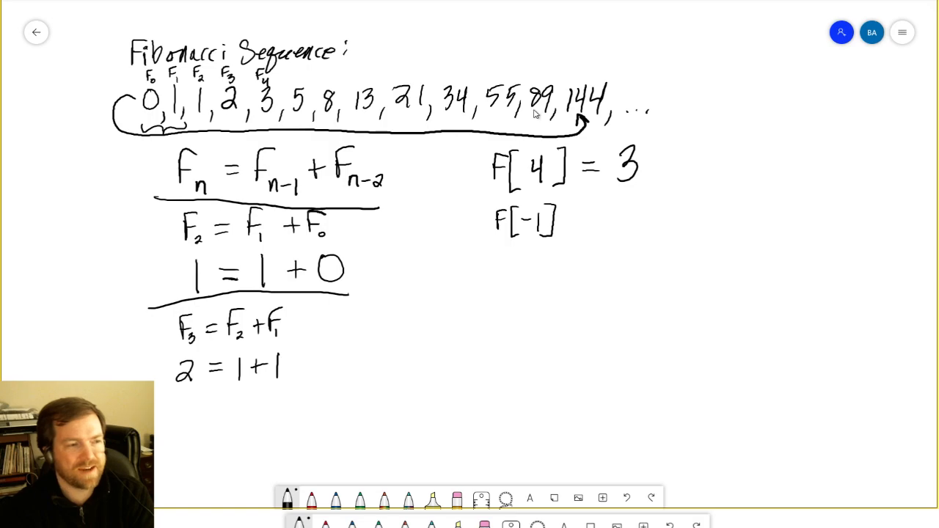
pyautogui.moveTo(314, 71)
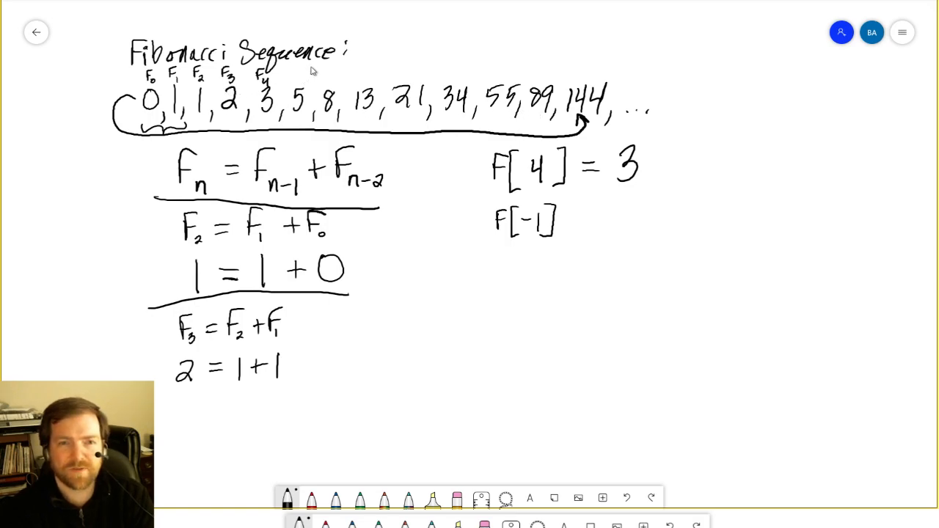
pyautogui.moveTo(615, 82)
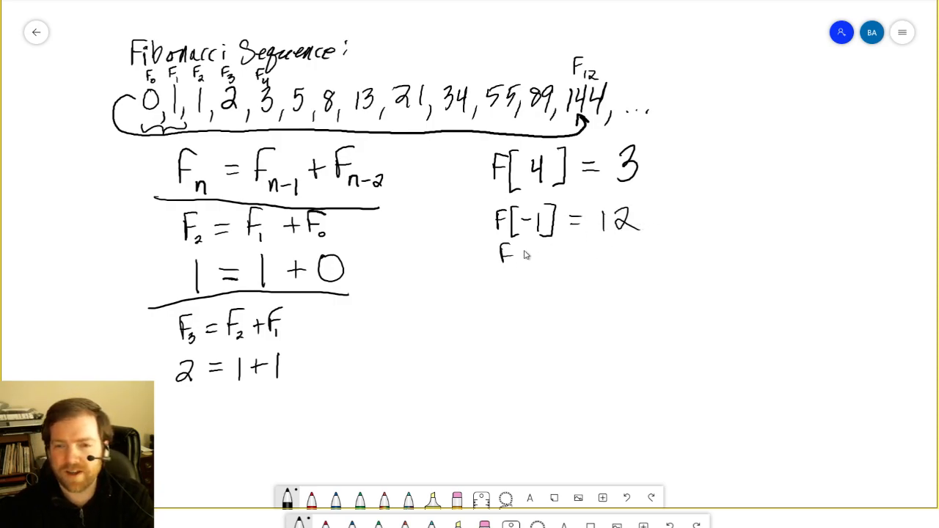
pyautogui.moveTo(513, 257); pyautogui.dragTo(547, 256)
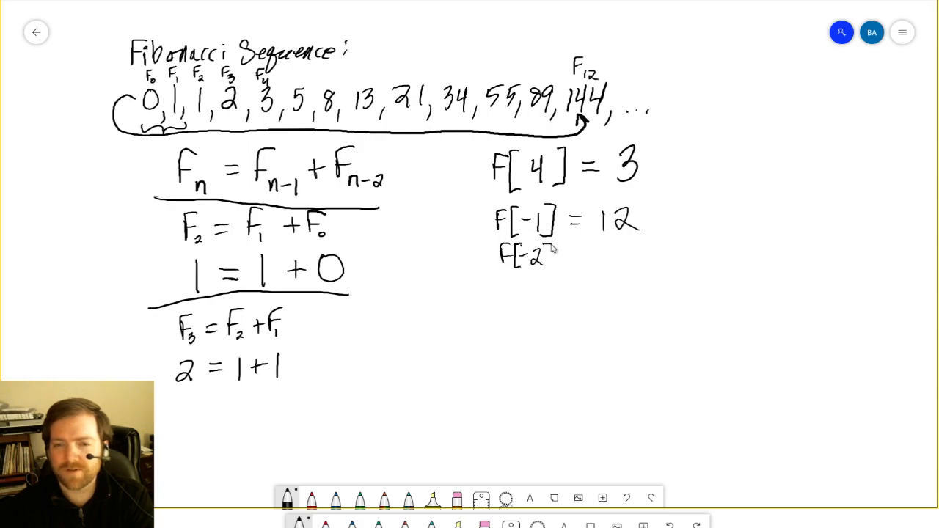
pyautogui.moveTo(558, 260); pyautogui.dragTo(580, 261)
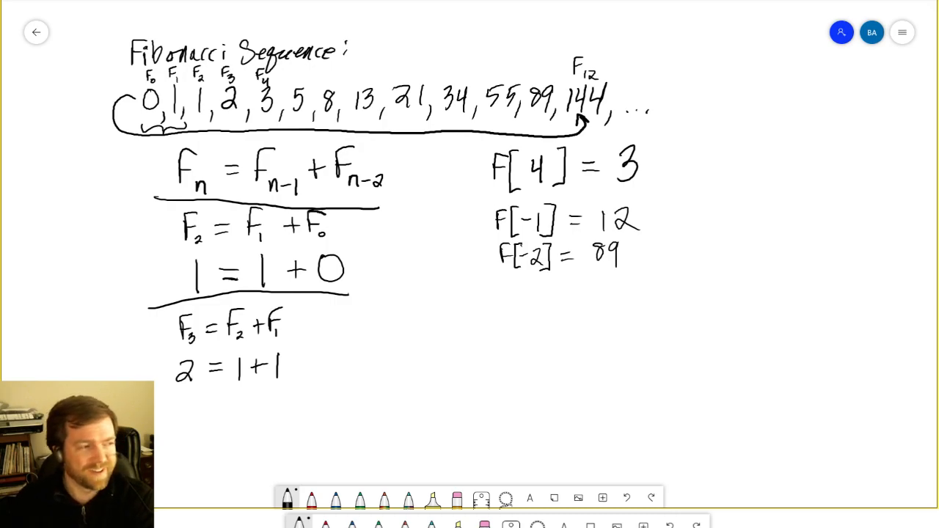
pyautogui.moveTo(666, 154)
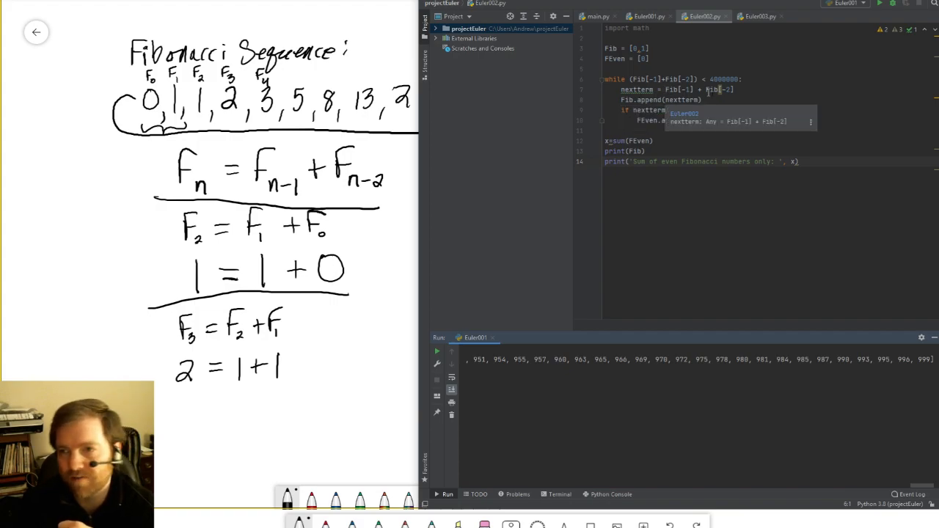
pyautogui.moveTo(723, 90)
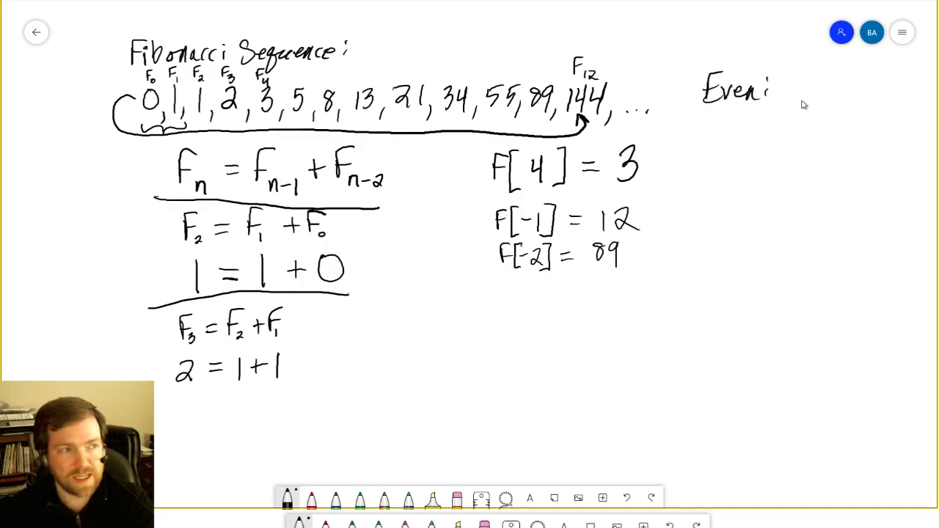
pyautogui.moveTo(806, 84)
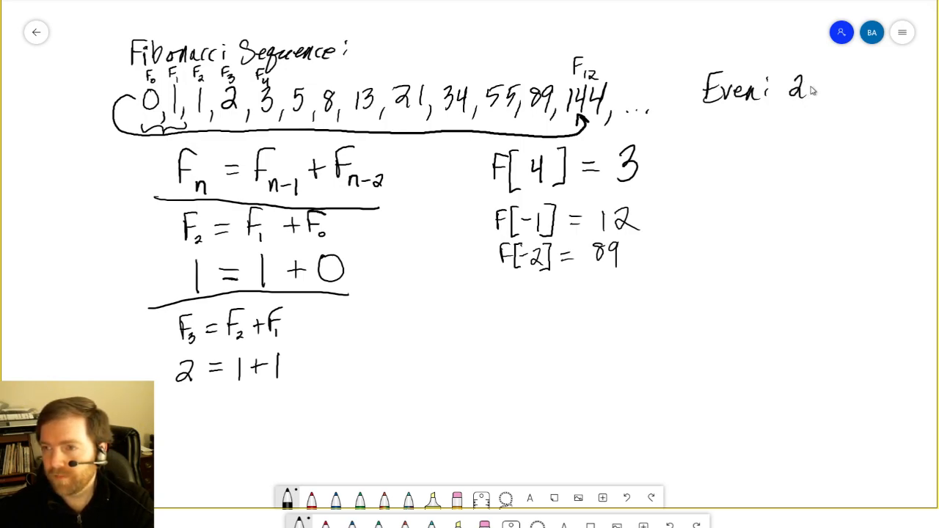
# Write the definitions 'Even: 2k, k∈Z' and 'Odd: 2k+1, k∈Z' on the right.
pyautogui.write('k')
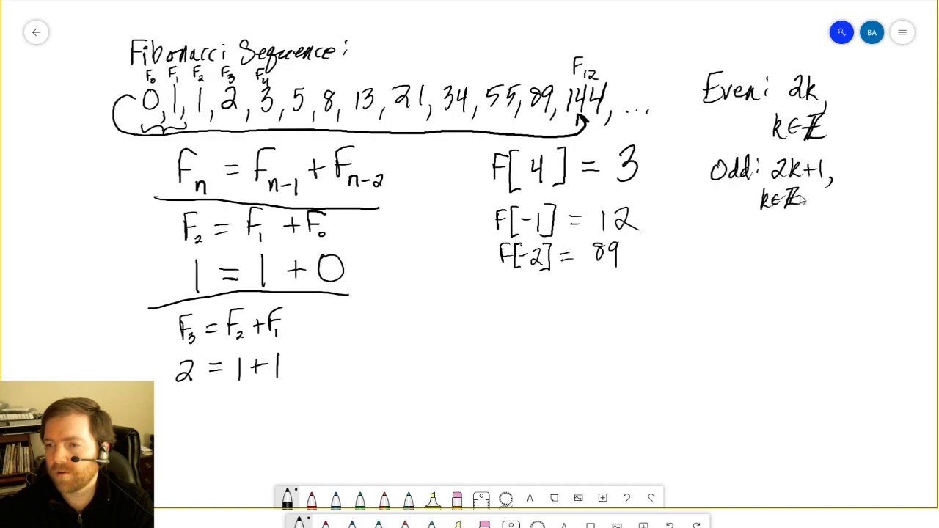
pyautogui.moveTo(784, 226)
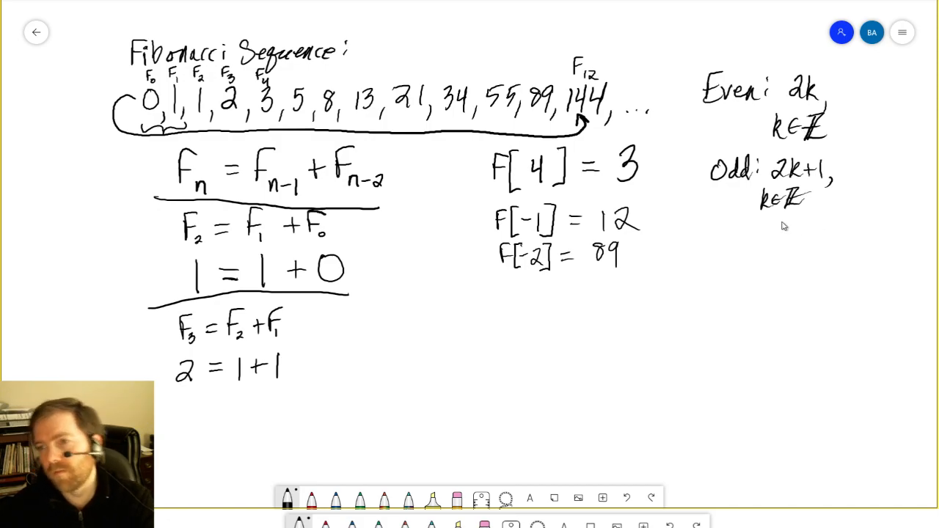
pyautogui.moveTo(782, 230)
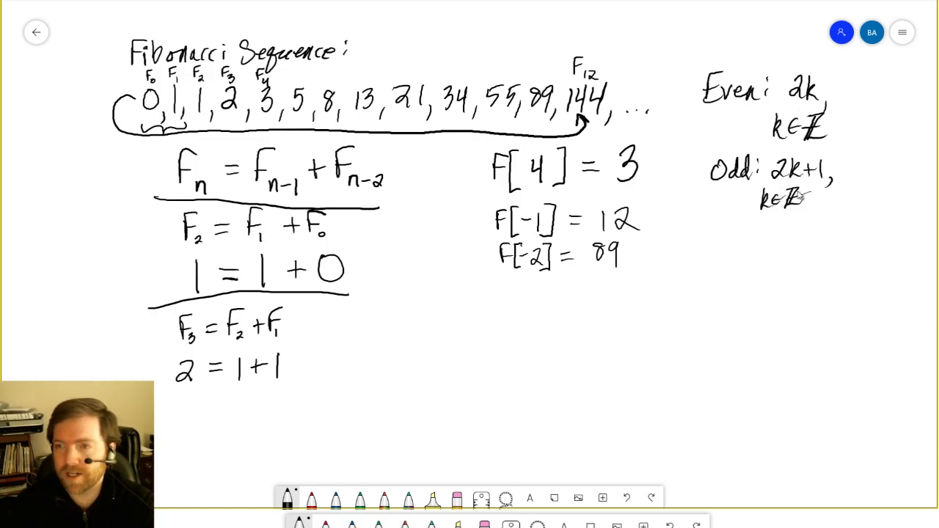
pyautogui.moveTo(694, 248)
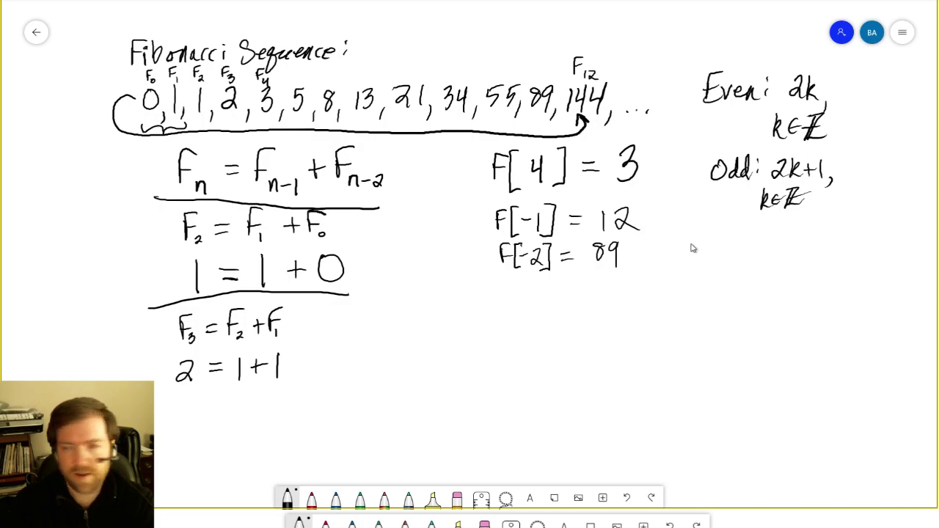
pyautogui.moveTo(697, 248)
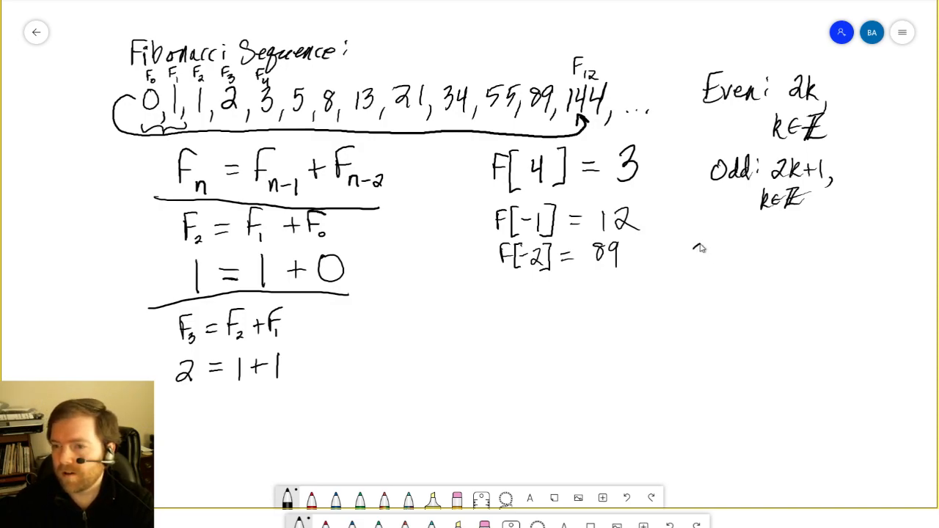
# Write 2k/2 = k ∈ ℤ so 2k is even, then (2k+1)/2 = k + 1/2.
pyautogui.moveTo(689, 261); pyautogui.dragTo(727, 275)
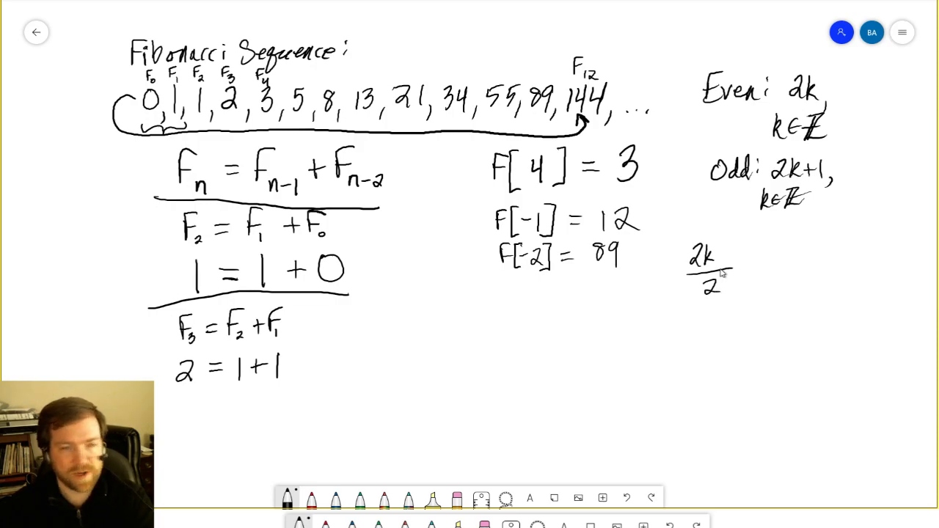
pyautogui.moveTo(734, 275); pyautogui.dragTo(786, 276)
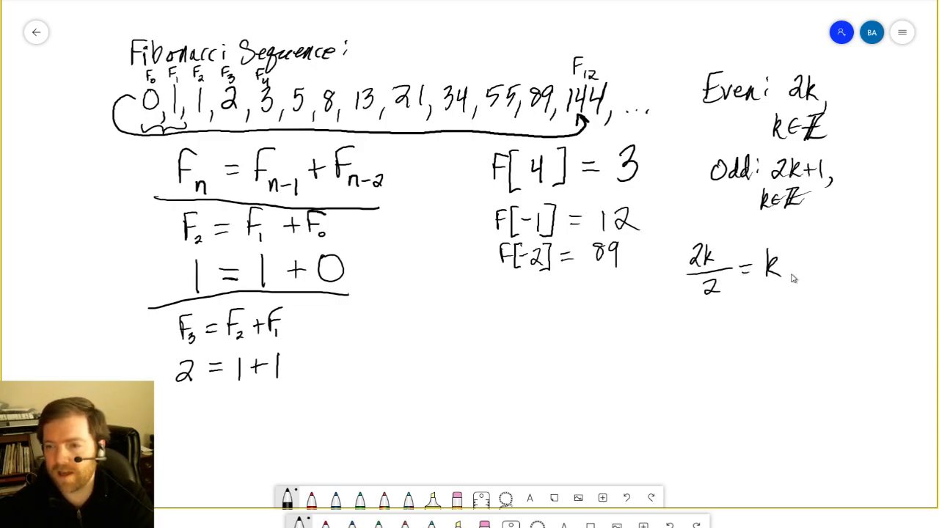
pyautogui.moveTo(789, 275); pyautogui.dragTo(822, 264)
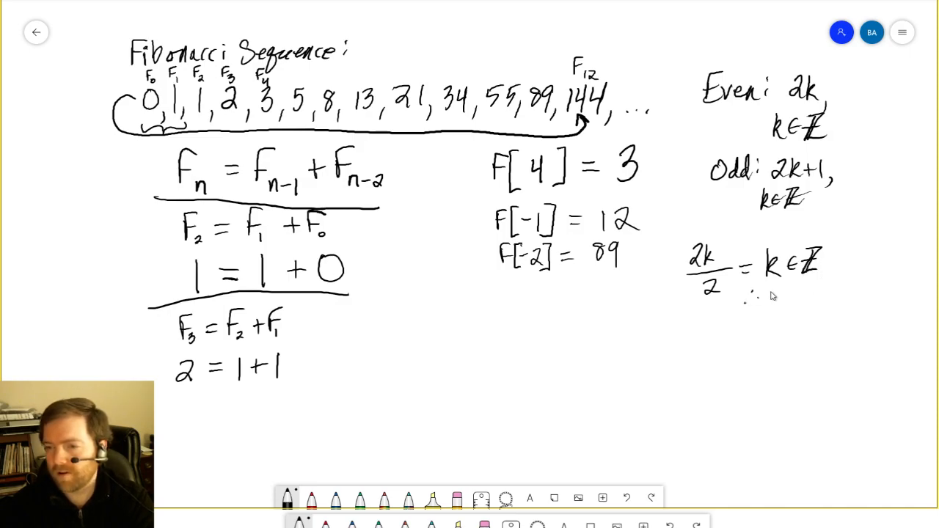
pyautogui.moveTo(774, 297); pyautogui.dragTo(800, 298)
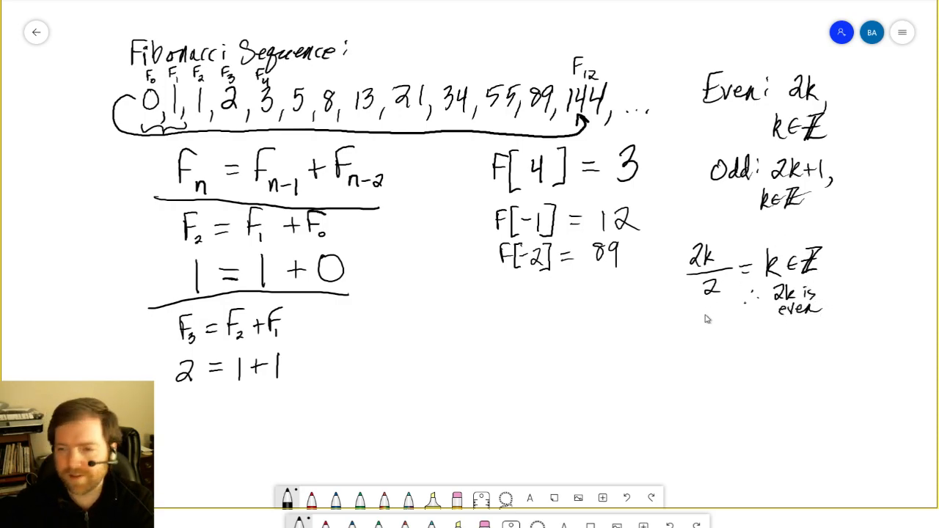
pyautogui.moveTo(689, 338)
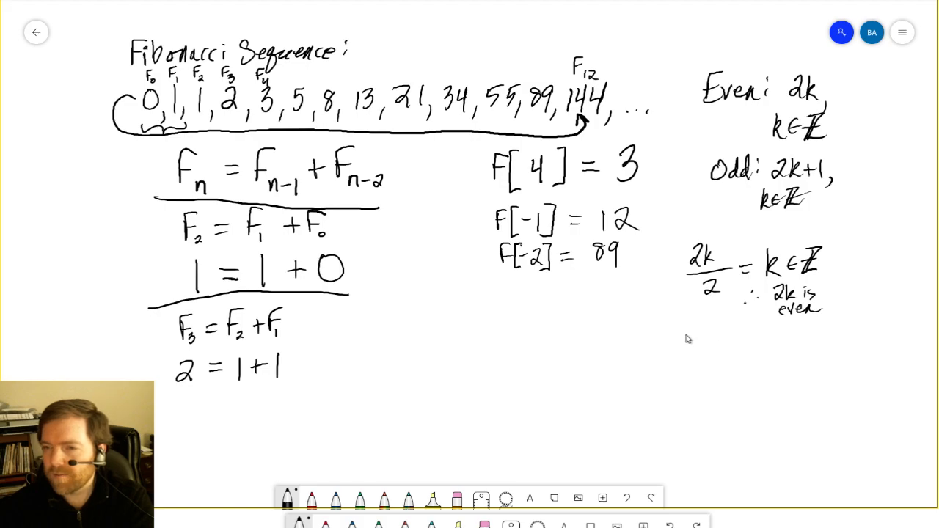
pyautogui.moveTo(674, 343)
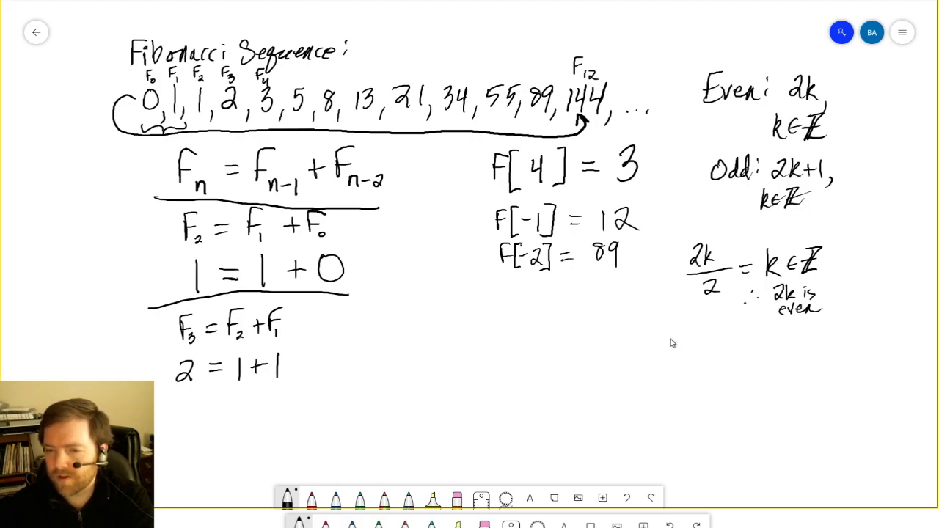
pyautogui.moveTo(664, 345); pyautogui.dragTo(730, 349)
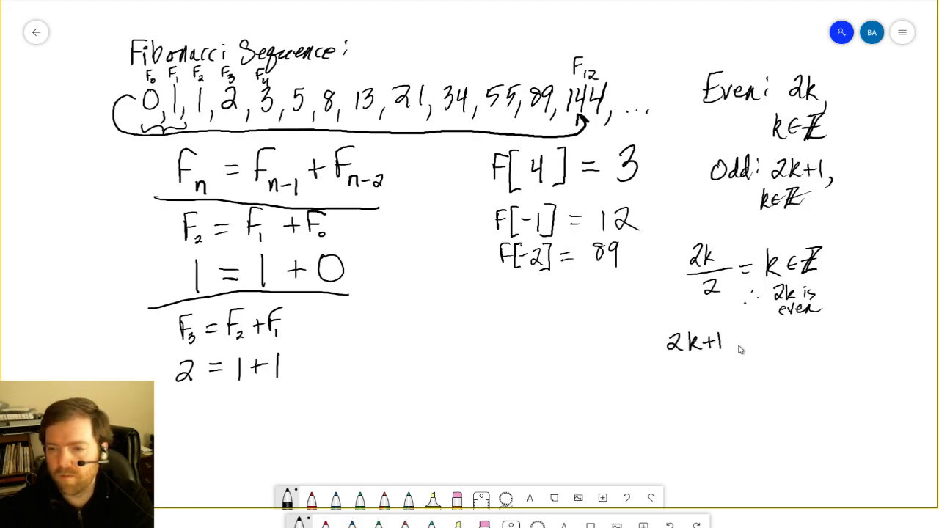
pyautogui.moveTo(668, 360); pyautogui.dragTo(730, 360)
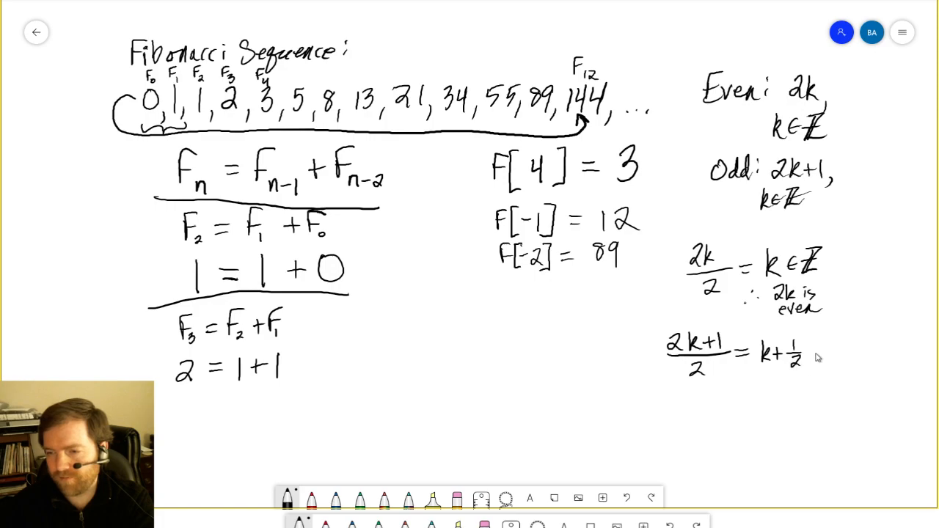
pyautogui.moveTo(816, 356)
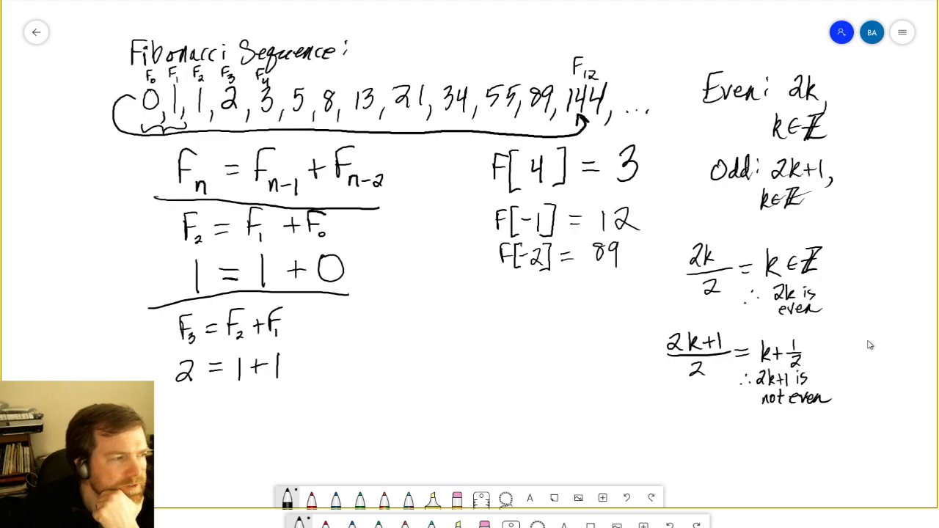
pyautogui.moveTo(243, 18)
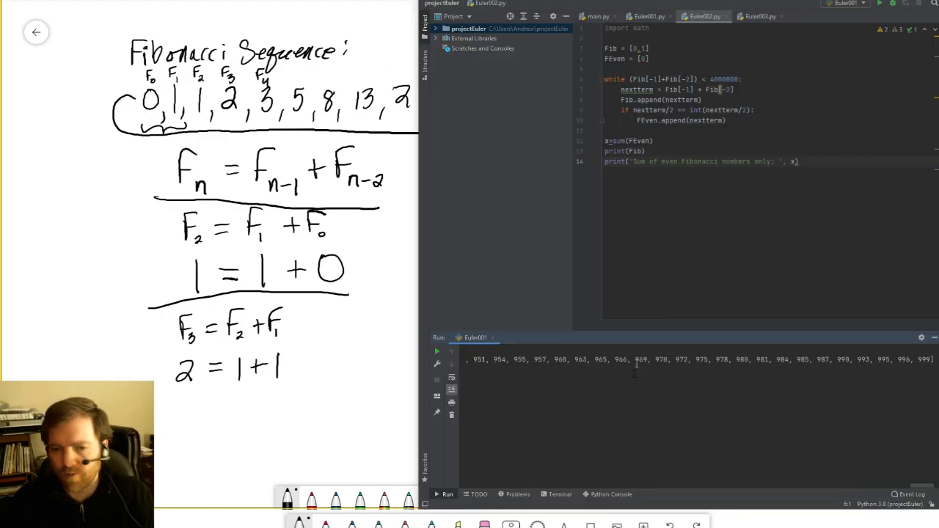
# Start a Python Console, assign x=0, then test x==1.
pyautogui.click(611, 494)
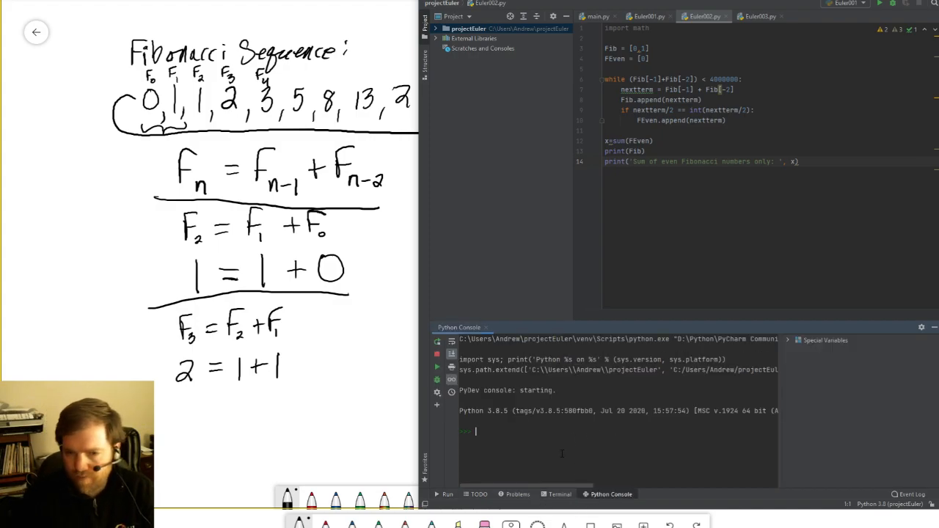
pyautogui.write('x=')
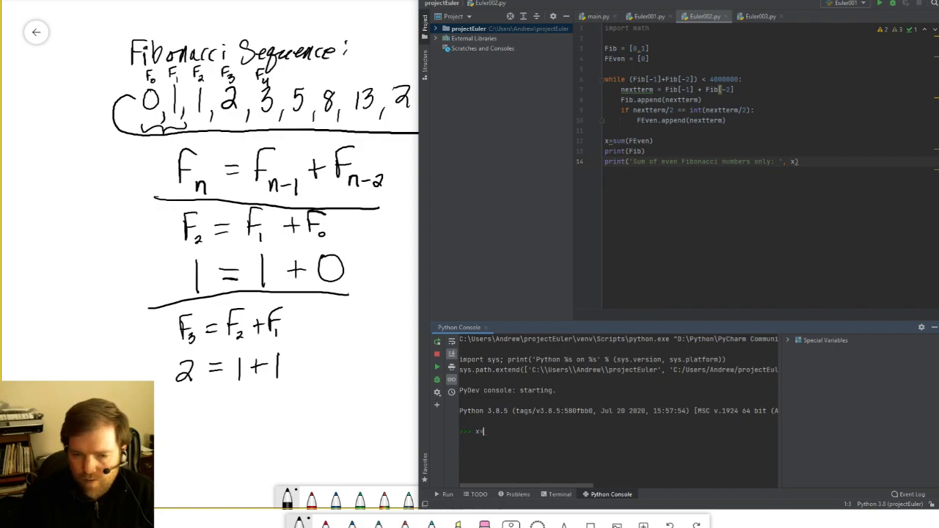
pyautogui.press('Return')
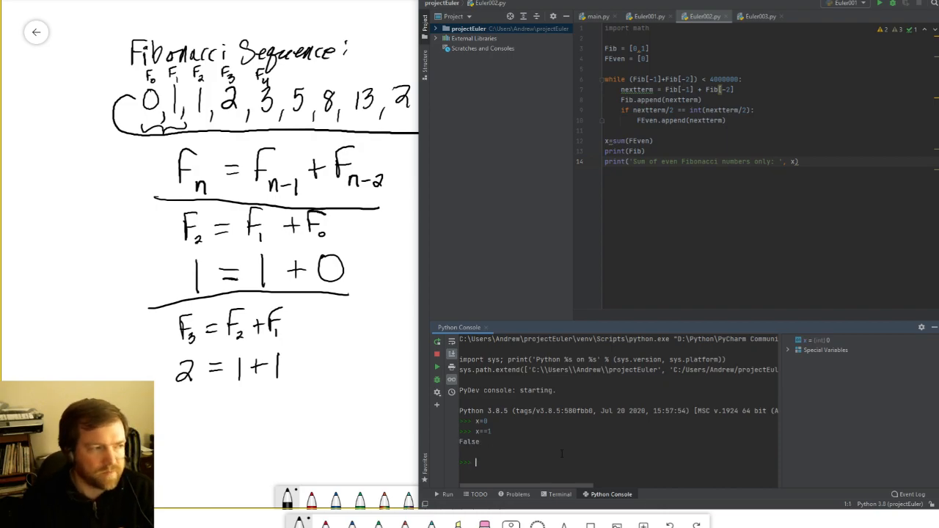
pyautogui.write('x==0')
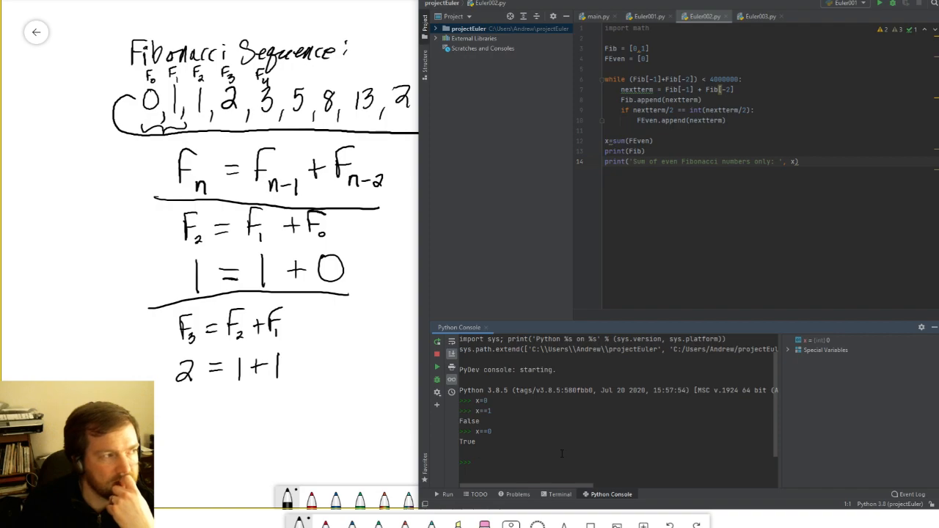
pyautogui.moveTo(657, 320)
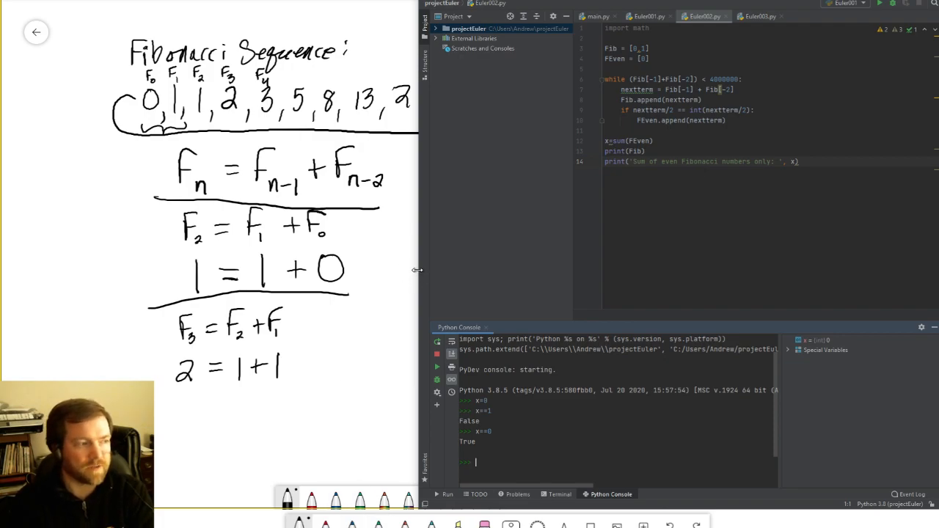
pyautogui.moveTo(409, 301)
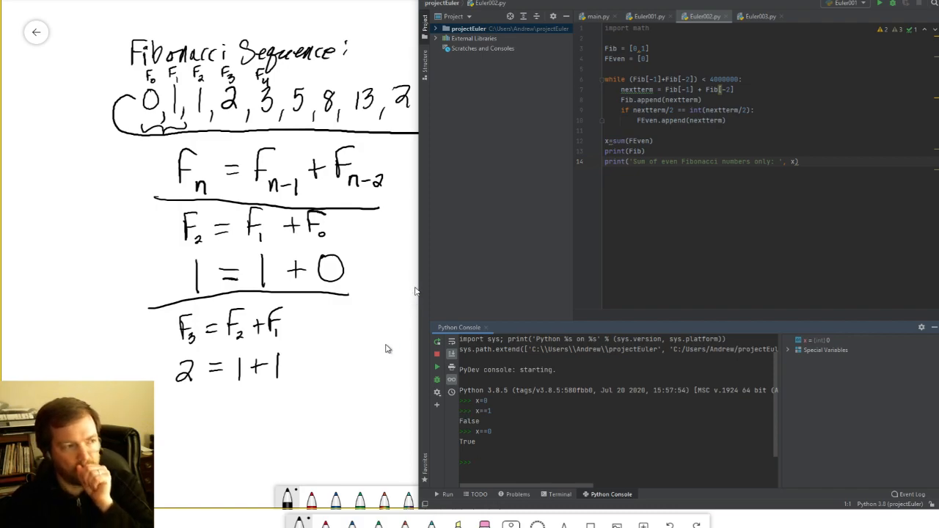
pyautogui.moveTo(387, 341)
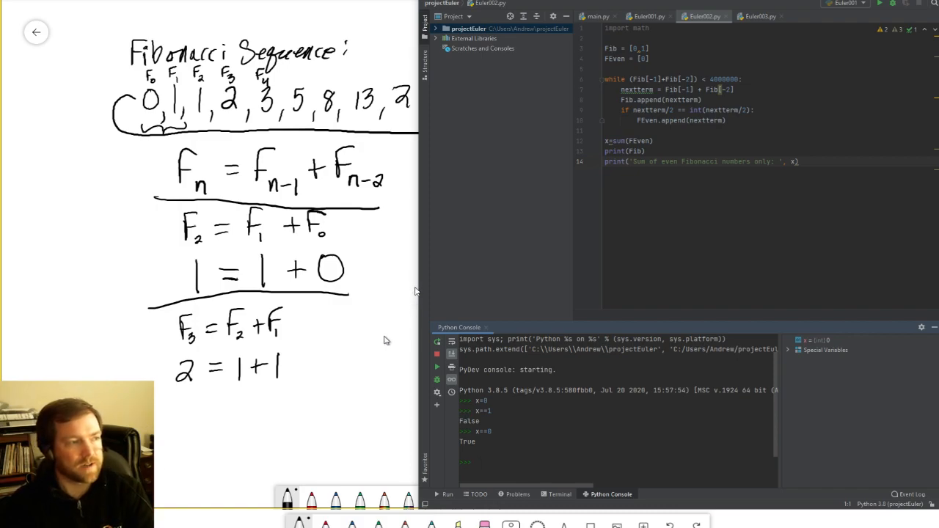
pyautogui.moveTo(371, 366)
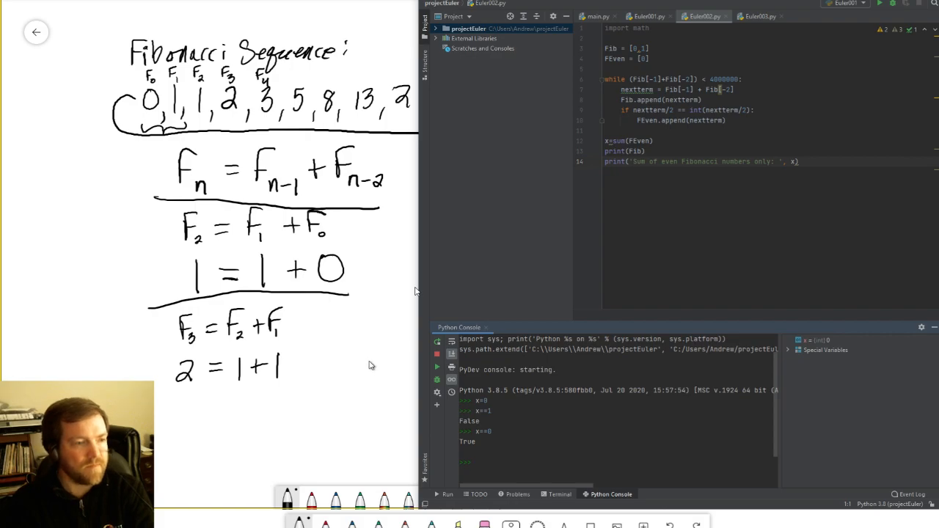
pyautogui.moveTo(373, 360)
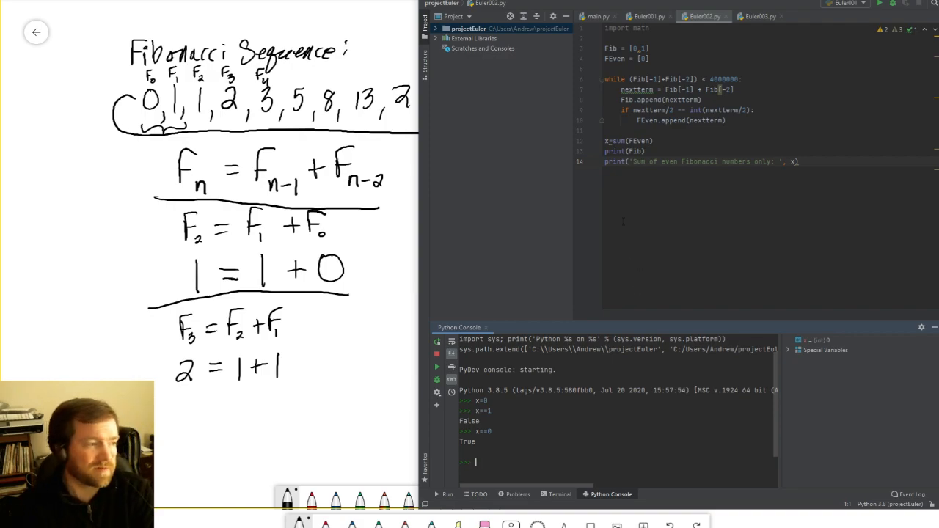
pyautogui.moveTo(600, 195)
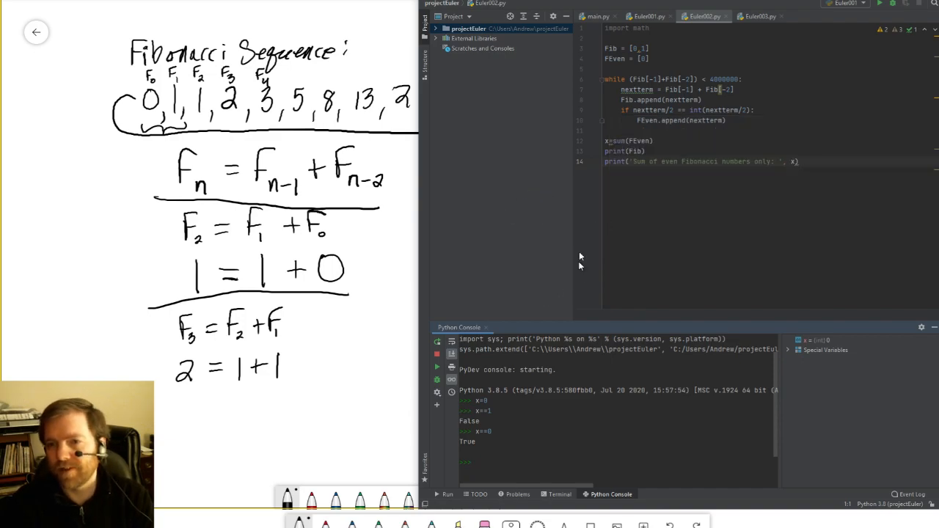
pyautogui.moveTo(577, 213)
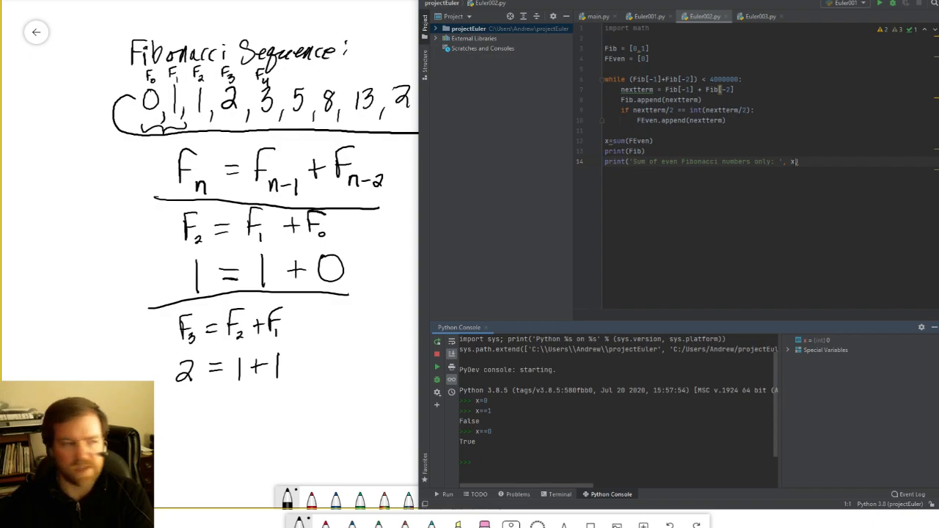
pyautogui.moveTo(526, 107)
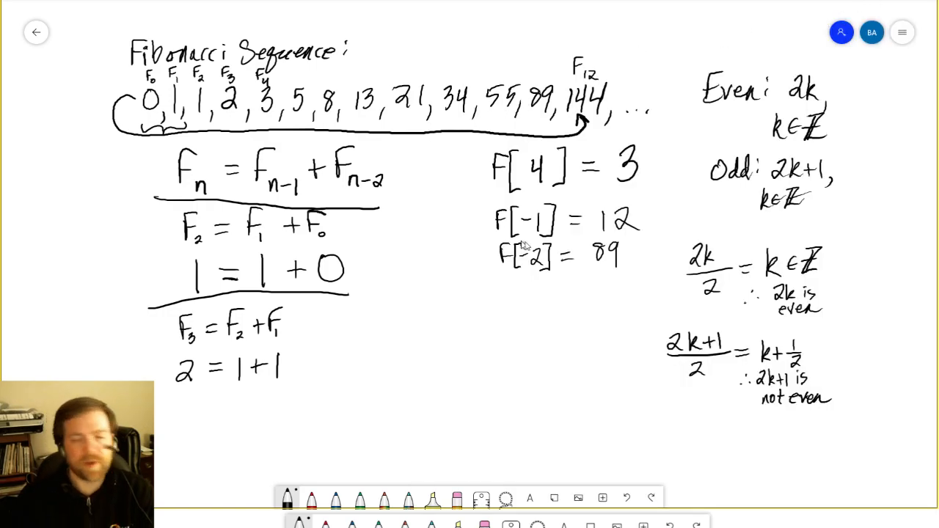
pyautogui.moveTo(527, 367)
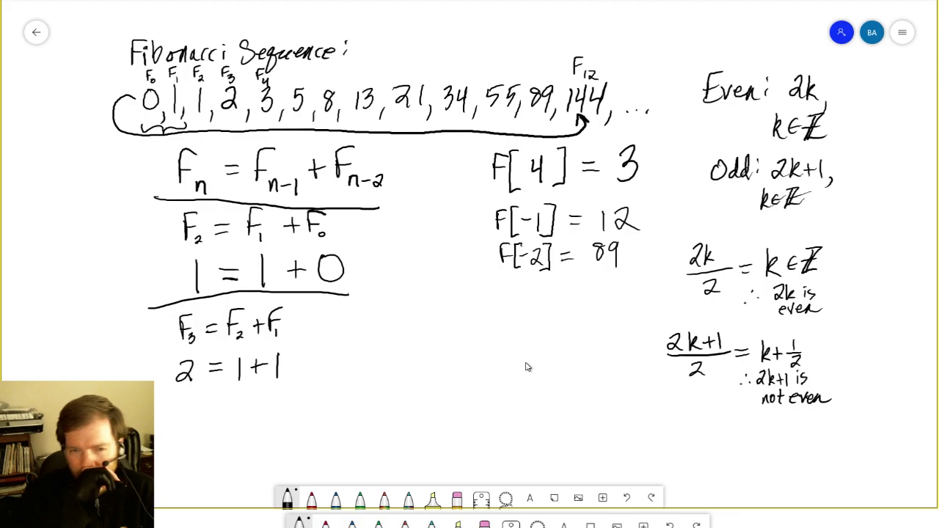